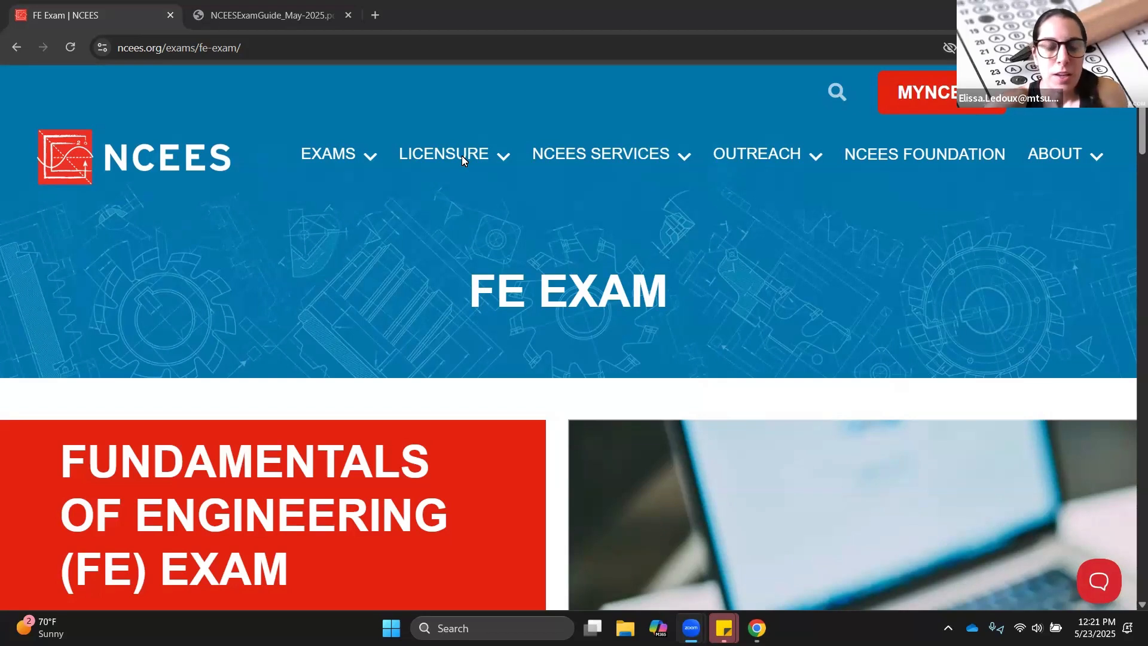
pyautogui.moveTo(439, 330)
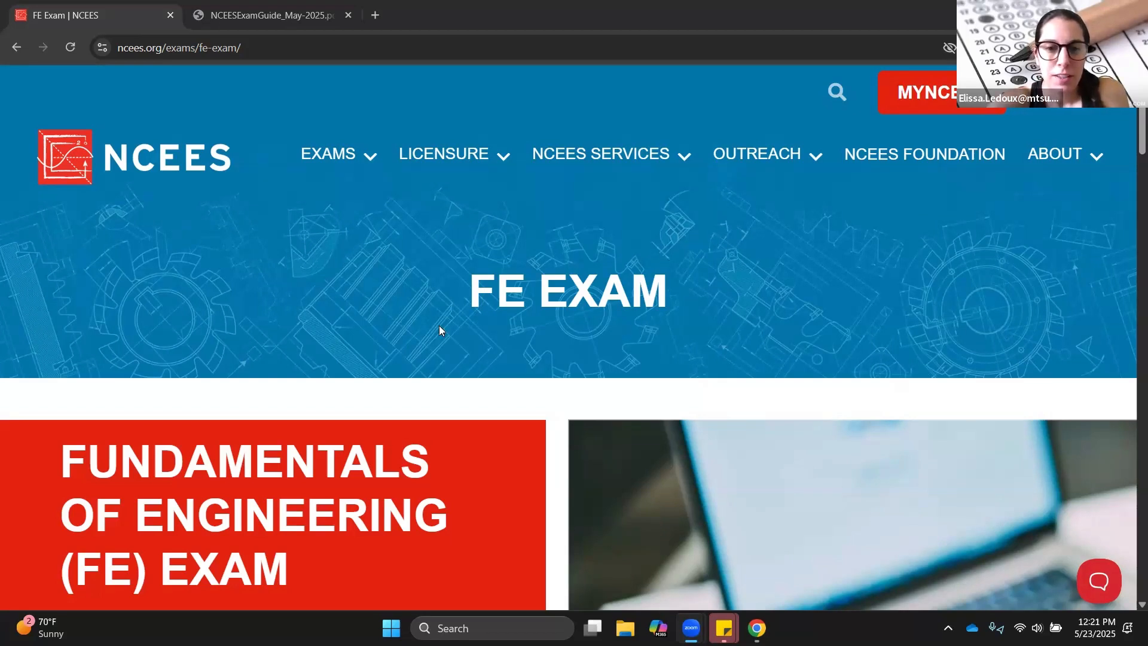
pyautogui.moveTo(521, 324)
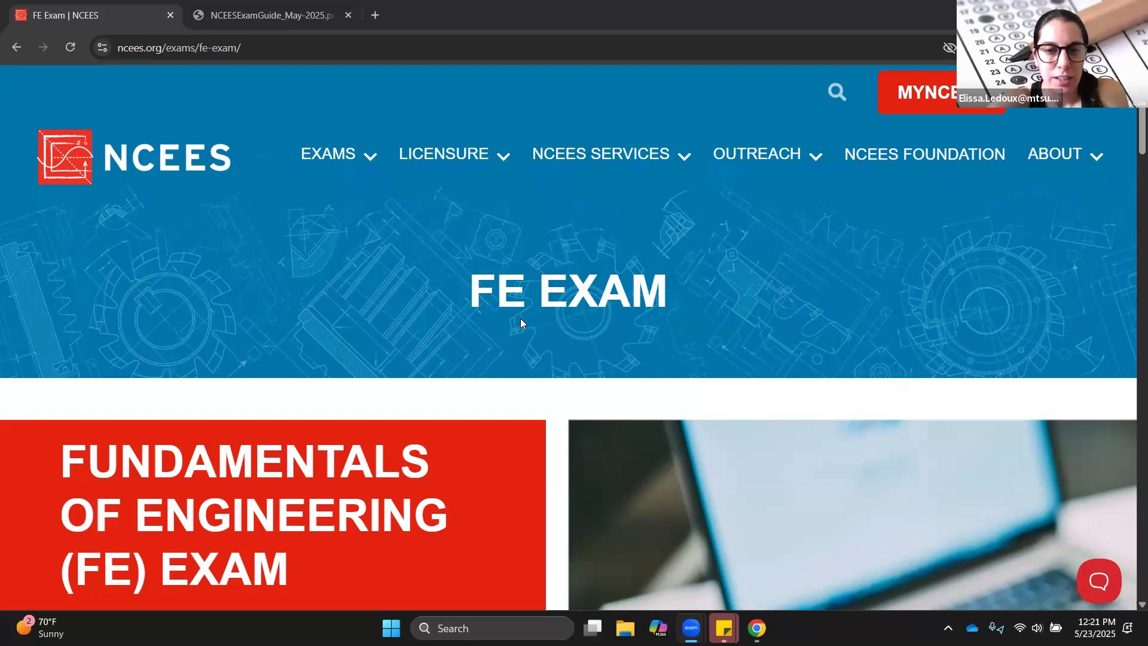
pyautogui.moveTo(413, 320)
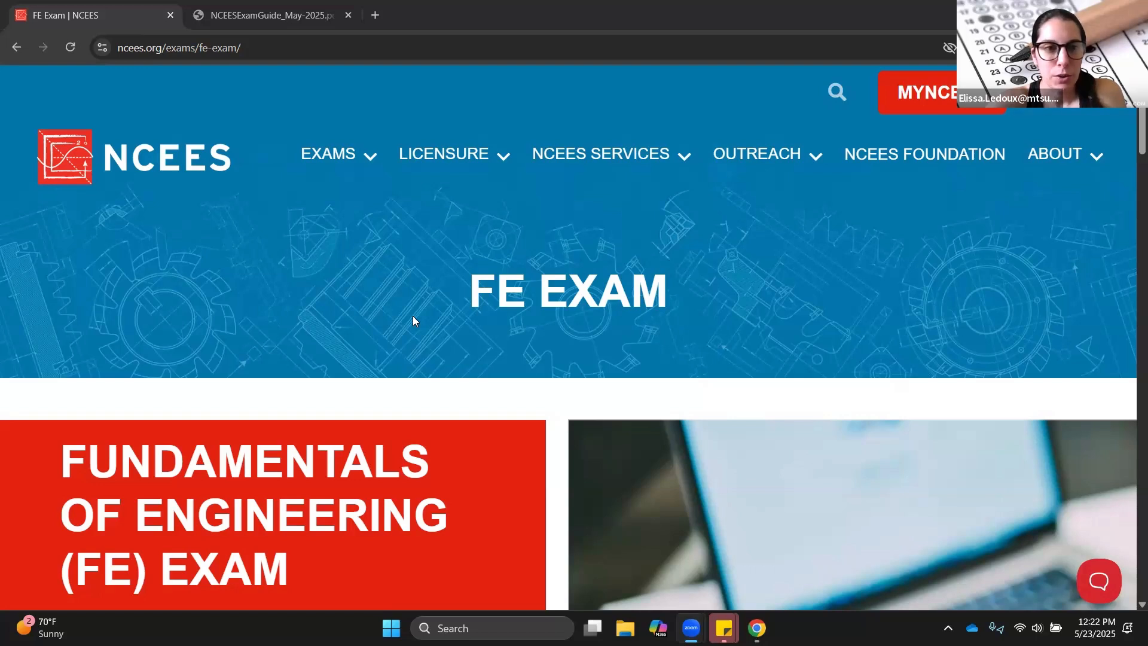
pyautogui.moveTo(172, 193)
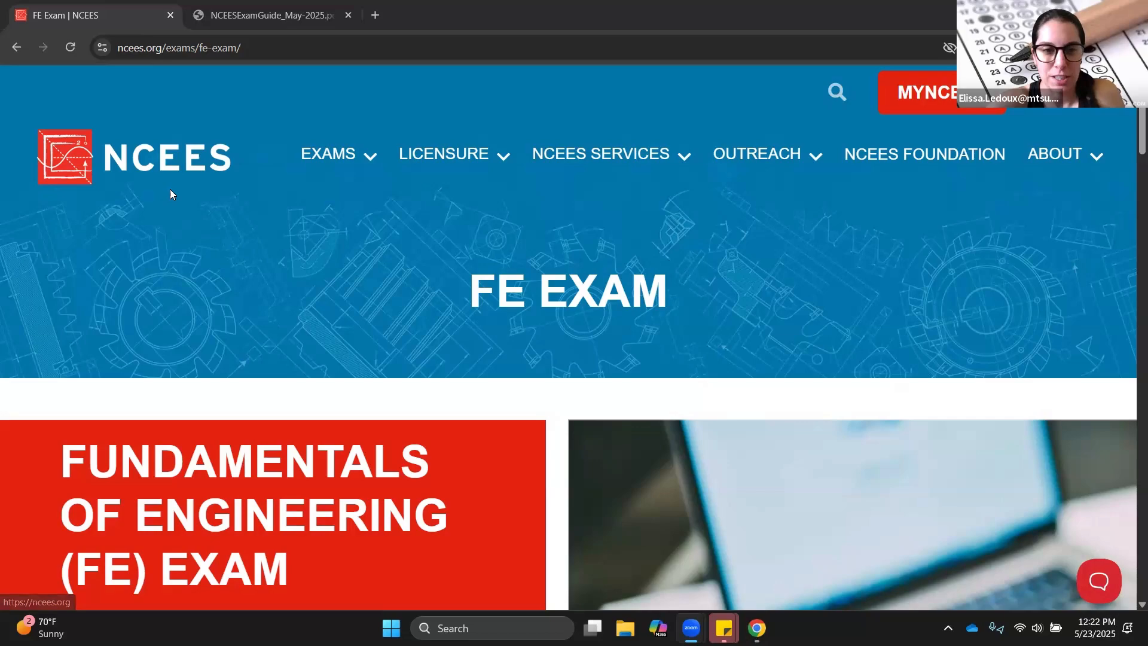
pyautogui.moveTo(116, 402)
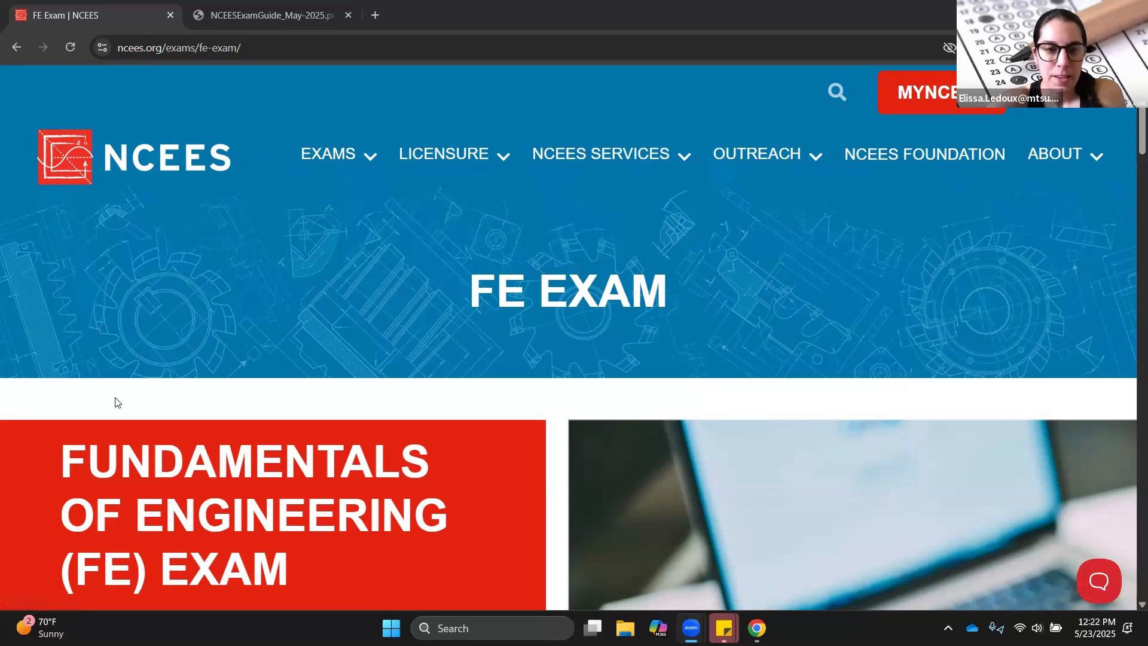
# - Scroll through the FE exam overview (110 questions, 6-hour appointment) to the registration-by-state heading
pyautogui.scroll(-3)
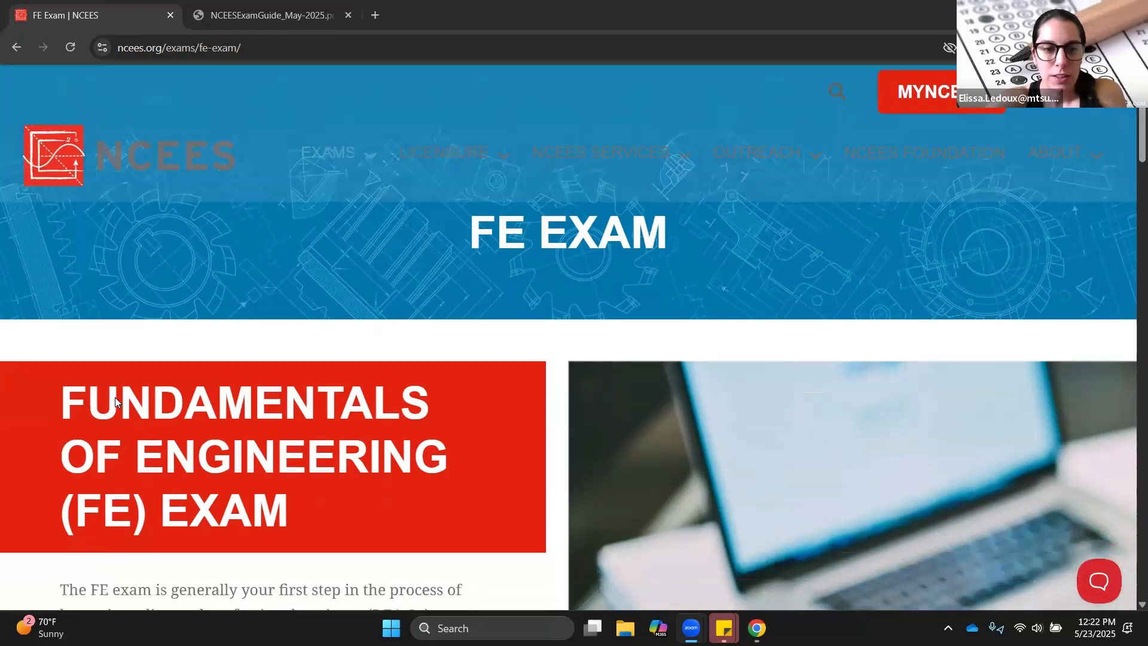
pyautogui.scroll(-3)
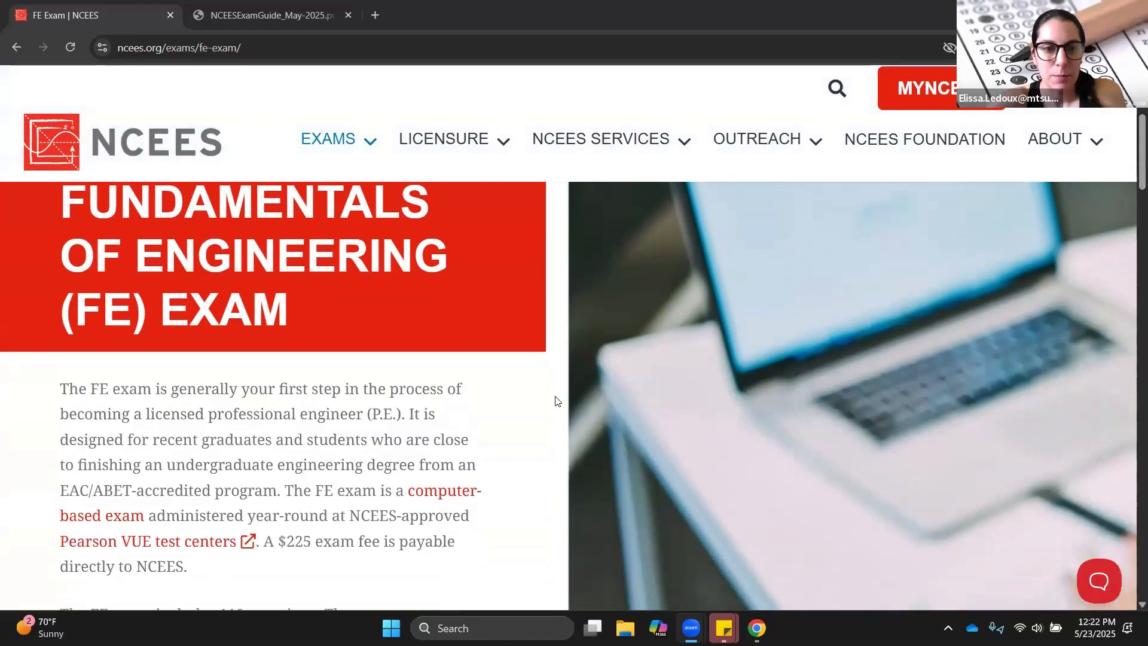
pyautogui.scroll(-3)
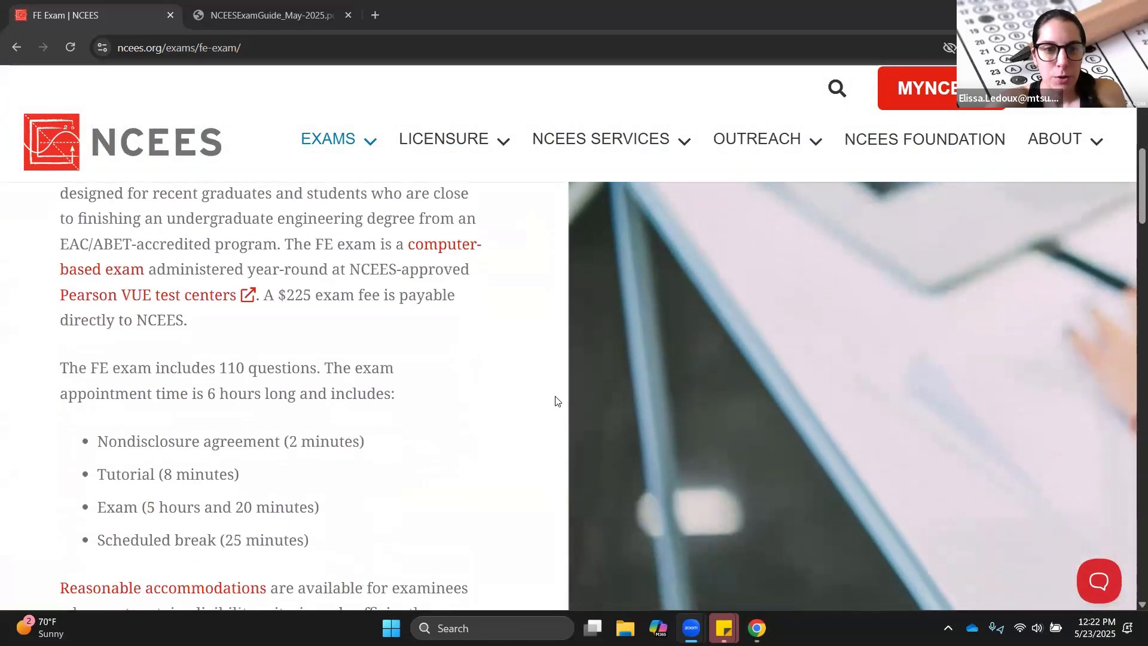
pyautogui.scroll(-3)
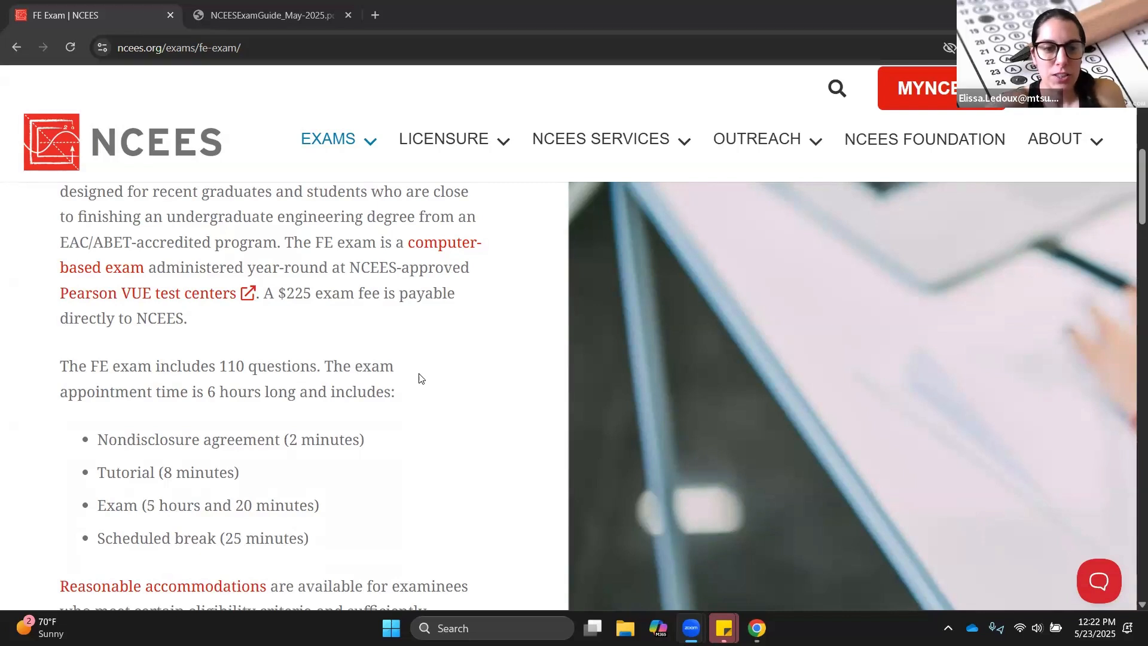
pyautogui.moveTo(446, 468)
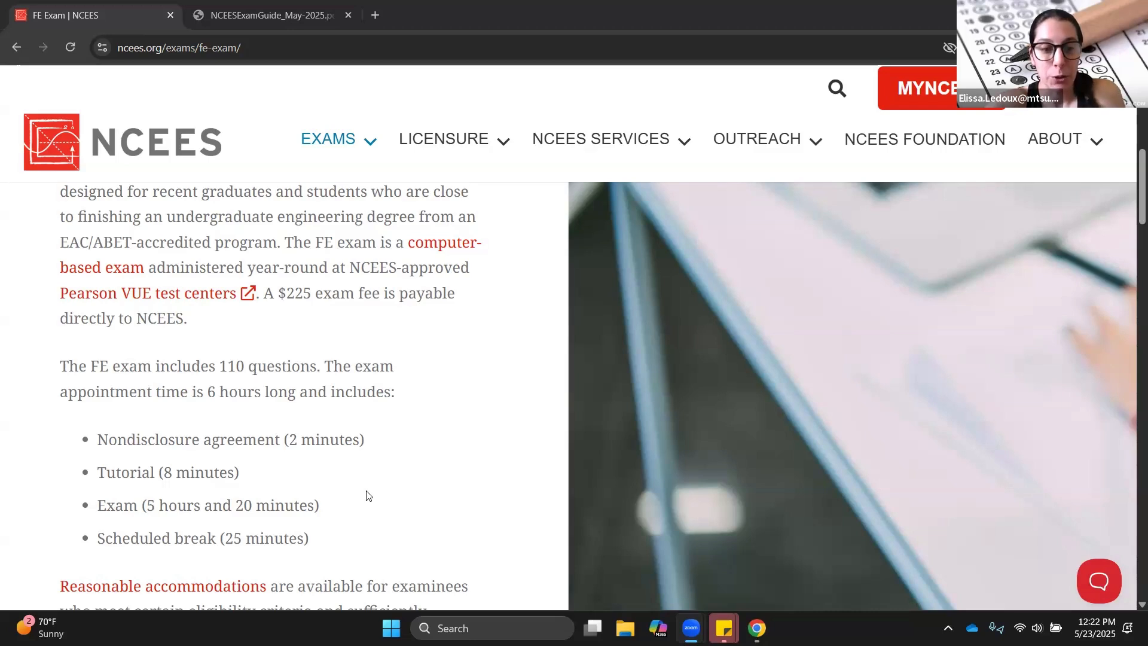
pyautogui.scroll(-3)
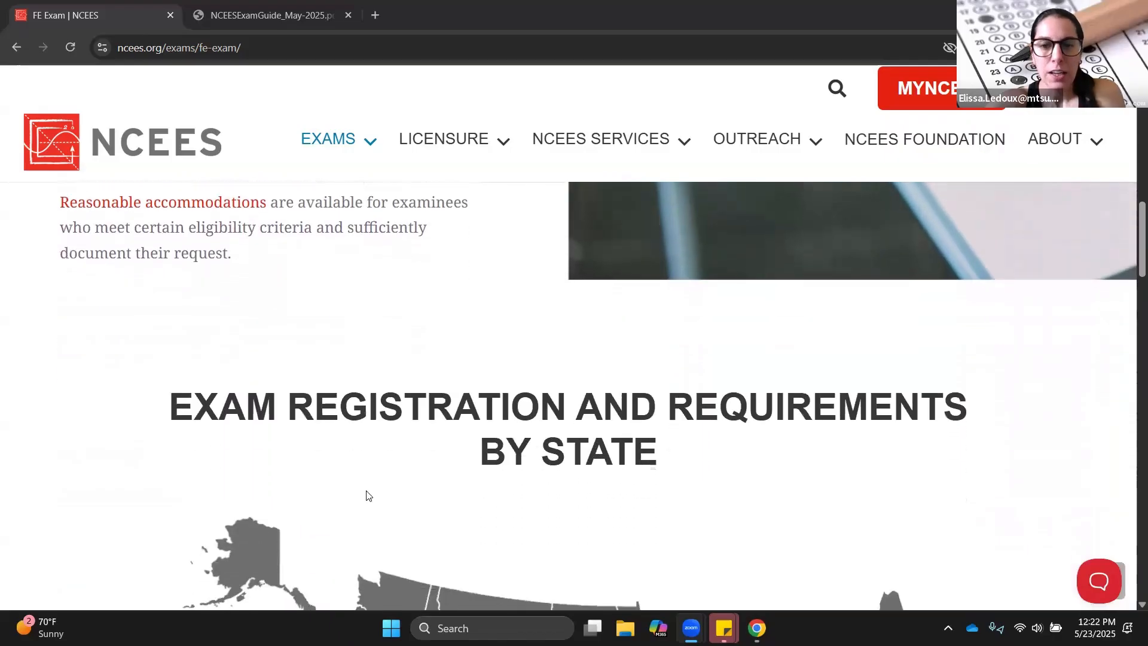
# - Scroll past the US state map and State/Territory and International pickers to the Exam Specifications list
pyautogui.scroll(-3)
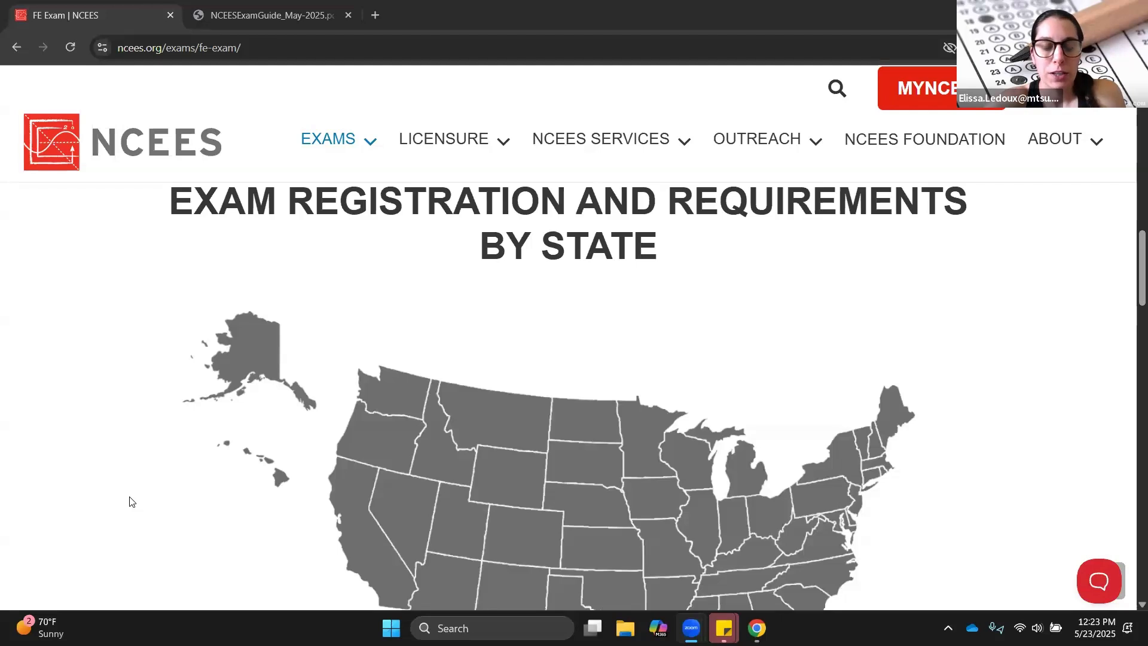
pyautogui.scroll(-3)
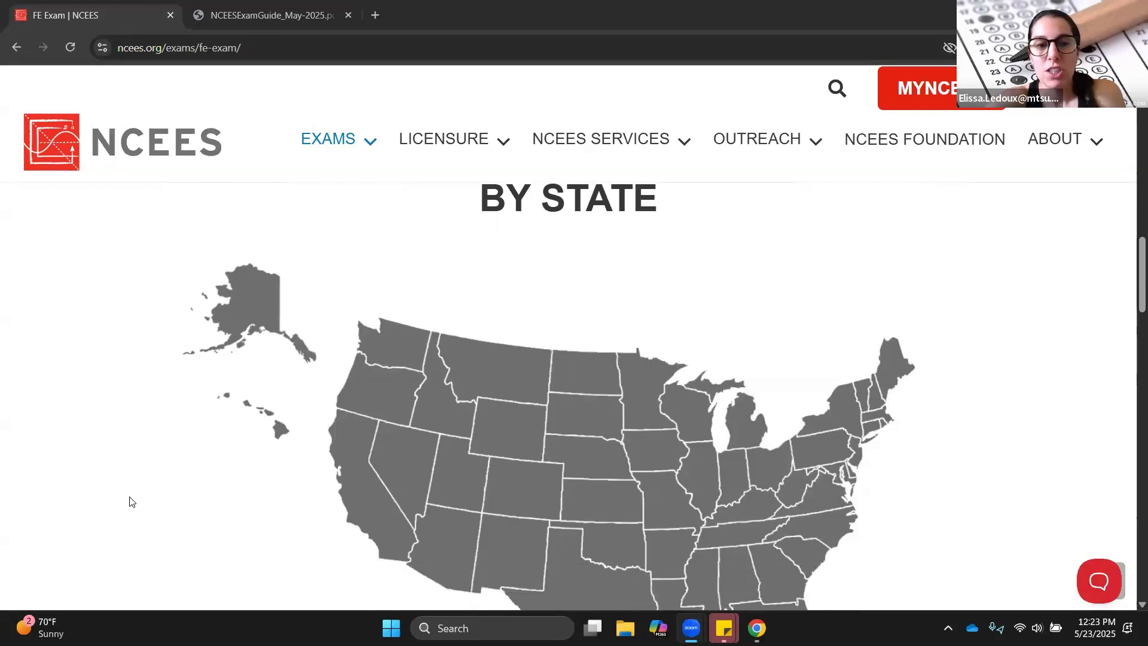
pyautogui.scroll(-3)
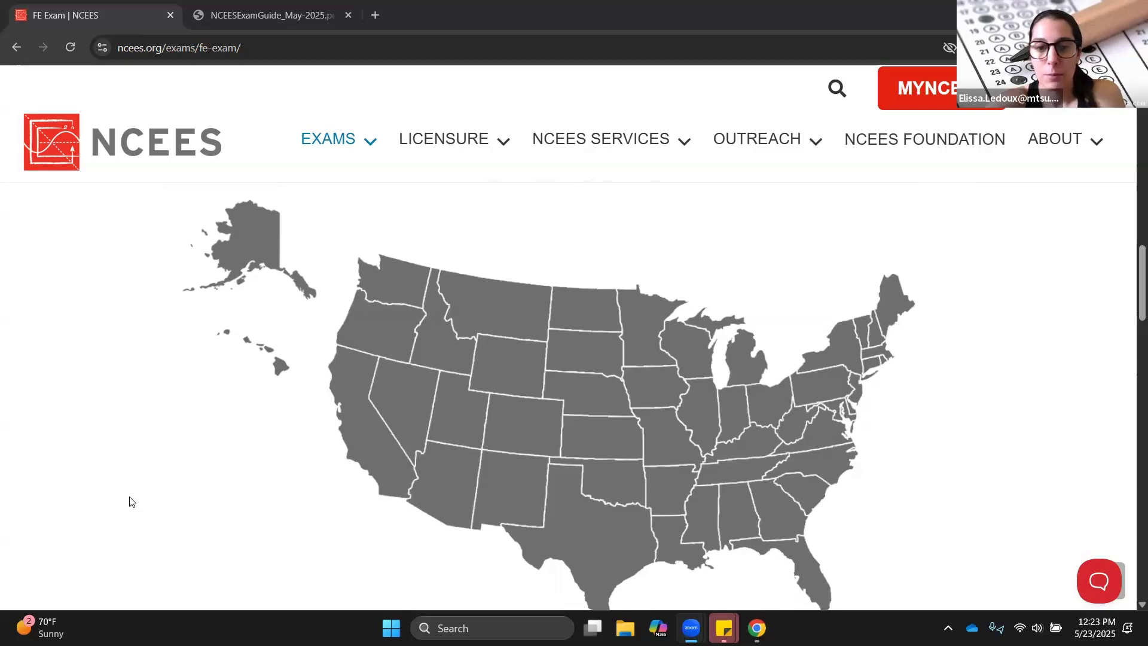
pyautogui.scroll(-3)
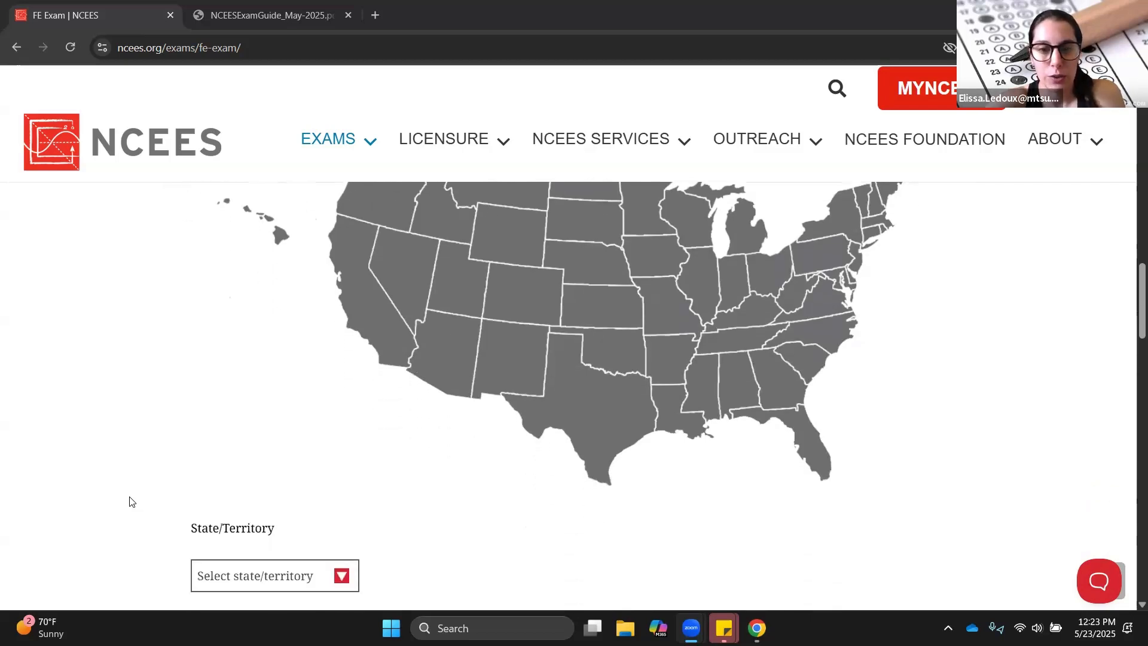
pyautogui.scroll(-3)
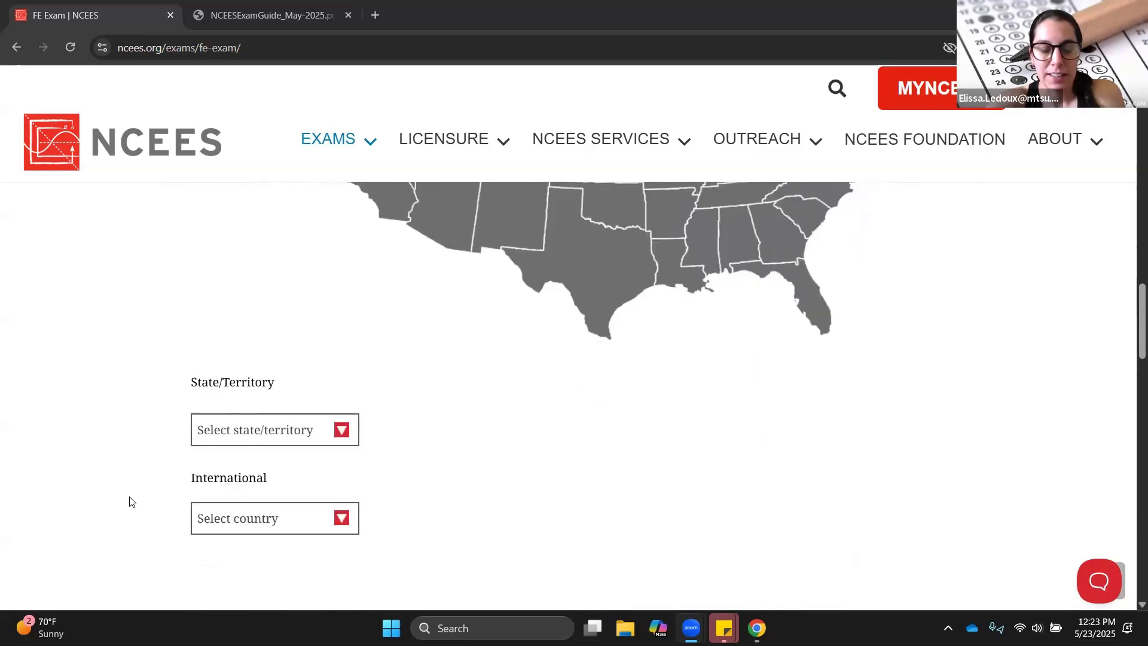
pyautogui.scroll(-3)
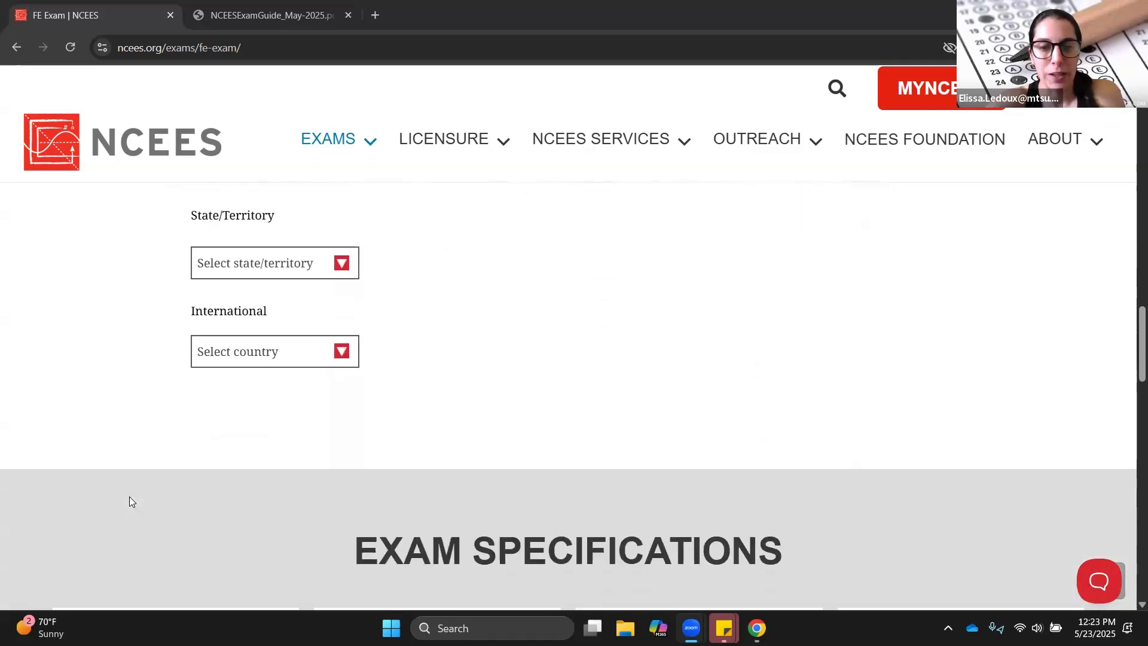
pyautogui.scroll(-3)
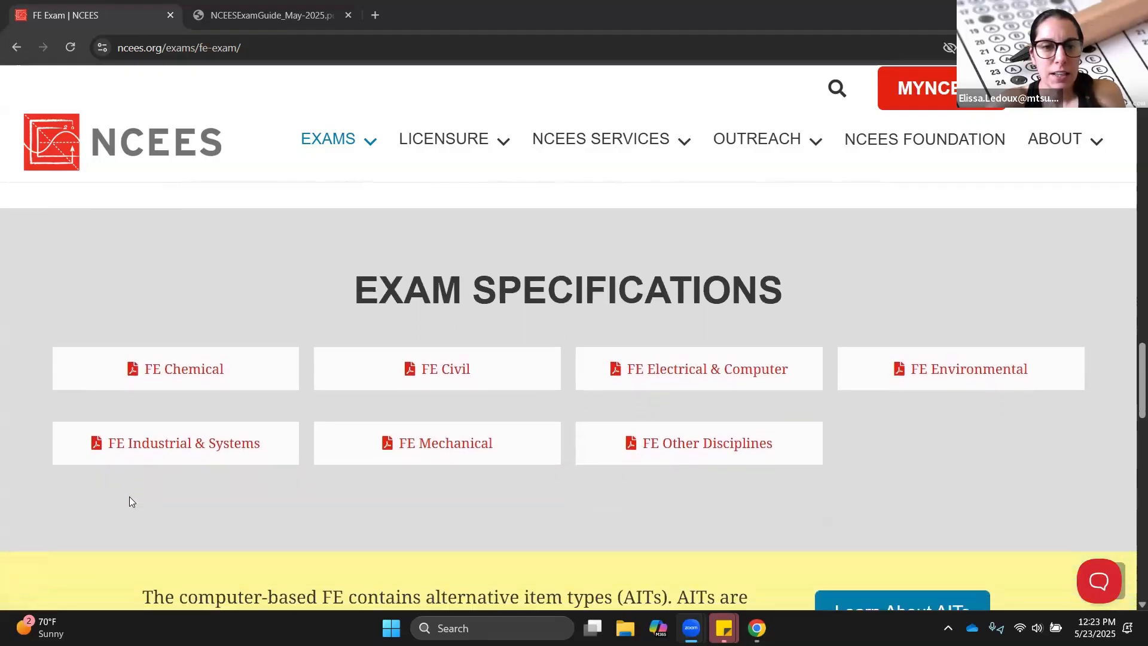
pyautogui.scroll(-3)
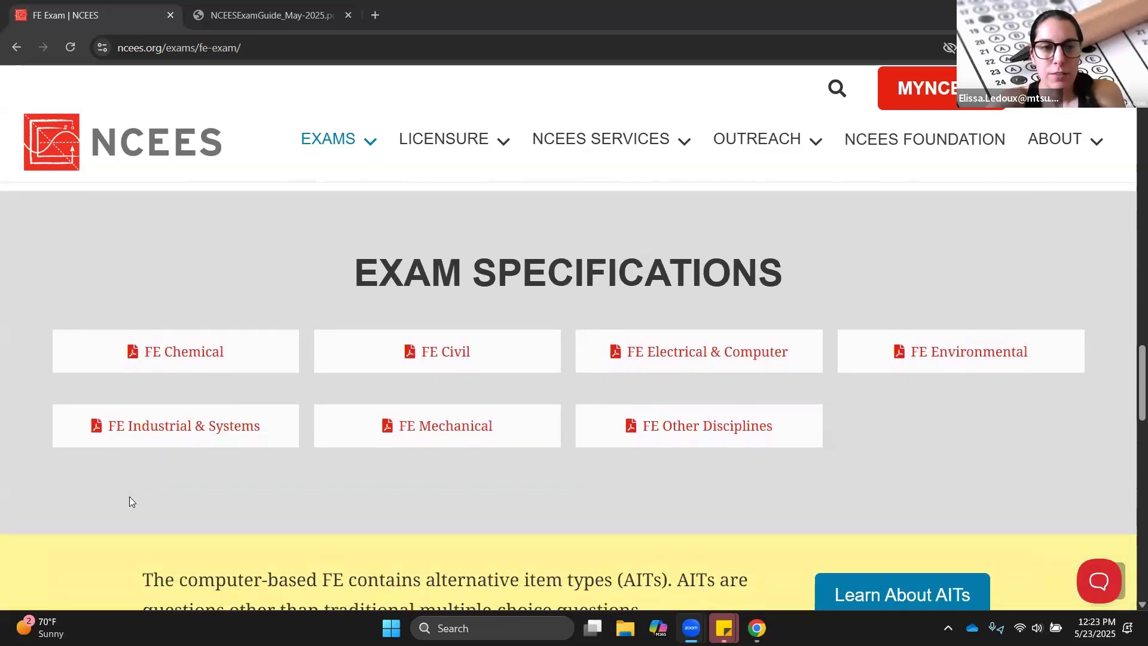
pyautogui.moveTo(345, 384)
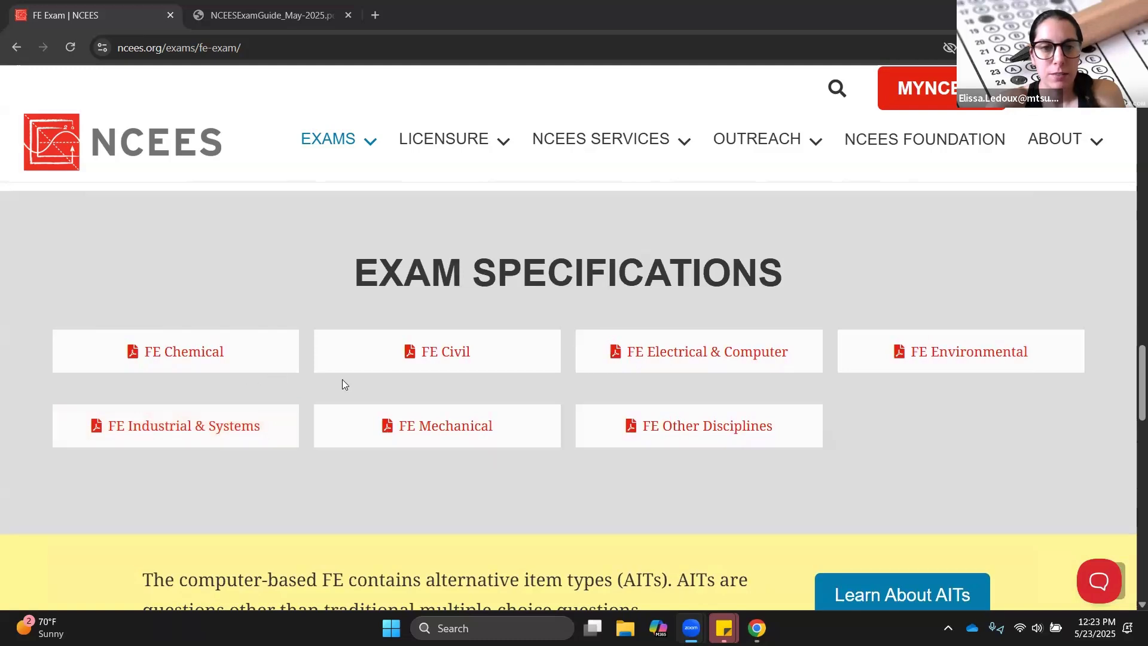
pyautogui.moveTo(599, 406)
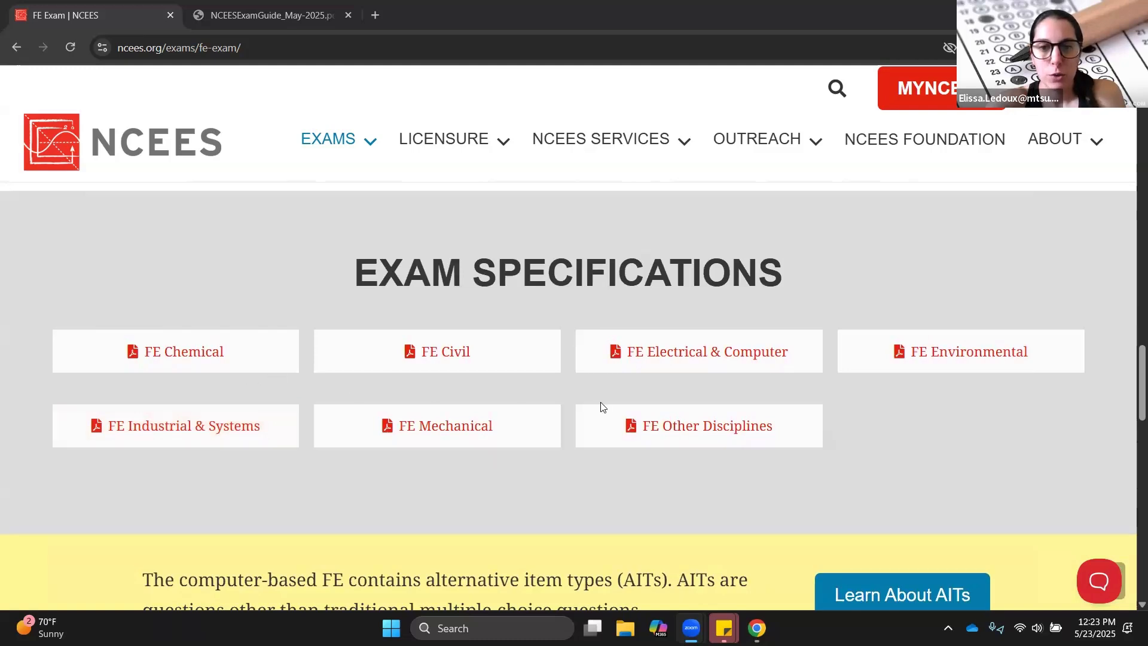
pyautogui.moveTo(879, 469)
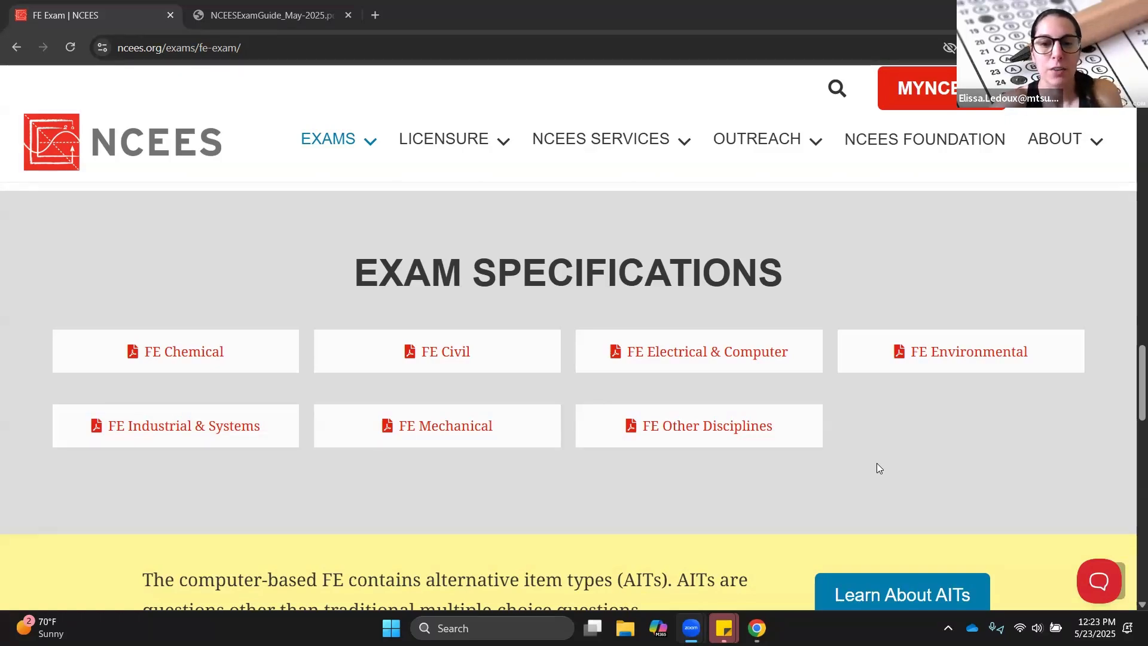
pyautogui.moveTo(764, 484)
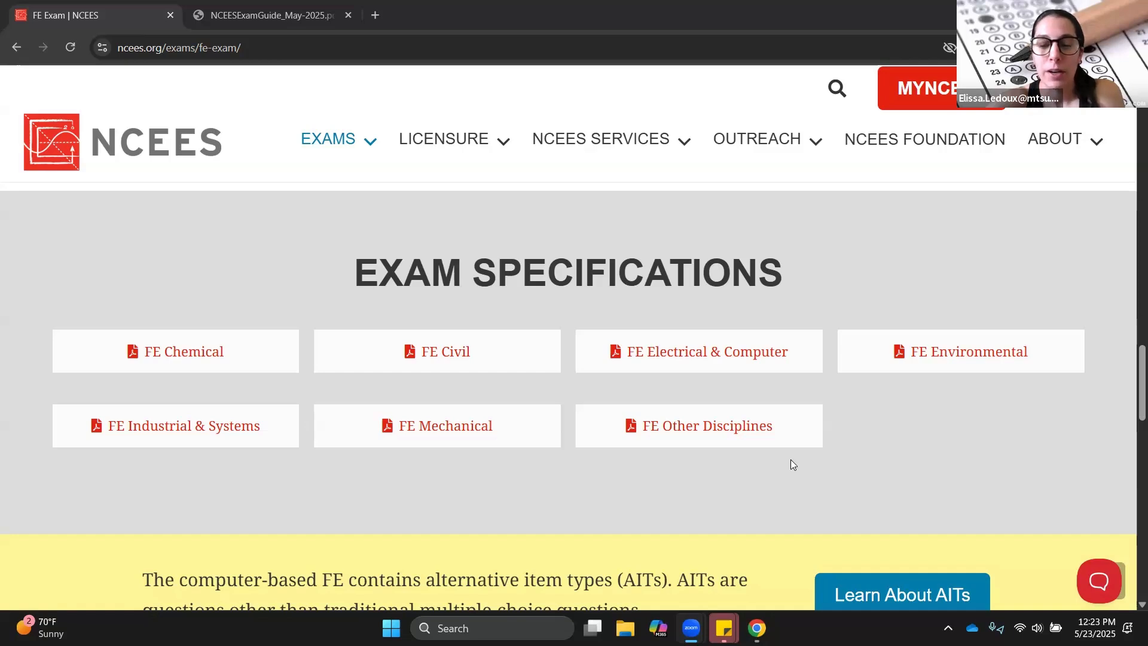
pyautogui.moveTo(644, 481)
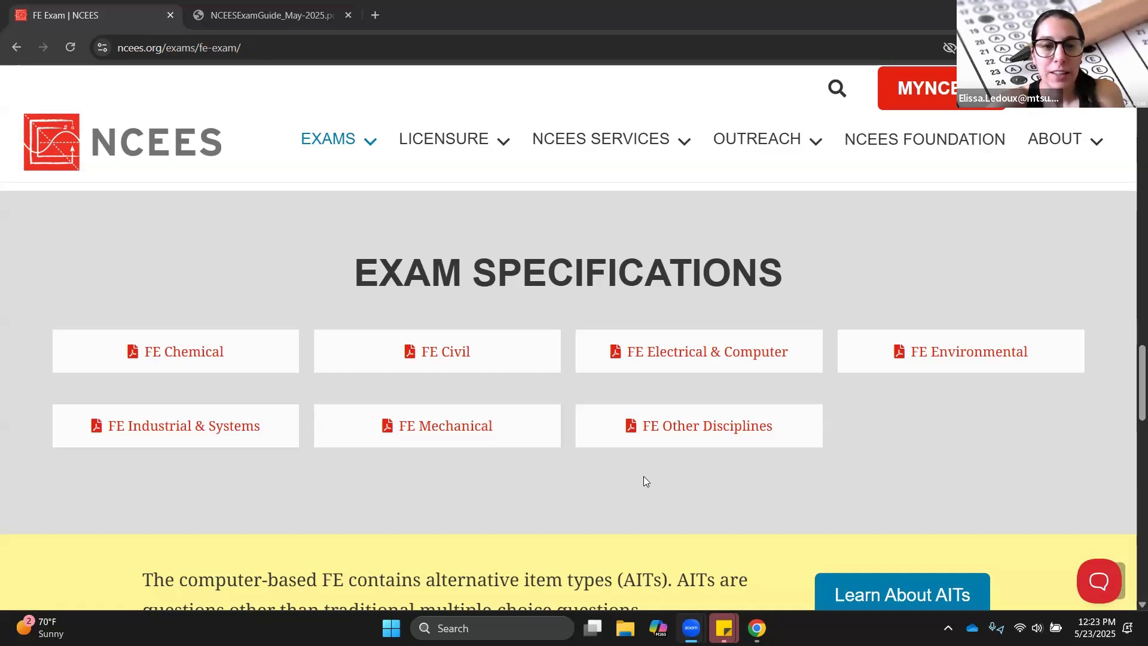
pyautogui.moveTo(870, 396)
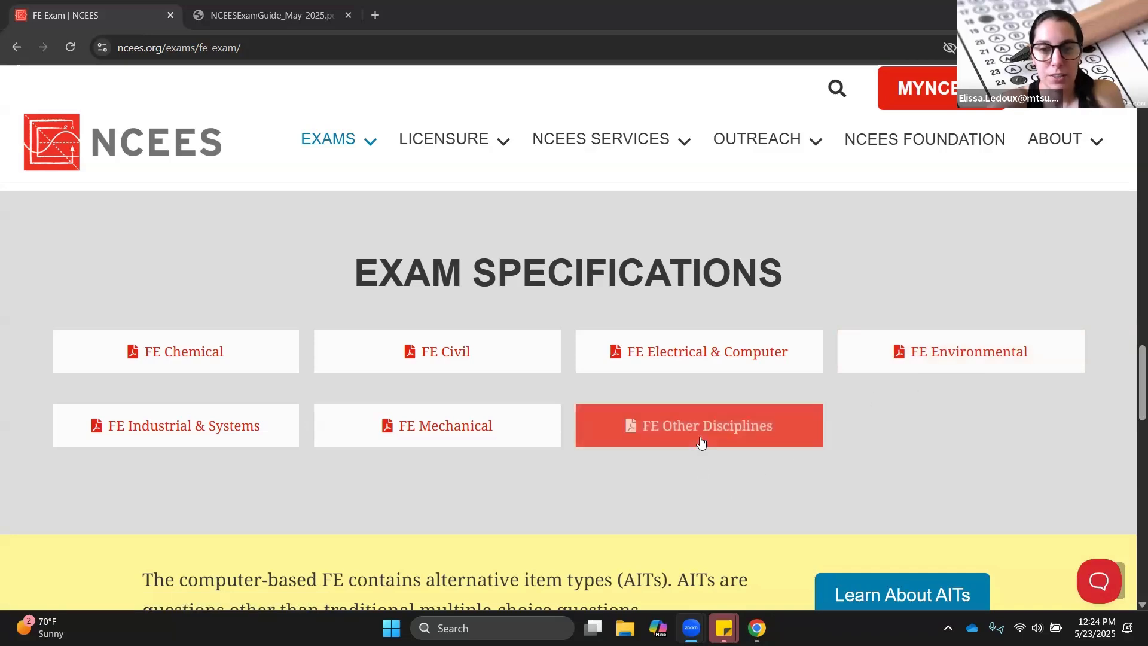
# - View the FE Other Disciplines specs PDF page 1, Mathematics through Engineering Ethics topics
pyautogui.click(698, 426)
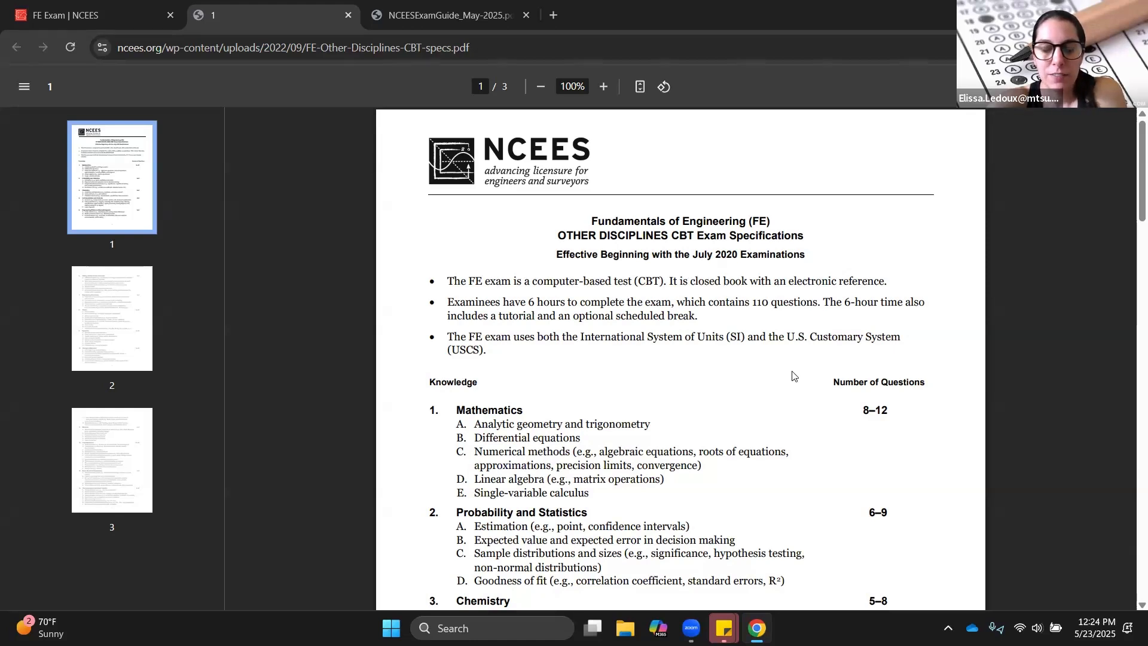
pyautogui.scroll(-3)
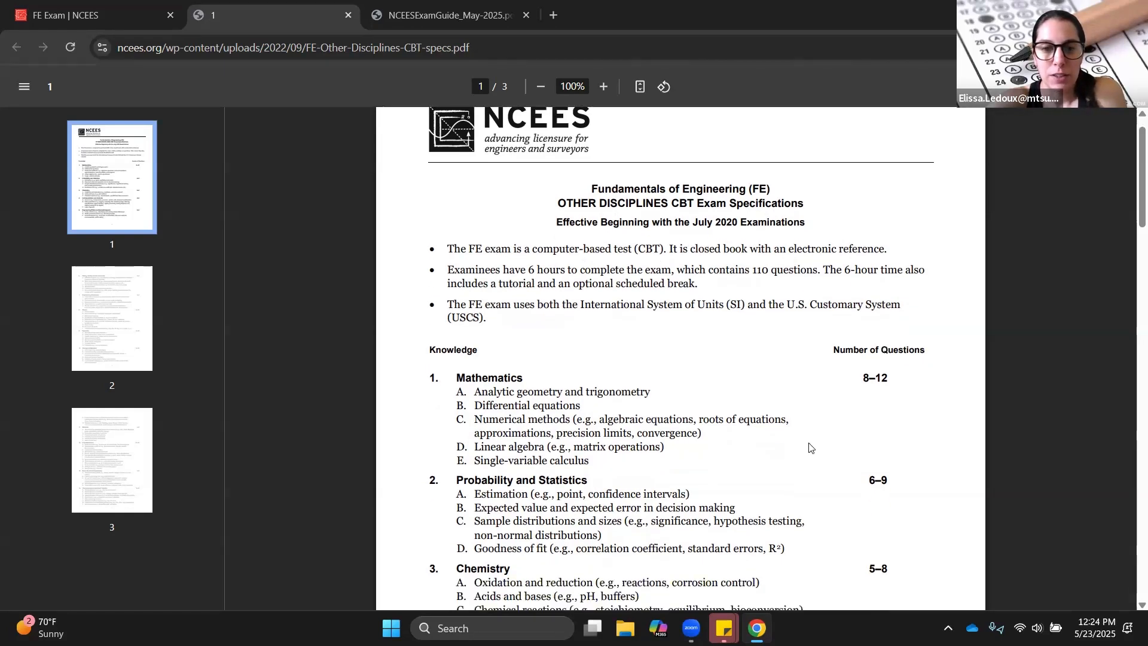
pyautogui.scroll(-3)
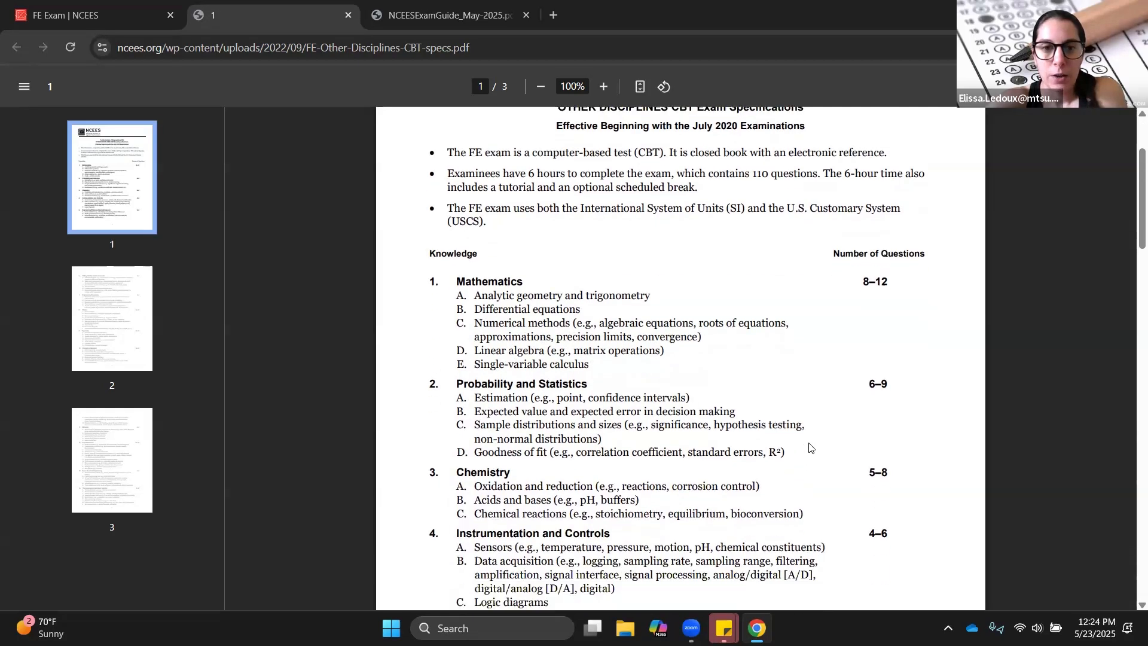
pyautogui.scroll(-3)
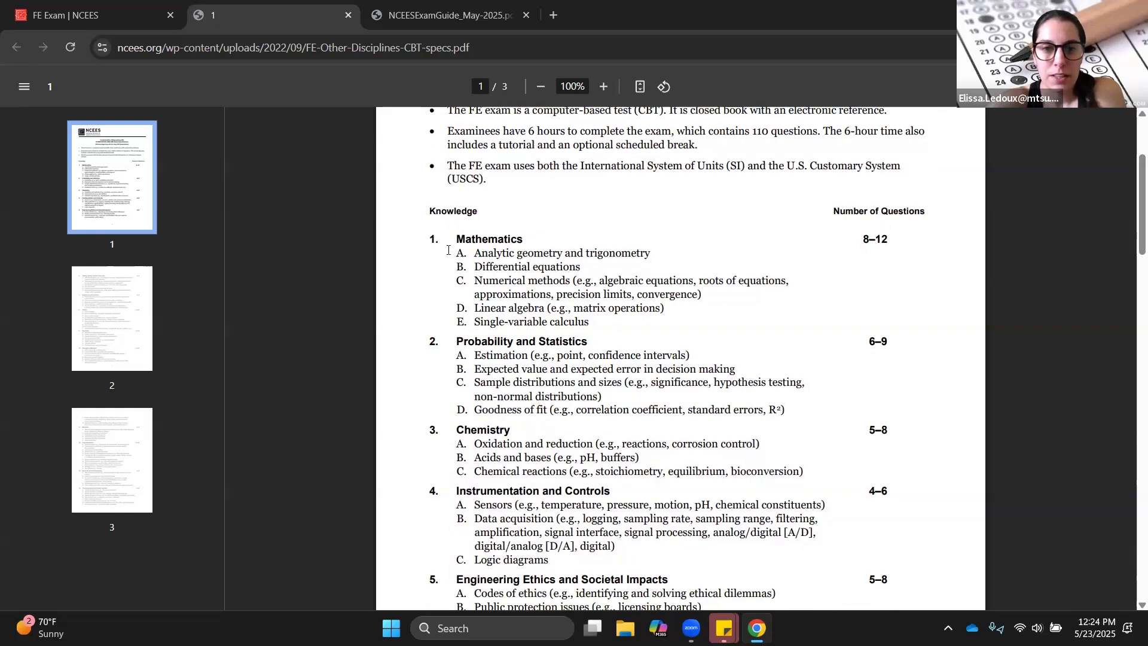
pyautogui.moveTo(455, 538)
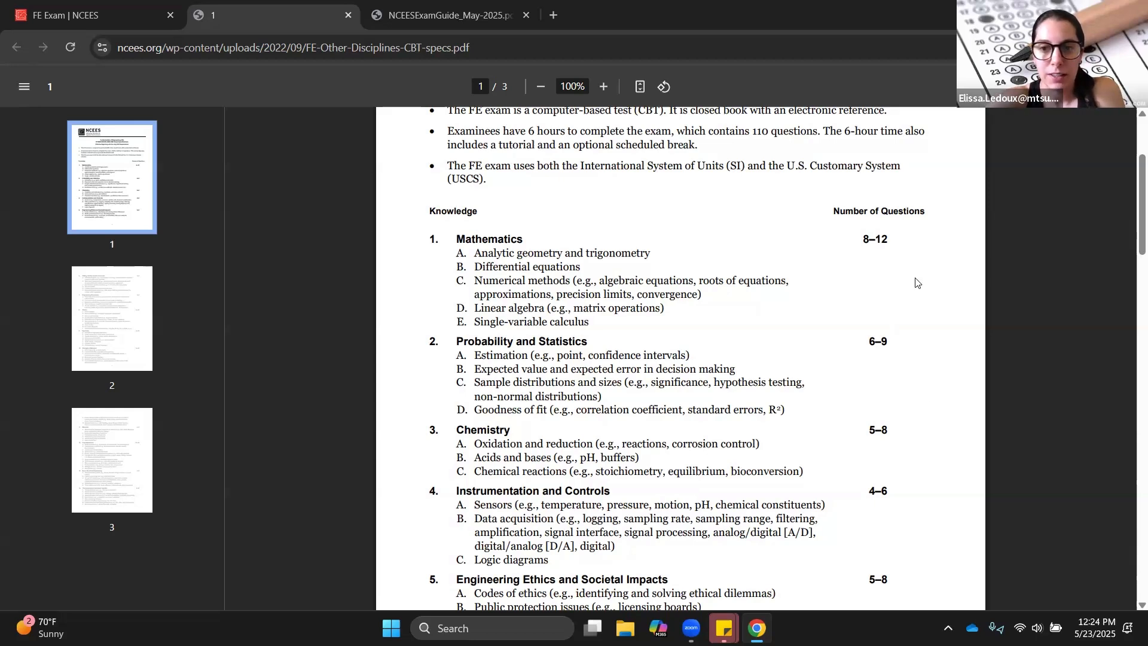
pyautogui.moveTo(934, 300)
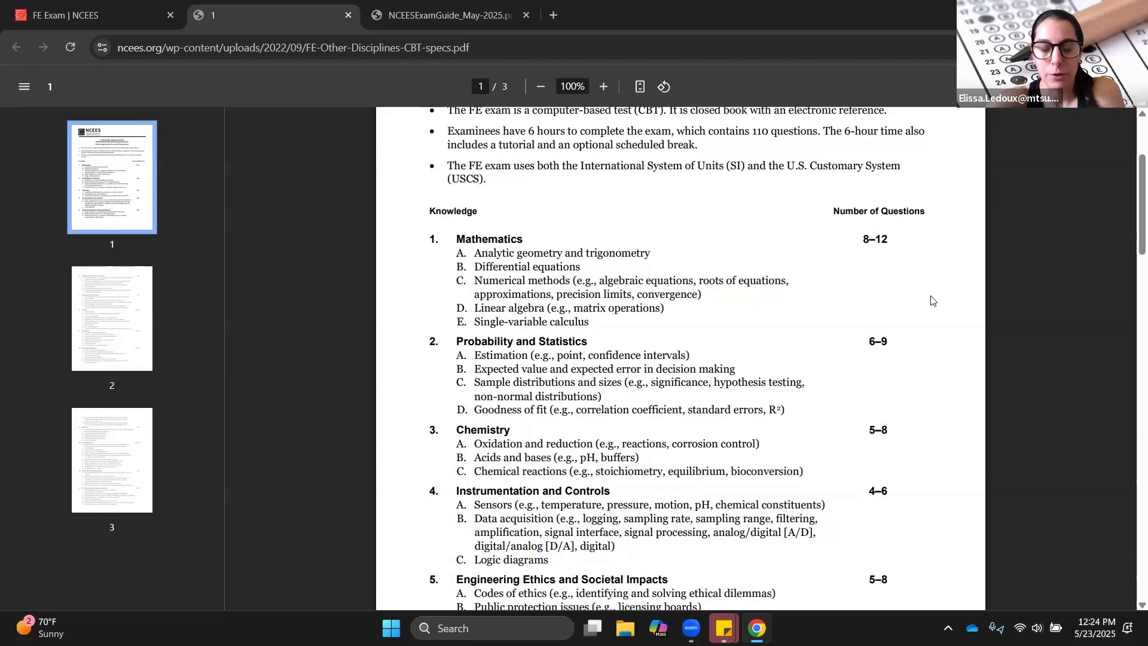
pyautogui.moveTo(758, 321)
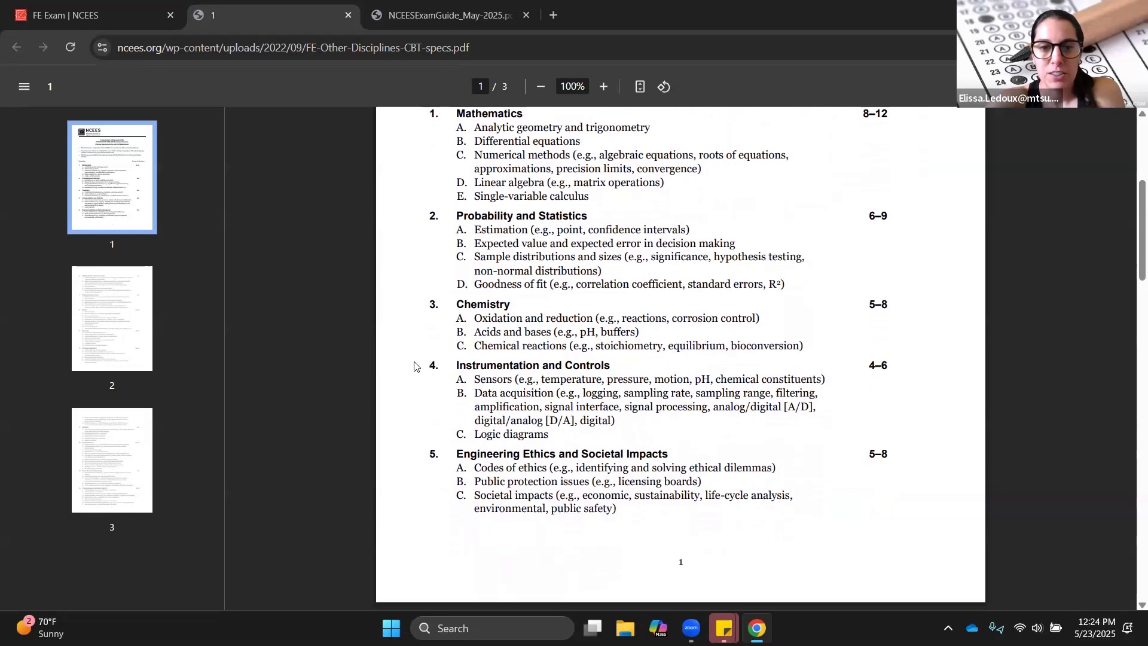
# - Scroll pages 2–3 of the specs PDF to the final Thermodynamics and Heat Transfer topics
pyautogui.scroll(-3)
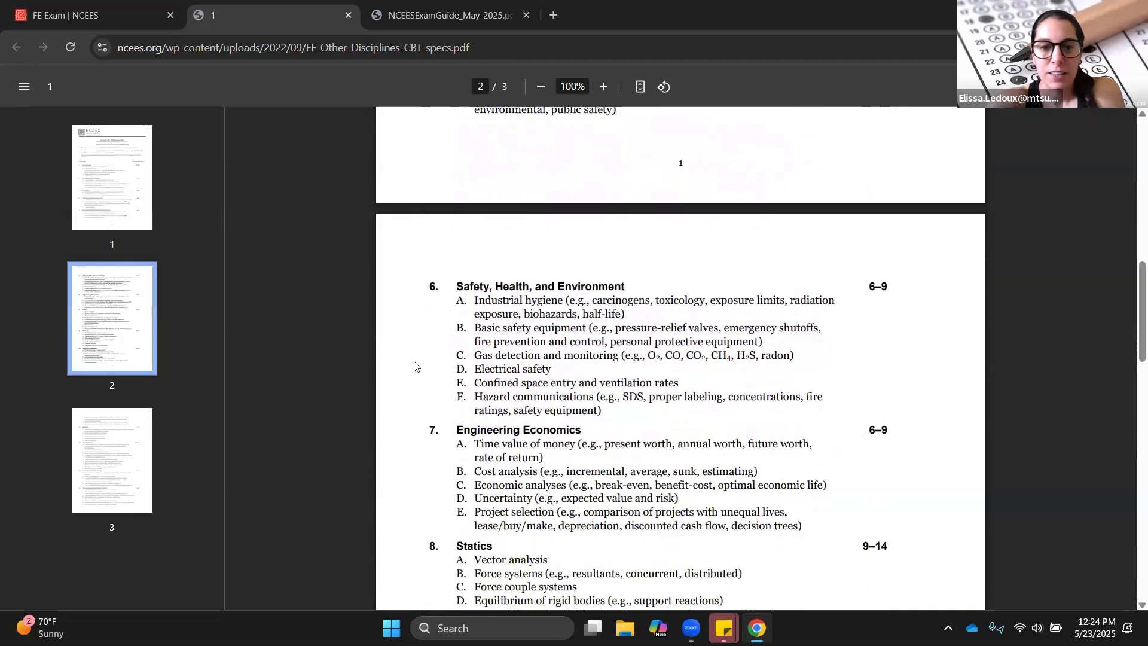
pyautogui.scroll(-3)
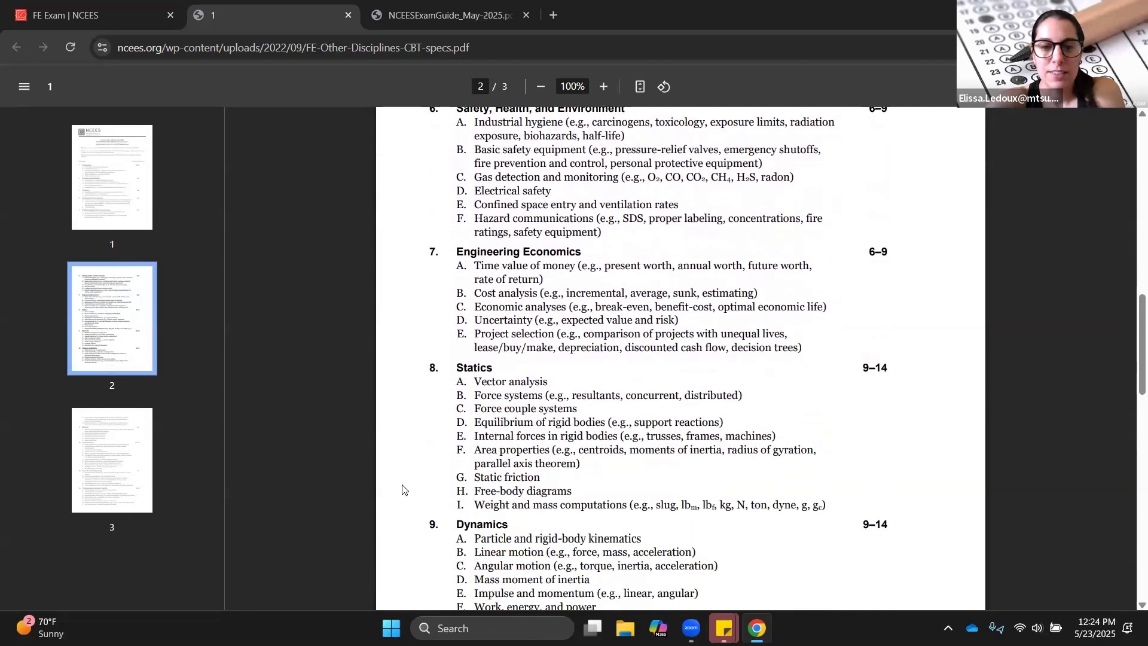
pyautogui.scroll(-3)
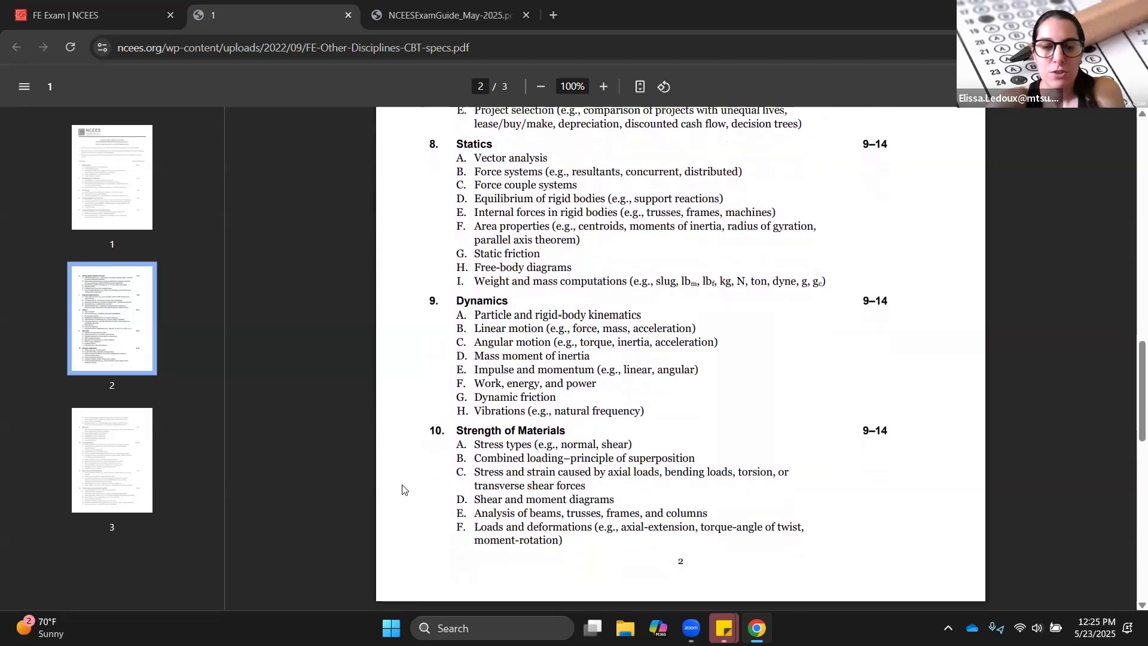
pyautogui.scroll(-3)
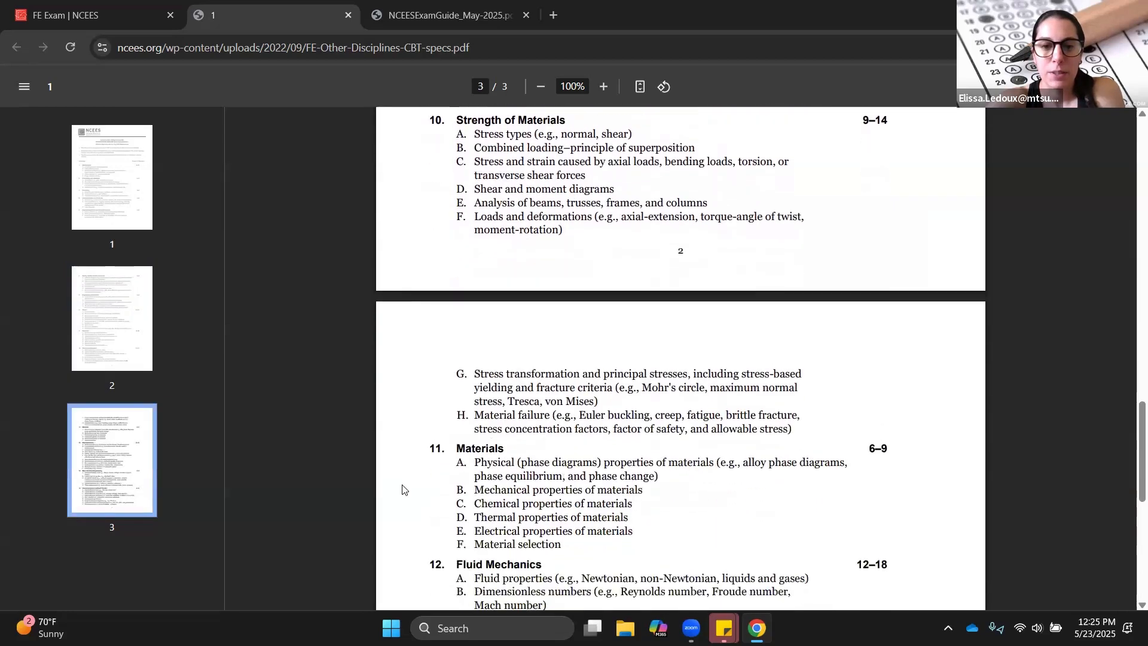
pyautogui.scroll(-3)
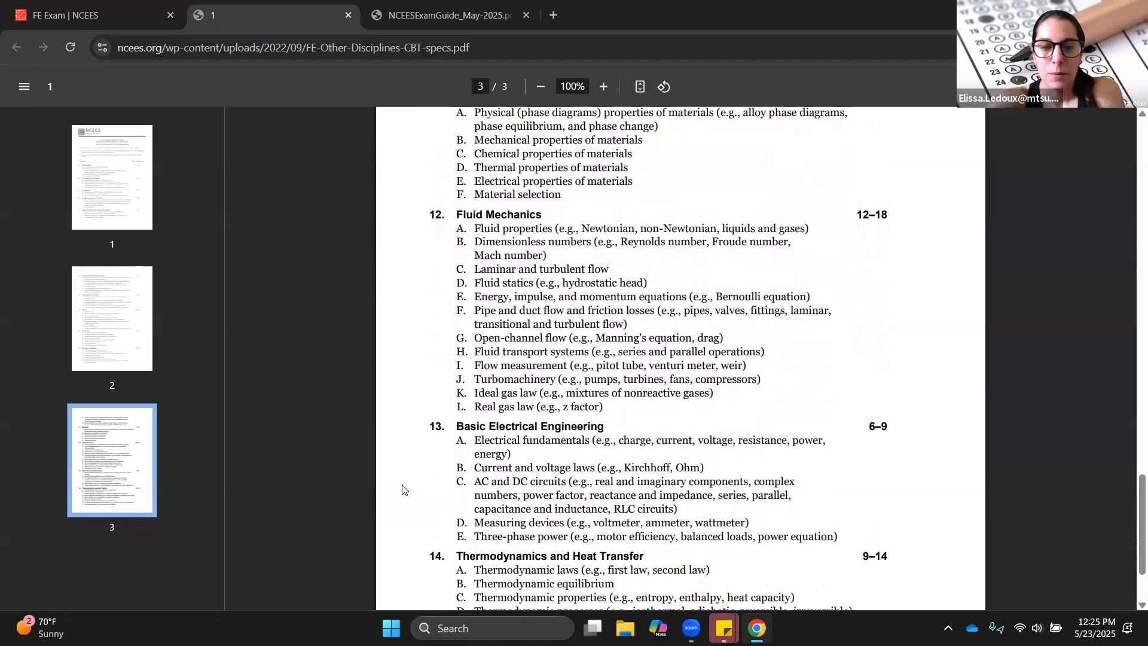
pyautogui.scroll(-3)
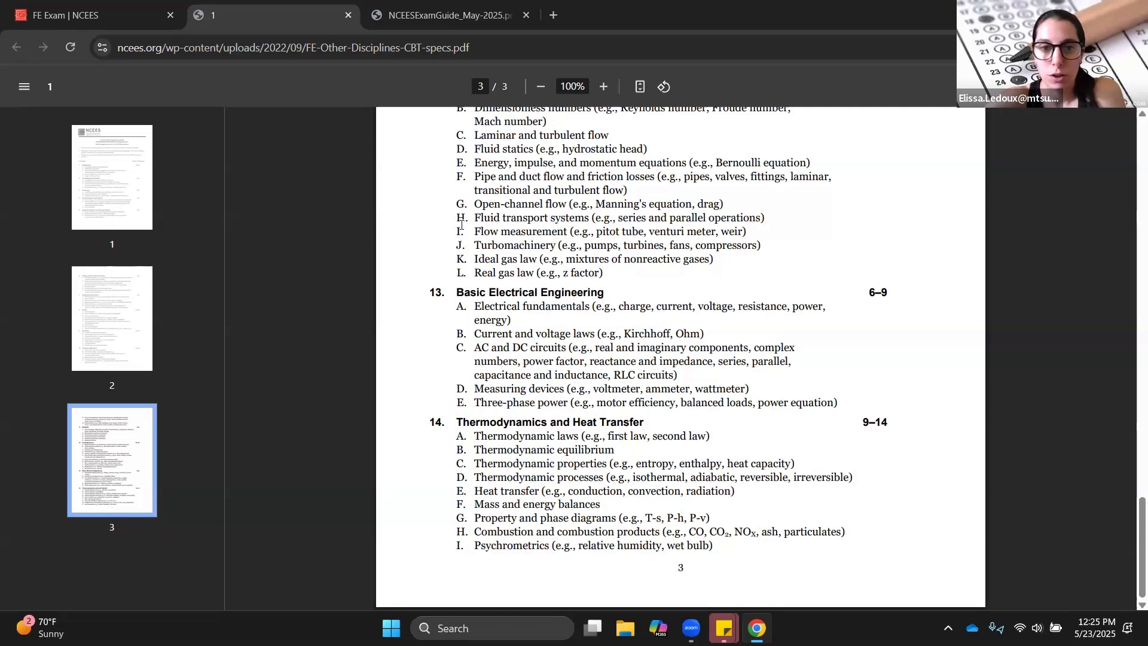
pyautogui.moveTo(449, 265)
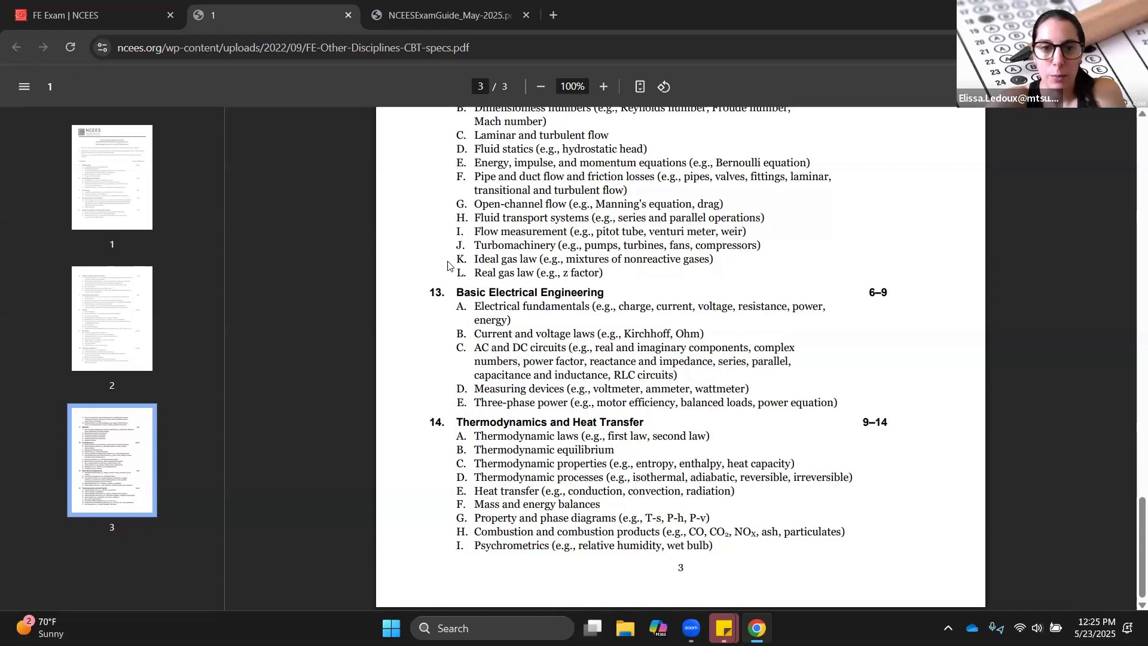
pyautogui.moveTo(431, 324)
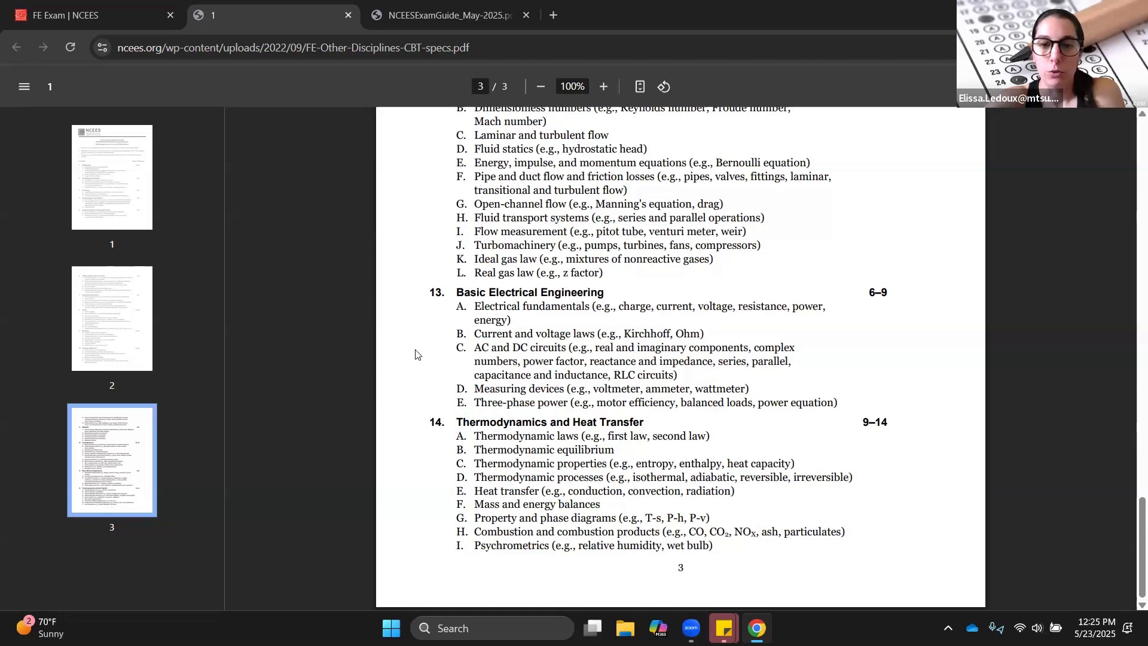
pyautogui.moveTo(410, 366)
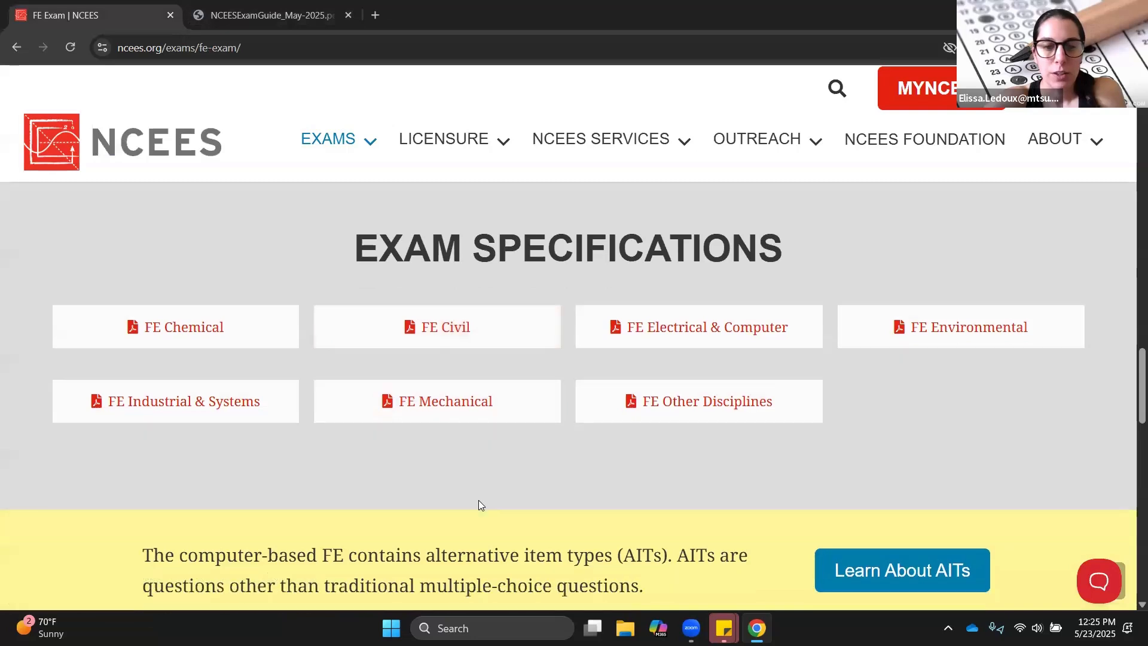
# - Reach the Exam Resources section and go to the NCEES Practice Exams offering
pyautogui.scroll(-3)
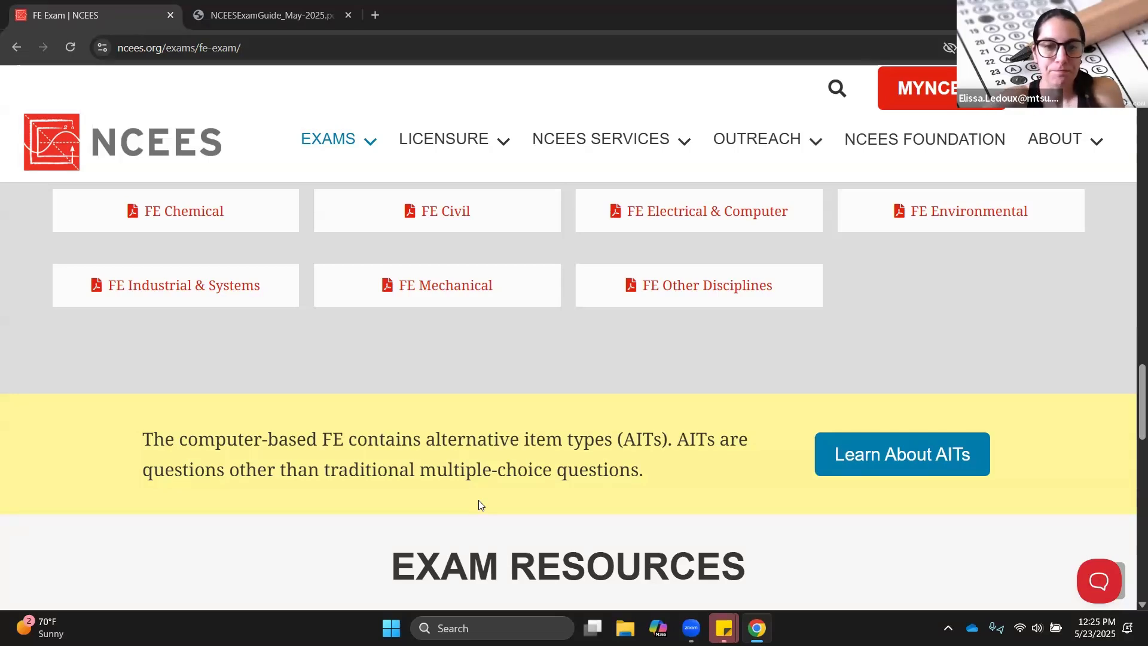
pyautogui.scroll(-3)
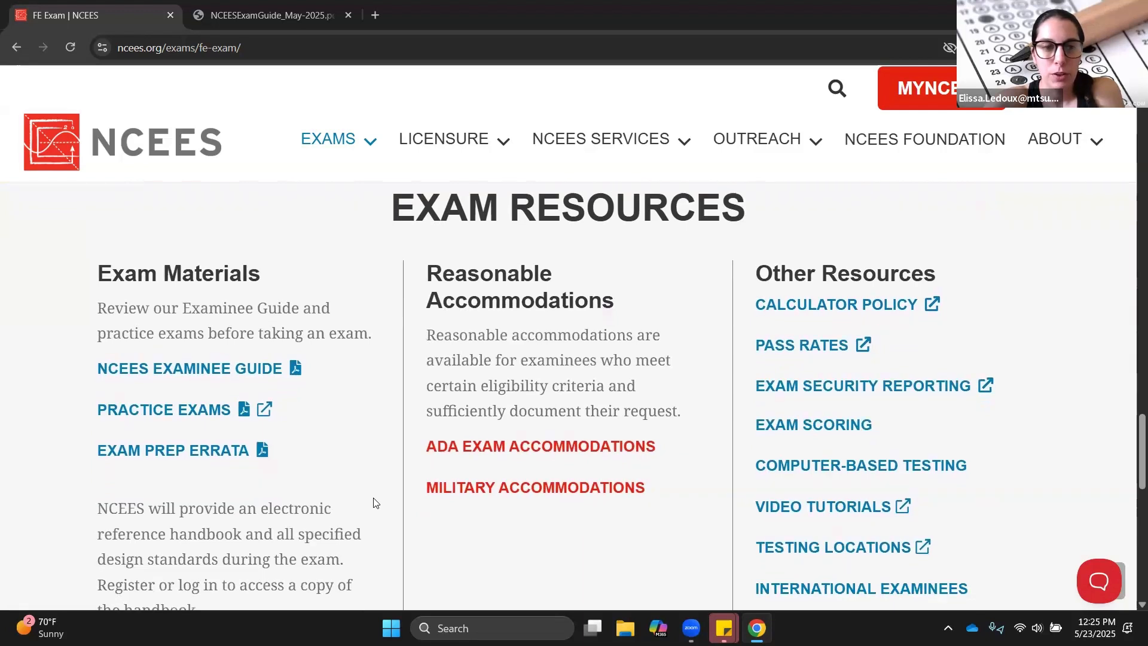
pyautogui.moveTo(294, 386)
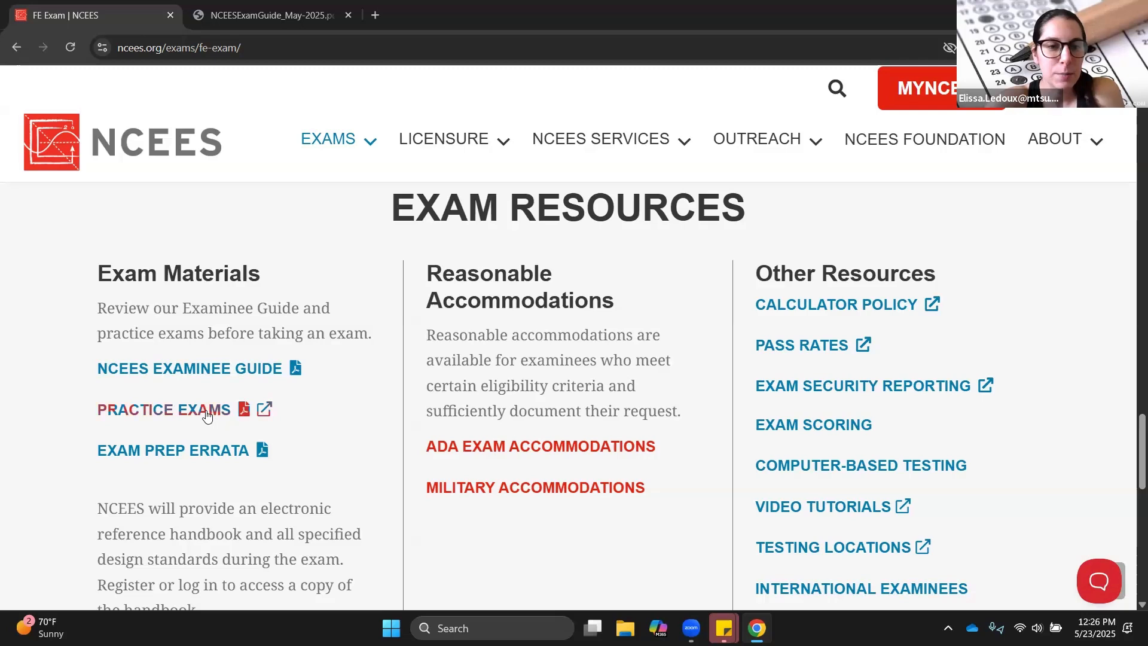
pyautogui.click(164, 409)
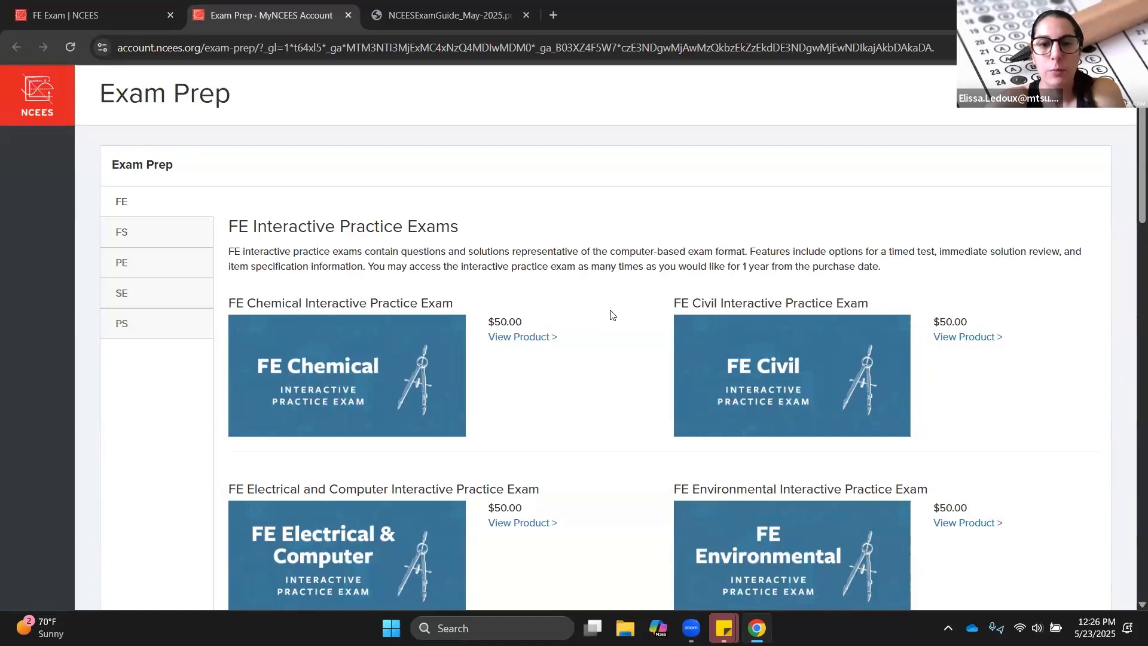
pyautogui.moveTo(605, 497)
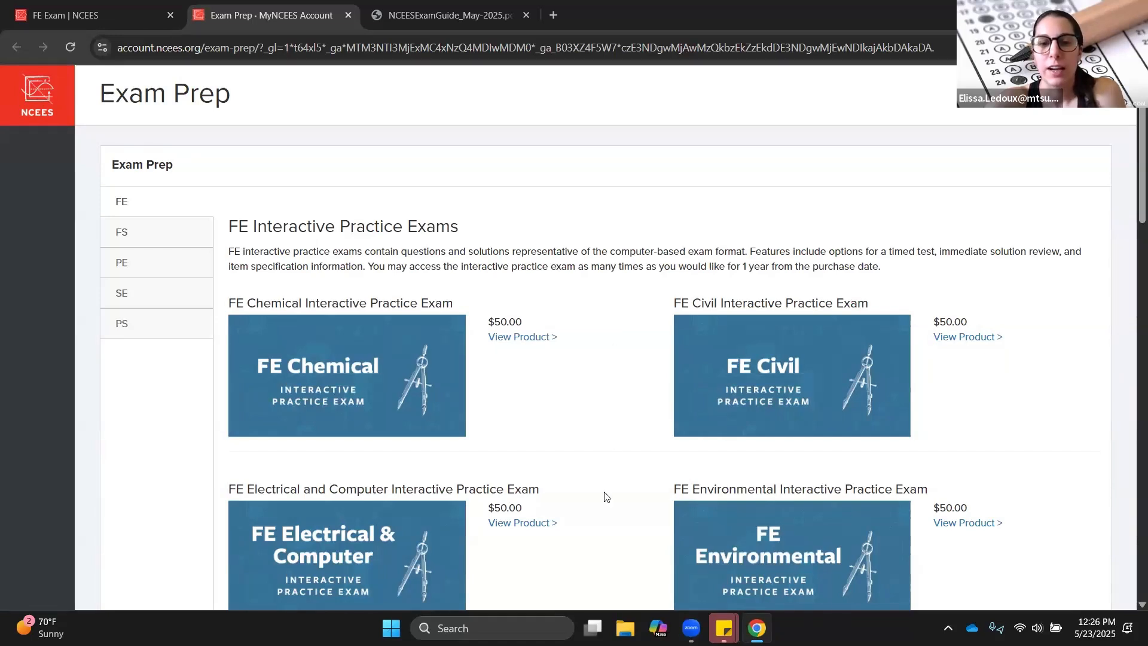
# - Scroll the Exam Prep page past $50.00 interactive exams to the $34.95 Other Disciplines e-book
pyautogui.scroll(-3)
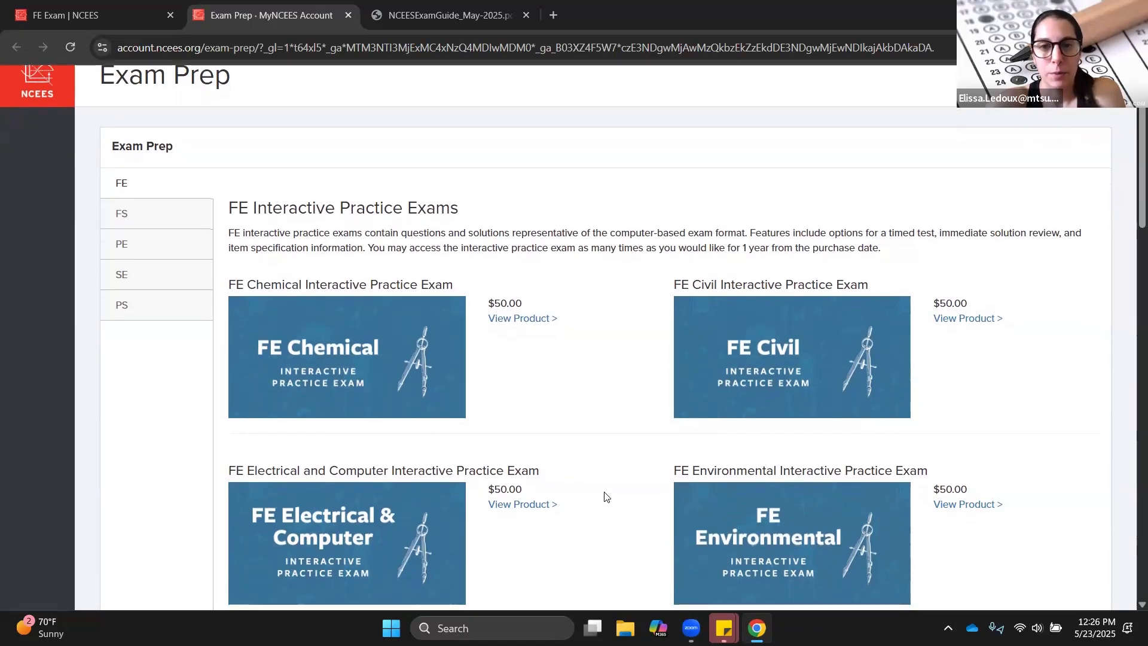
pyautogui.scroll(-3)
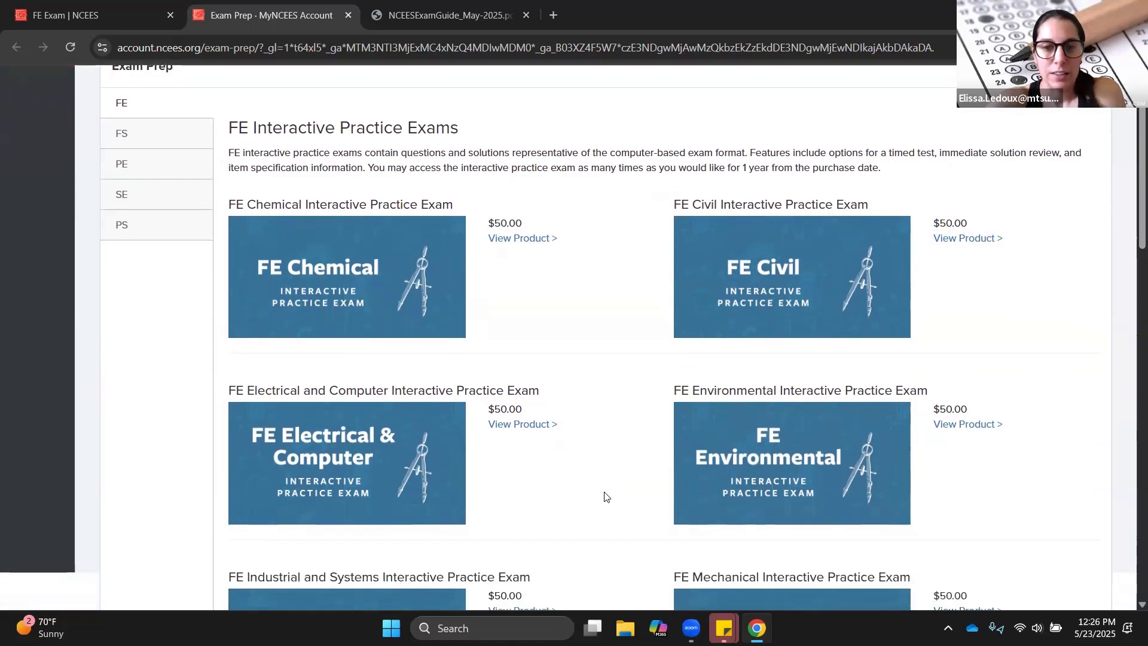
pyautogui.scroll(-3)
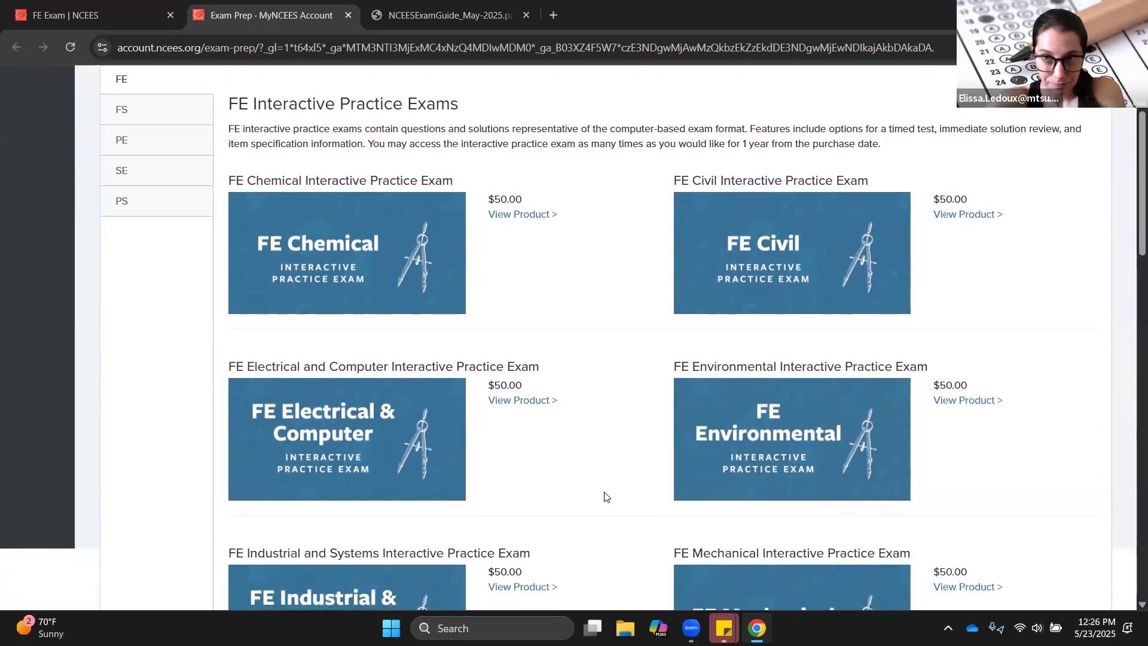
pyautogui.scroll(-3)
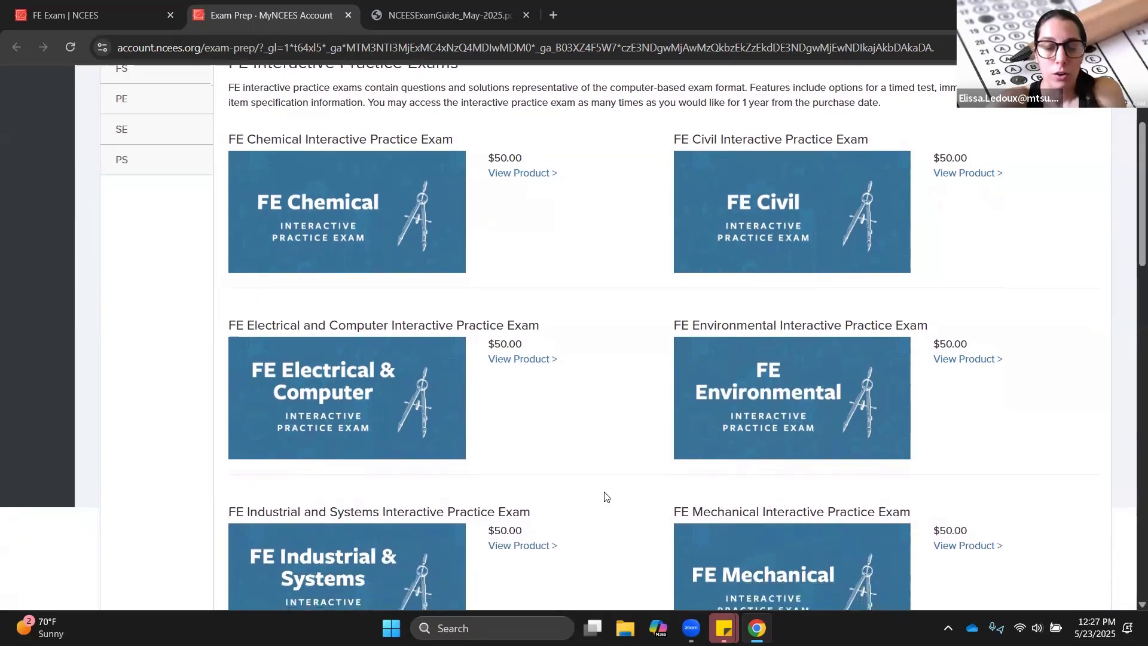
pyautogui.scroll(-3)
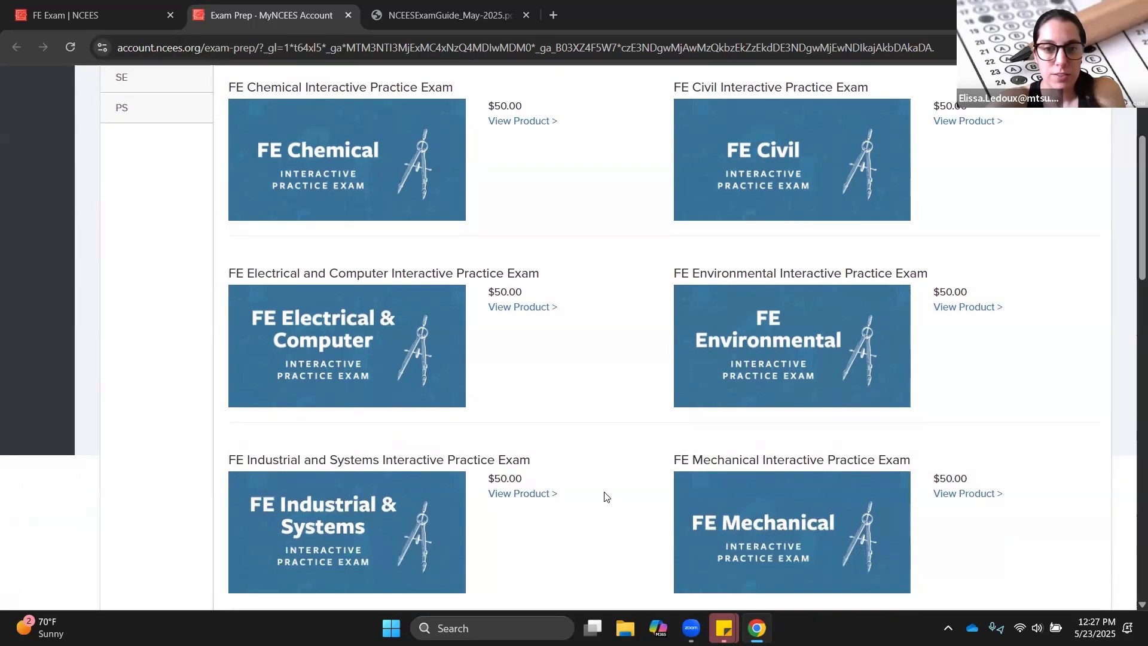
pyautogui.scroll(-3)
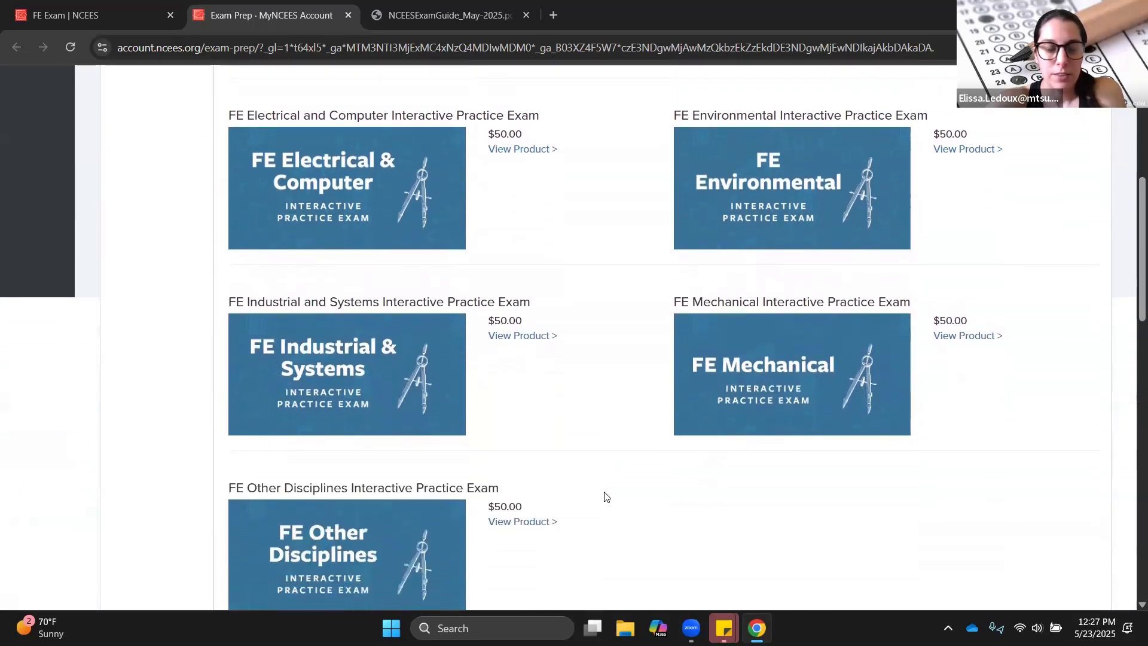
pyautogui.scroll(-3)
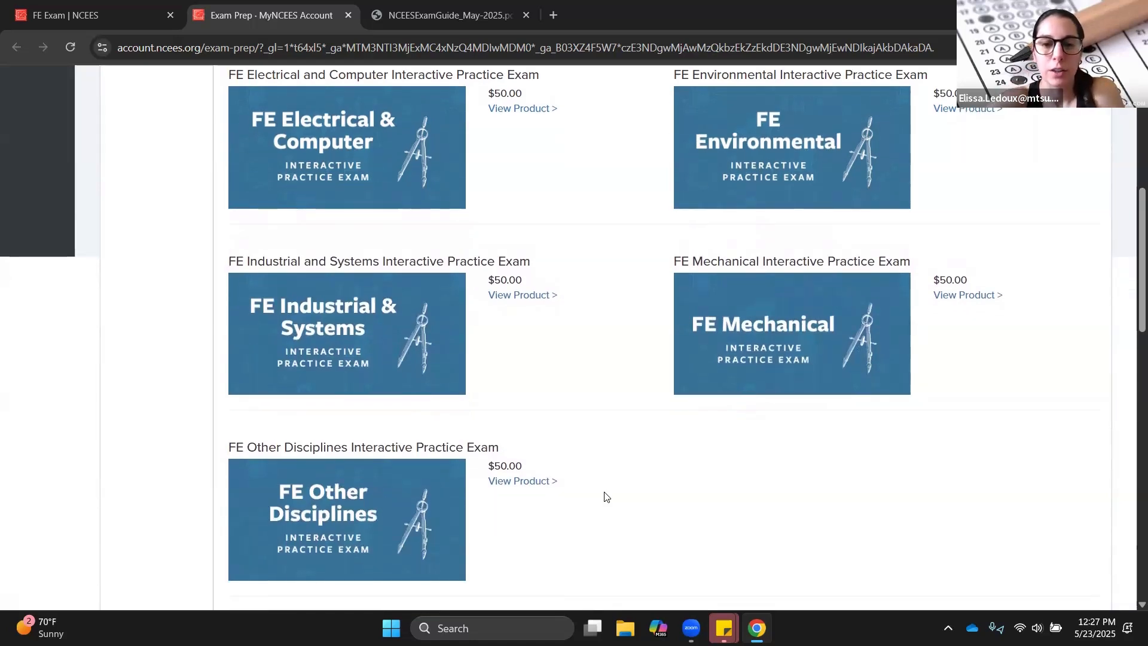
pyautogui.scroll(-3)
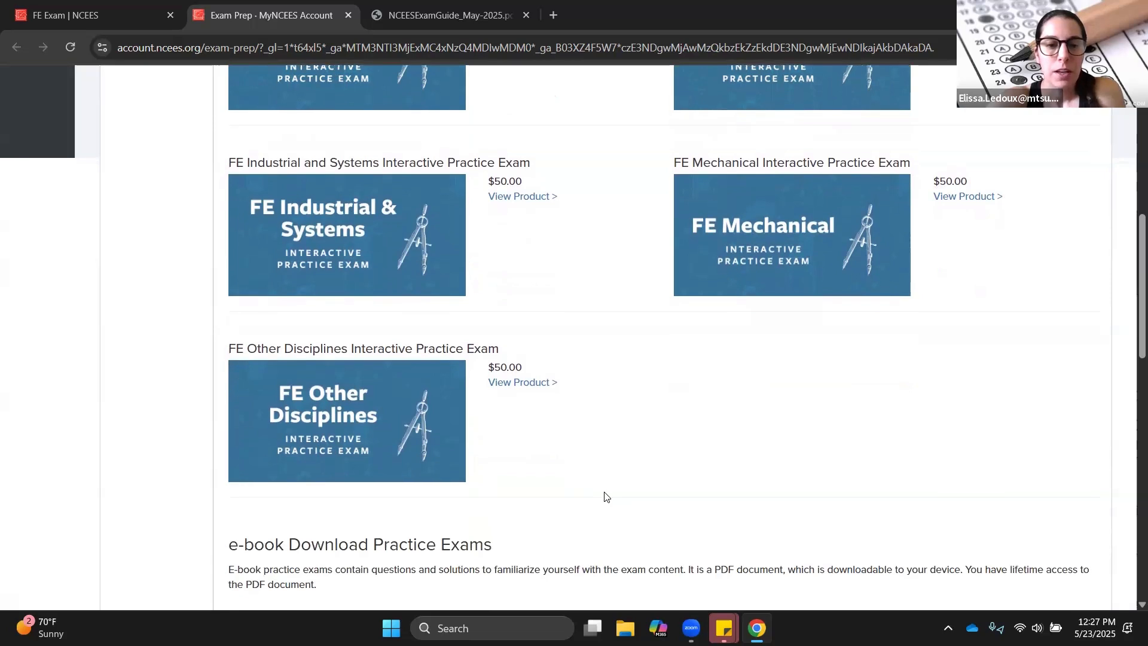
pyautogui.scroll(-3)
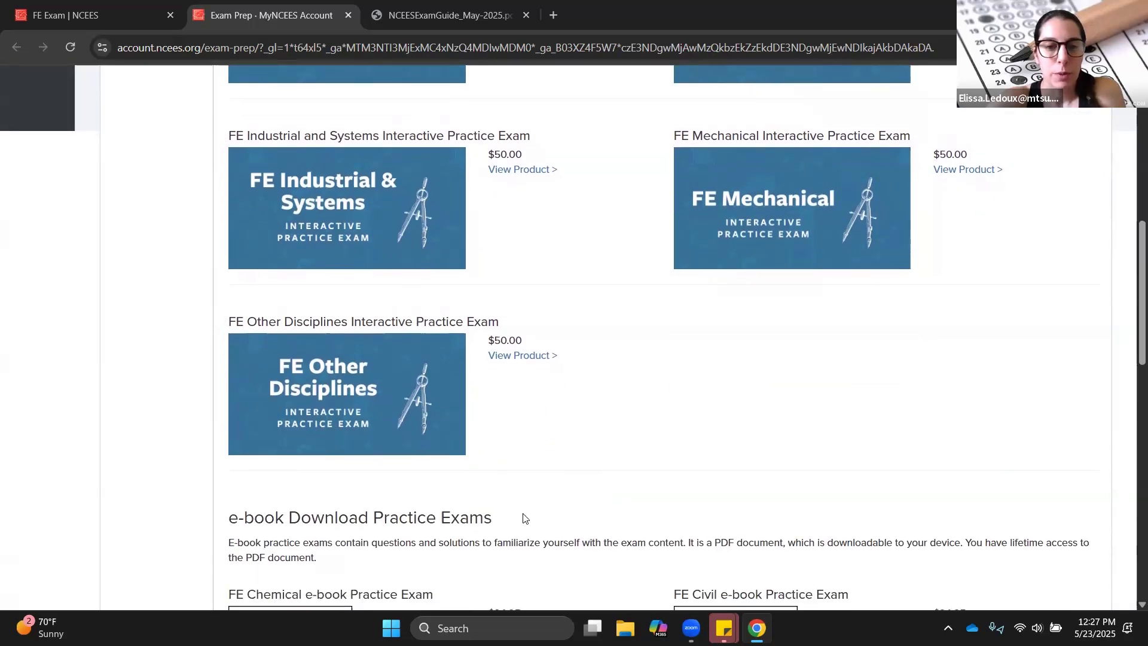
pyautogui.scroll(-3)
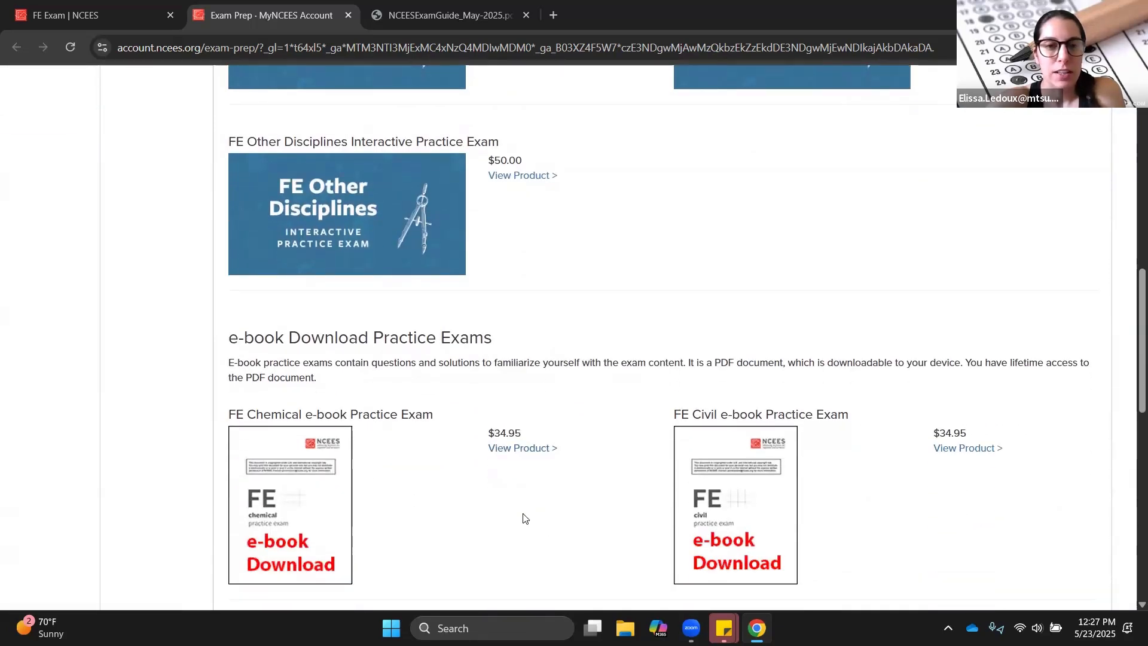
pyautogui.scroll(-3)
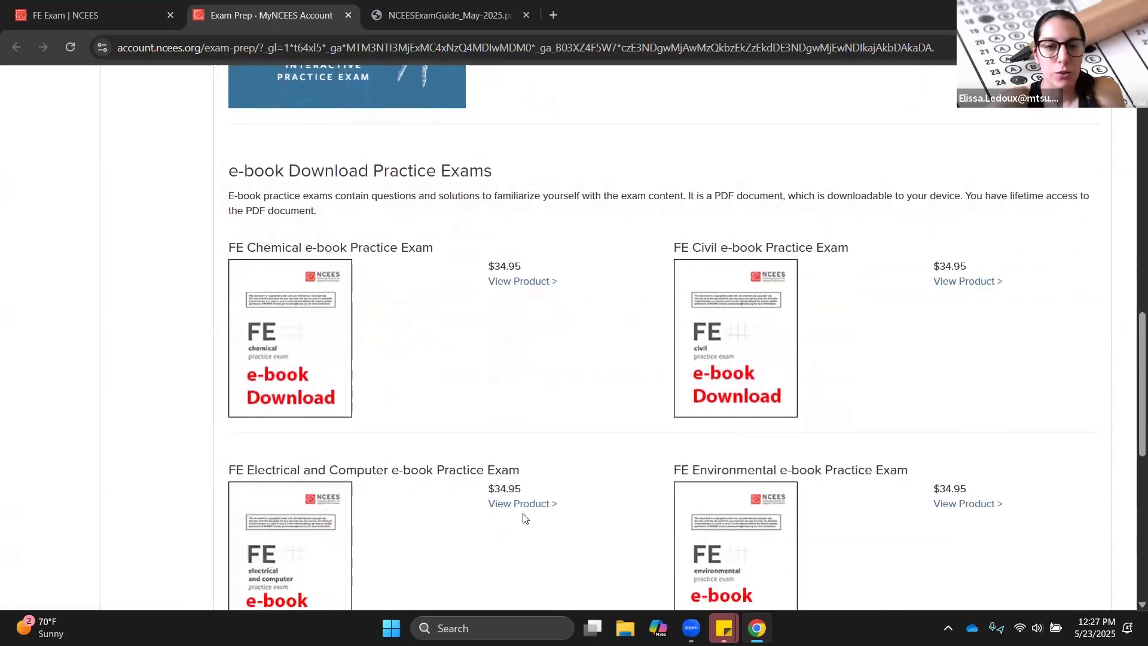
pyautogui.scroll(-3)
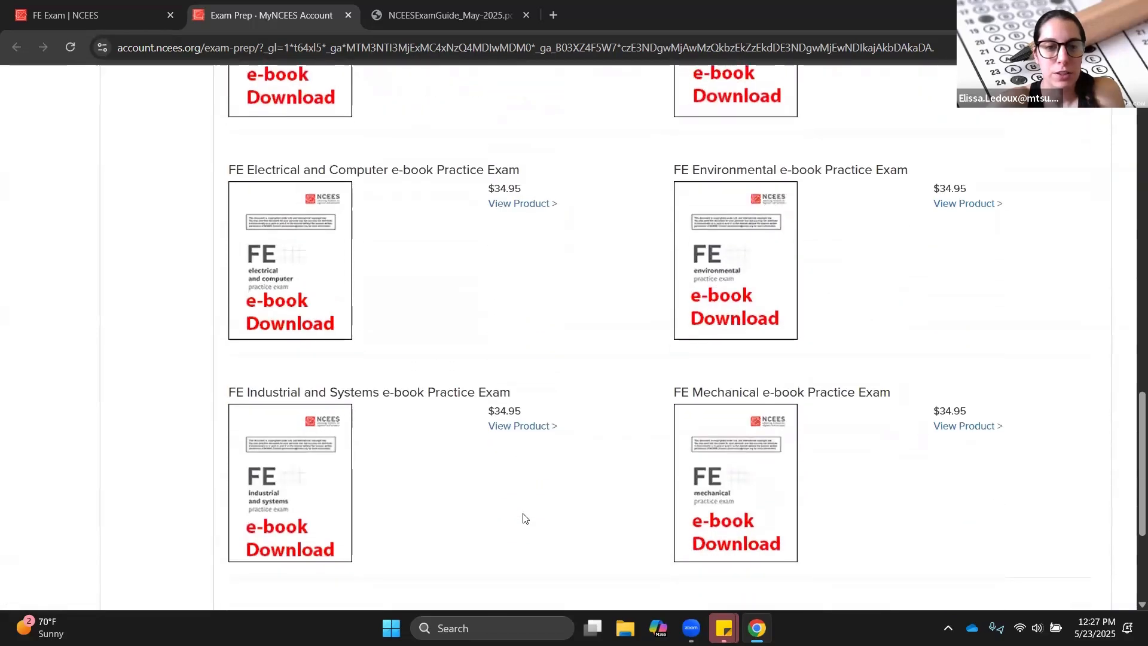
pyautogui.scroll(-3)
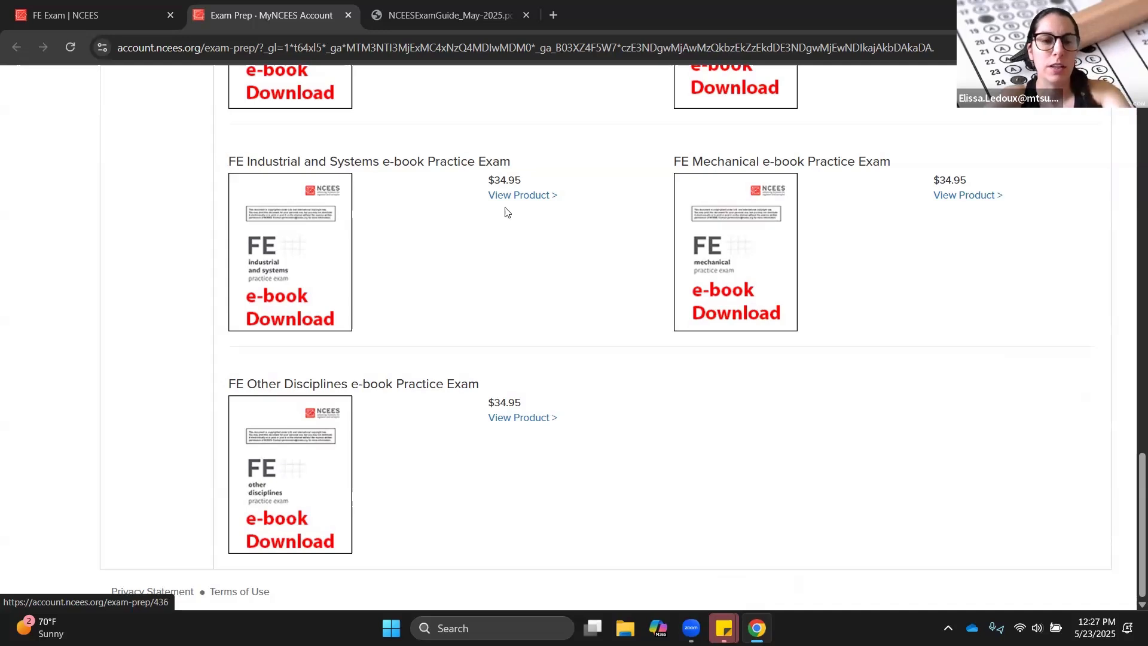
pyautogui.moveTo(530, 103)
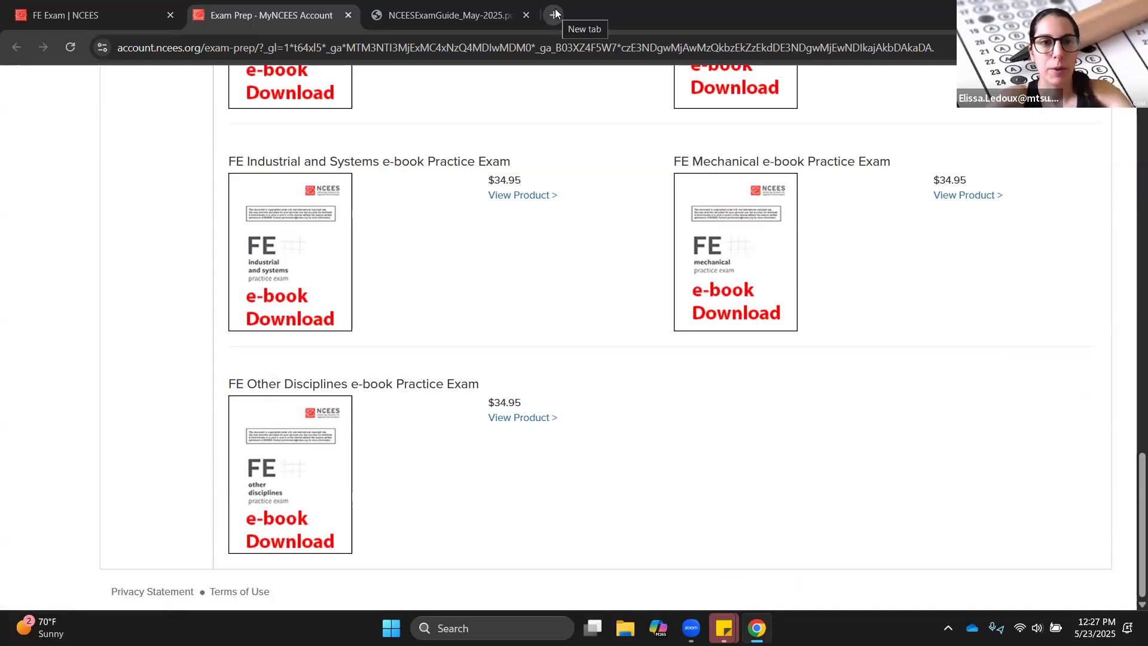
# - Search Google for 'how to pass the fe on the first try sheppa' and choose the Amazon result
pyautogui.write('ho')
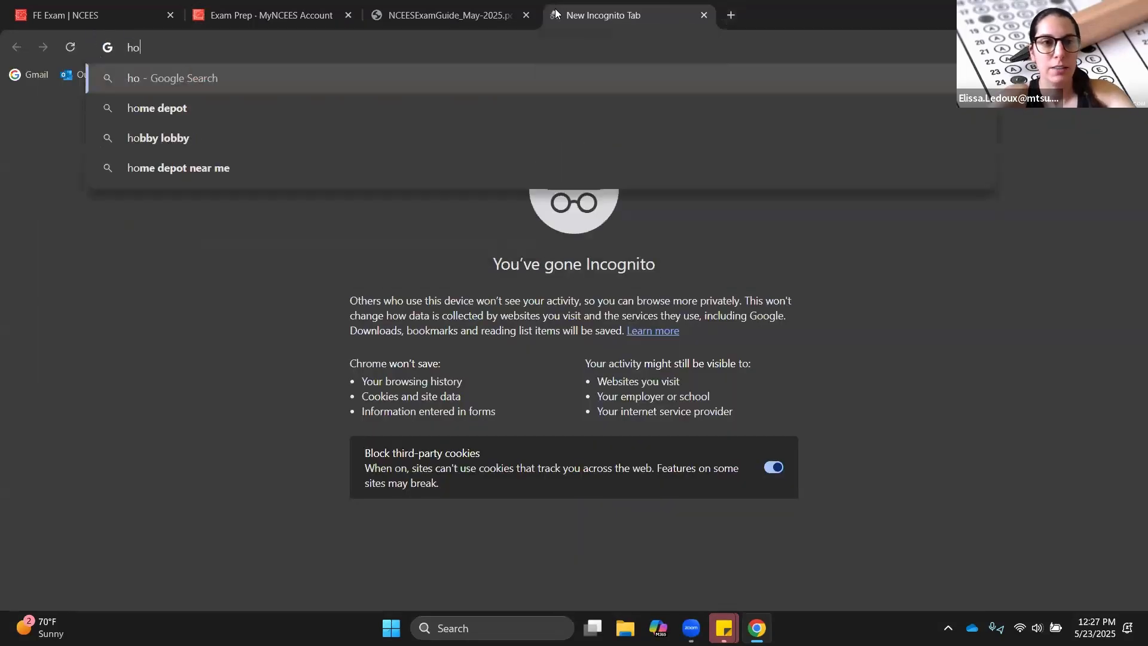
pyautogui.write('how to pass the fe on t')
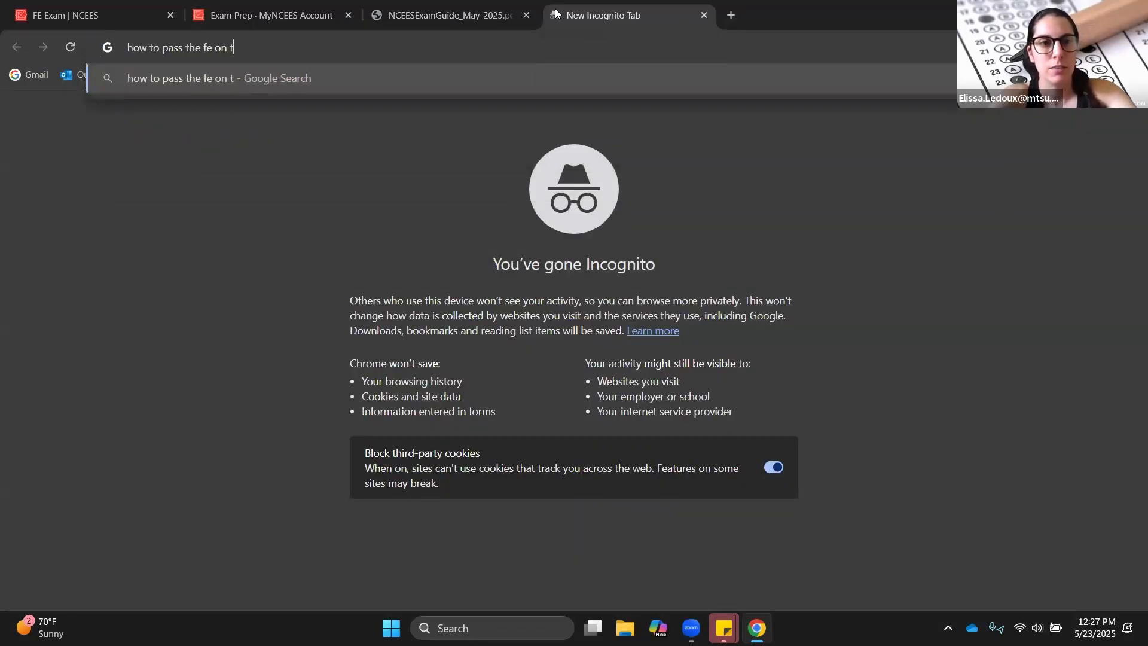
pyautogui.write('he first try')
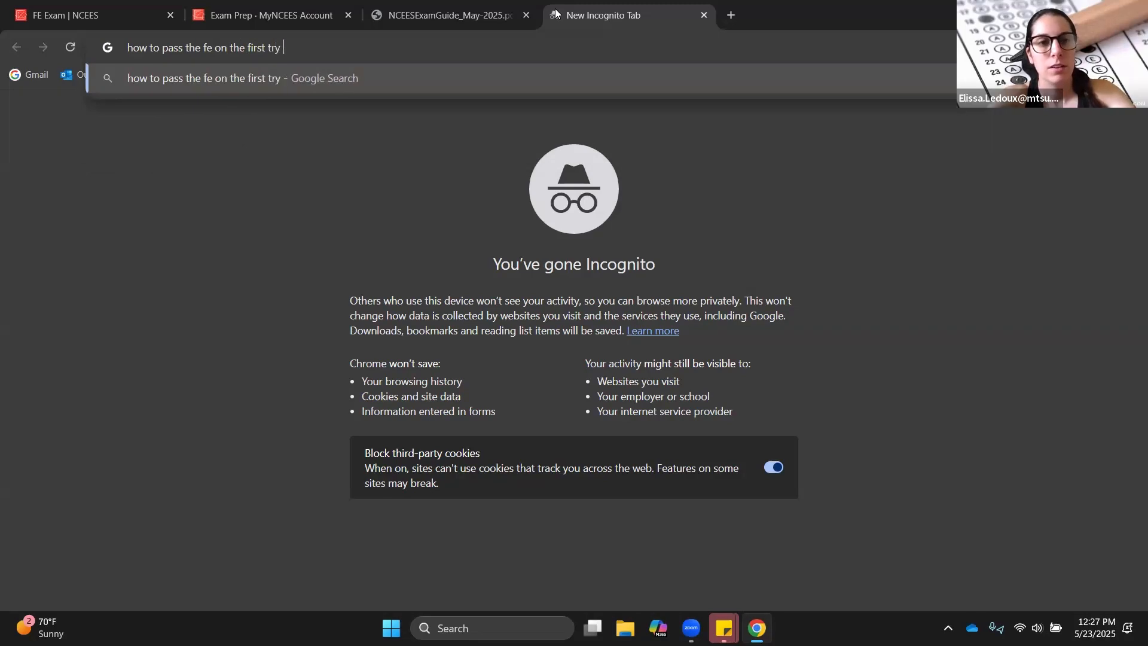
pyautogui.write('sheppa')
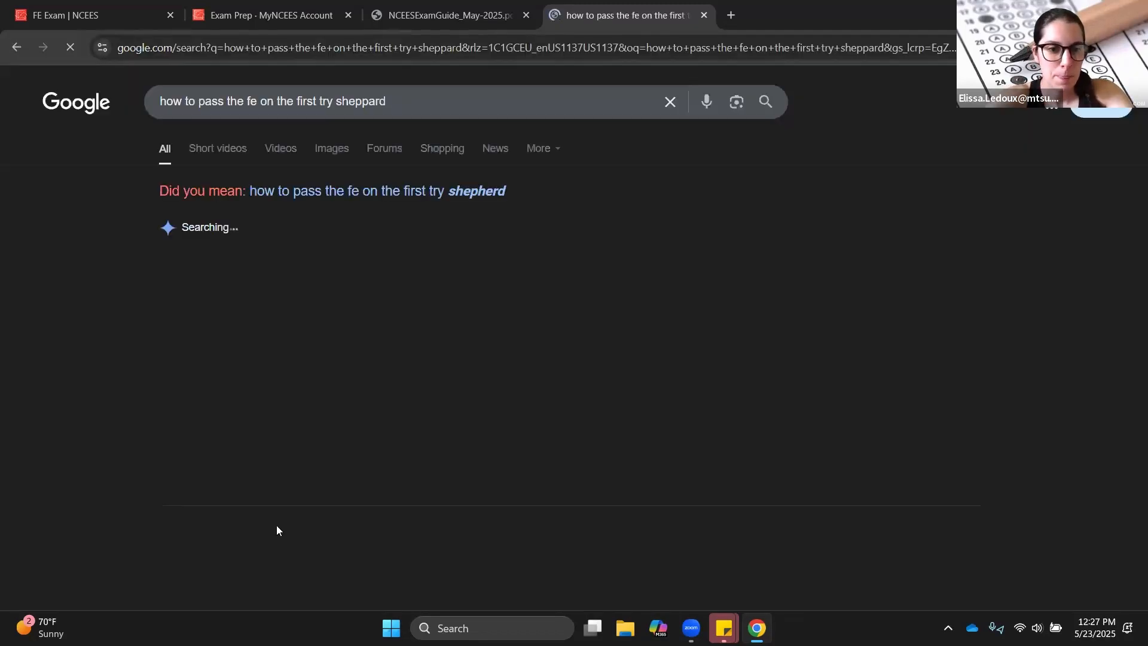
pyautogui.click(358, 488)
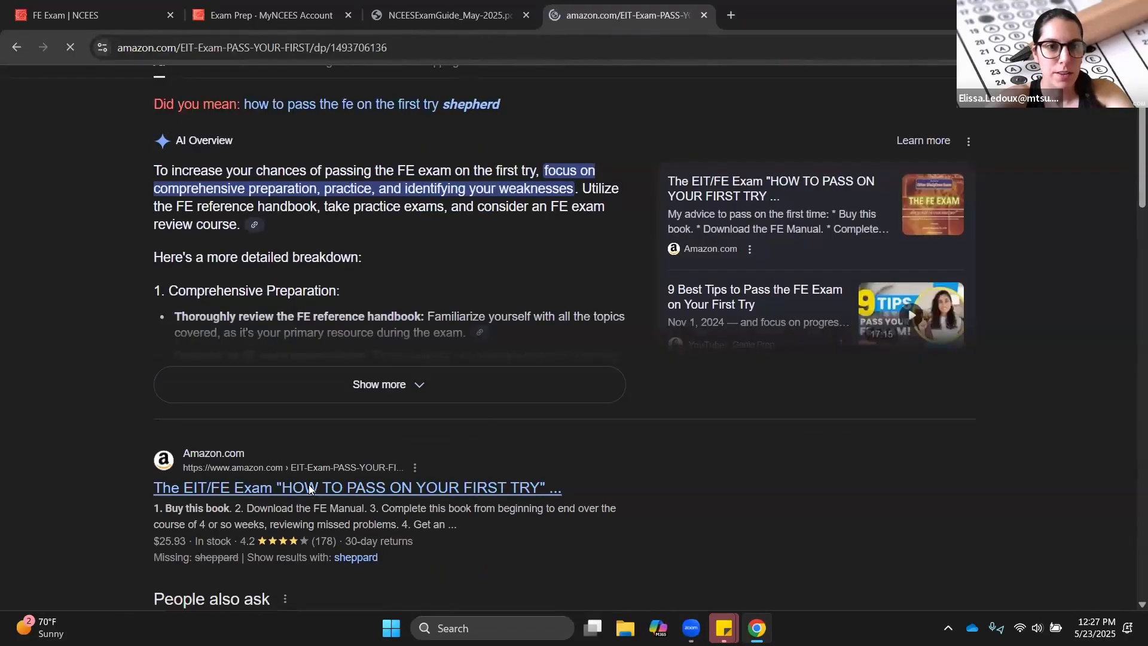
# - View the Amazon listing for The EIT/FE Exam prep book priced $25.93
pyautogui.click(358, 486)
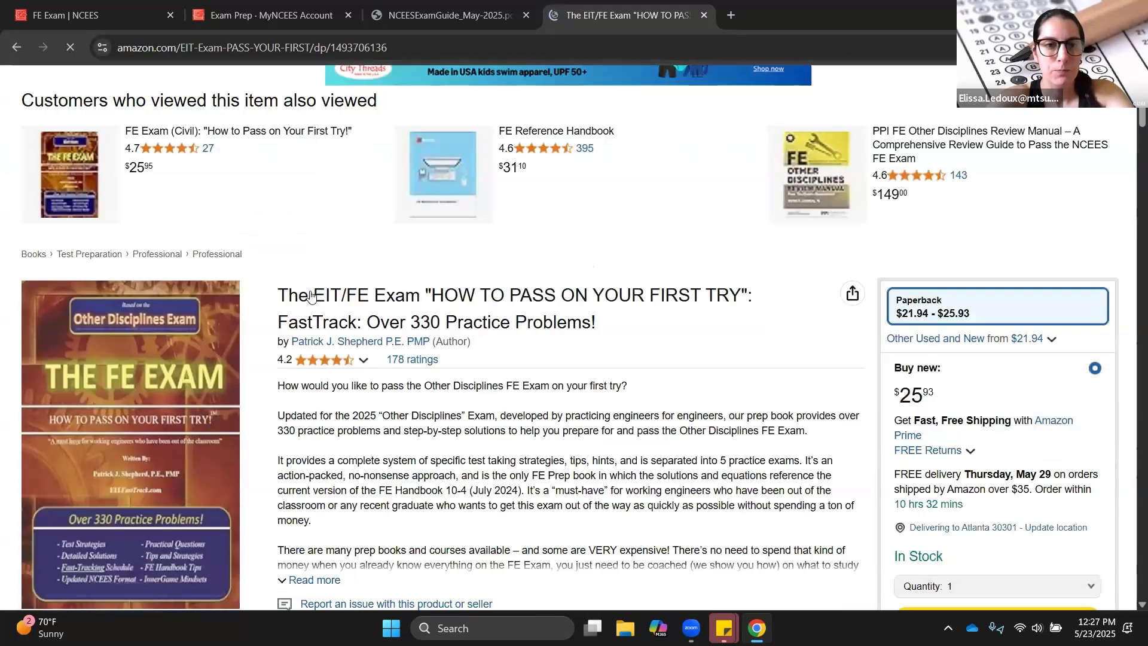
pyautogui.scroll(-3)
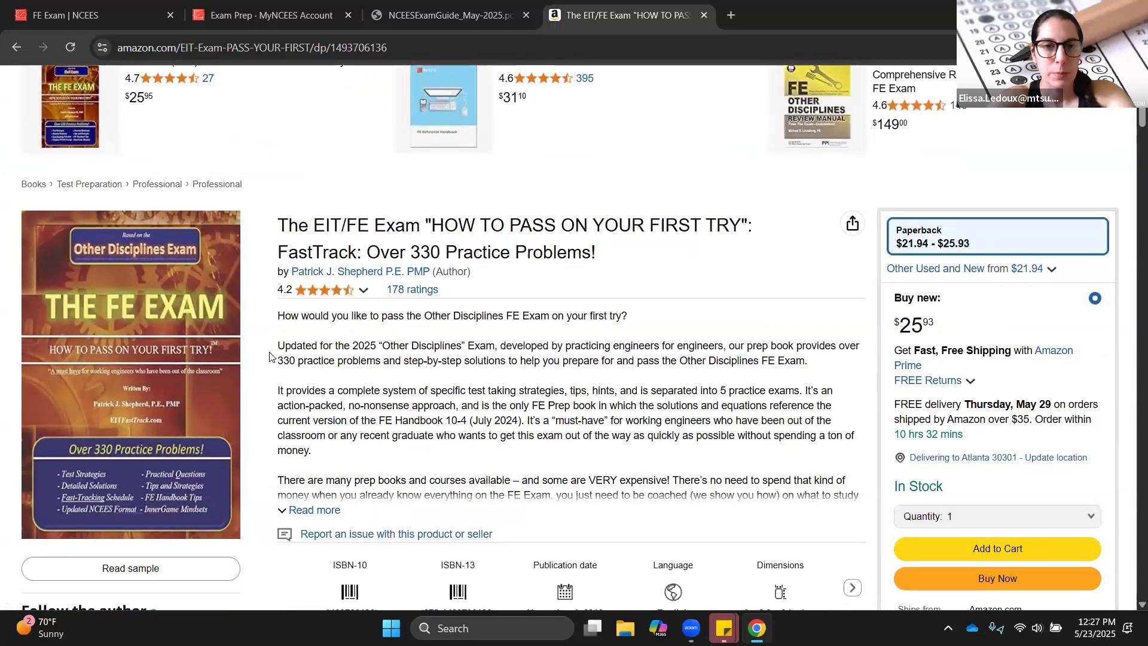
pyautogui.scroll(-3)
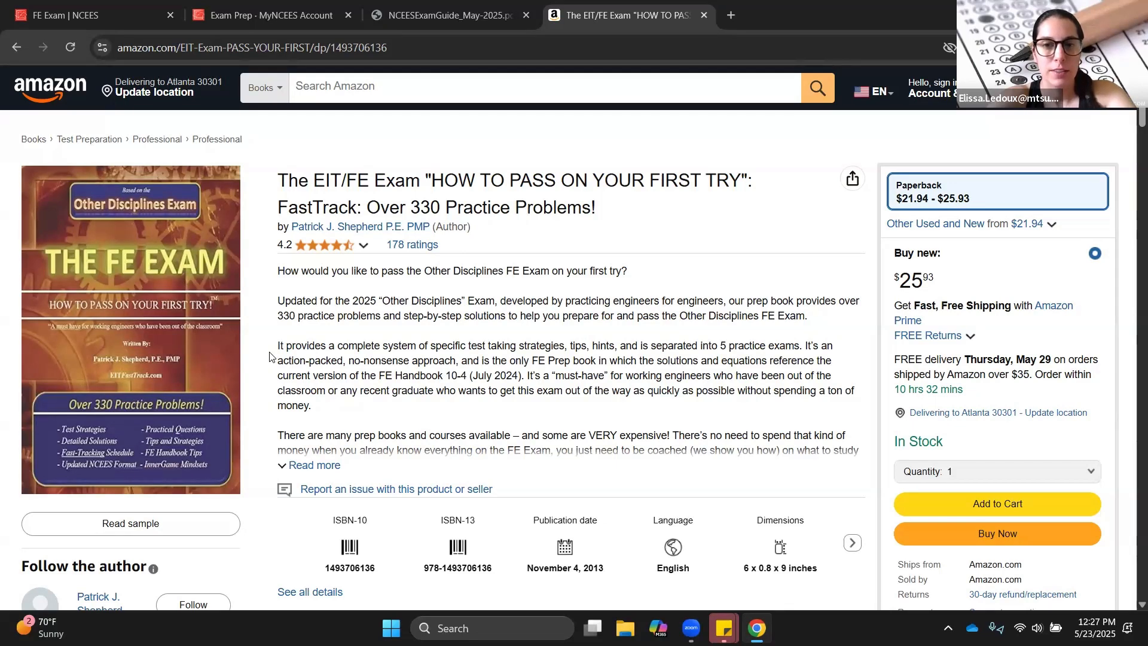
pyautogui.moveTo(898, 312)
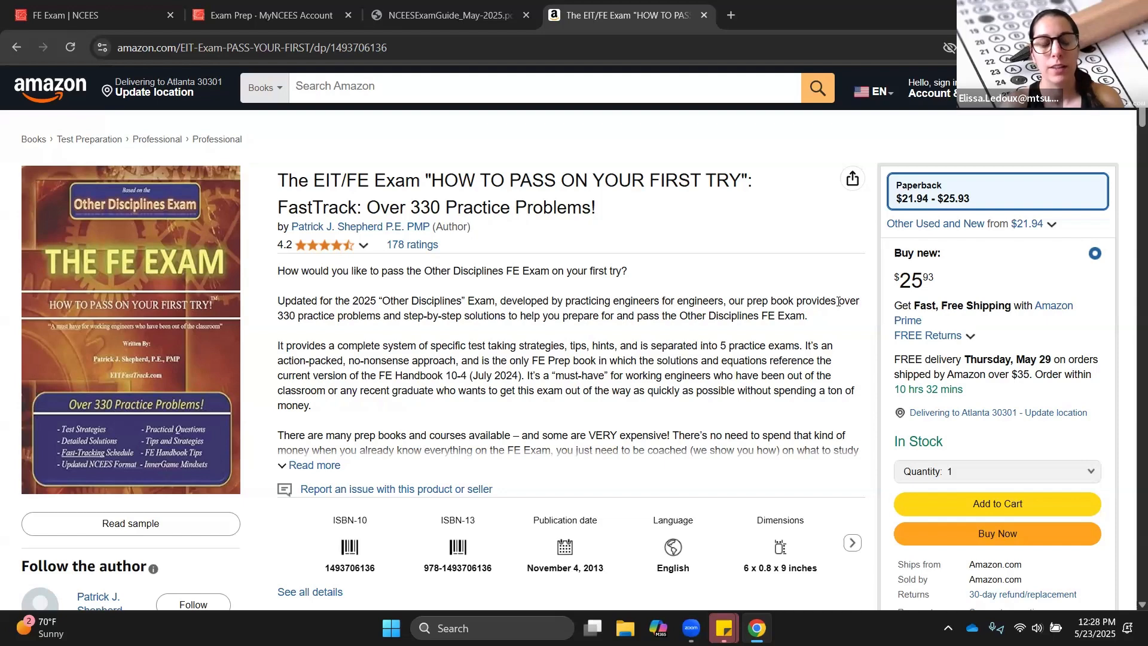
pyautogui.moveTo(714, 307)
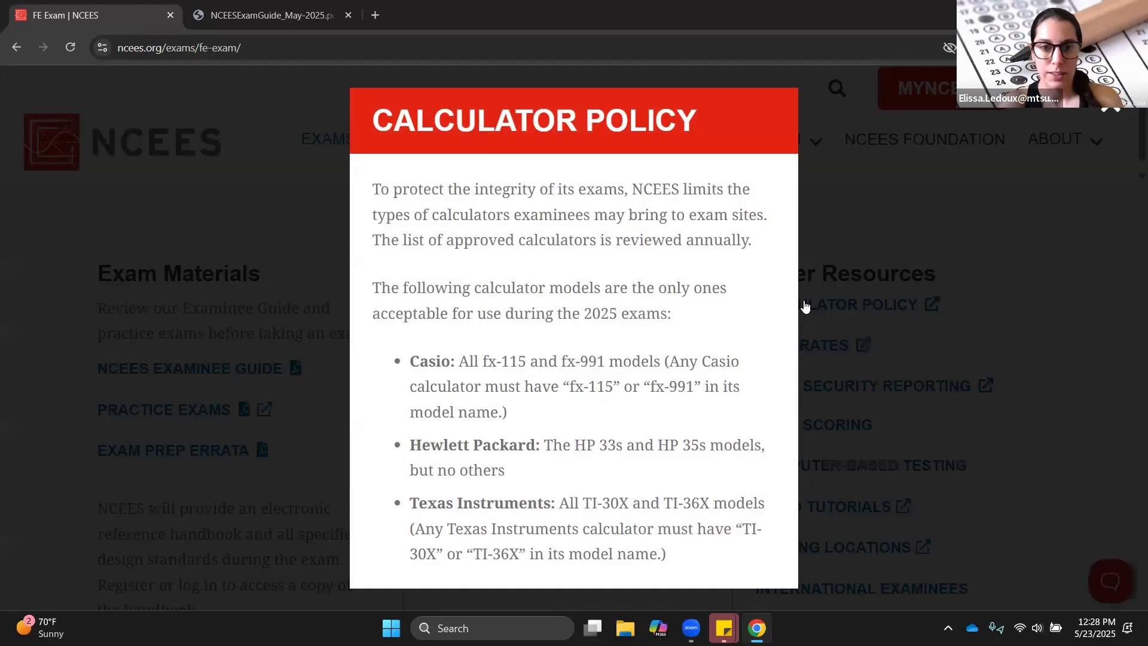
pyautogui.moveTo(768, 322)
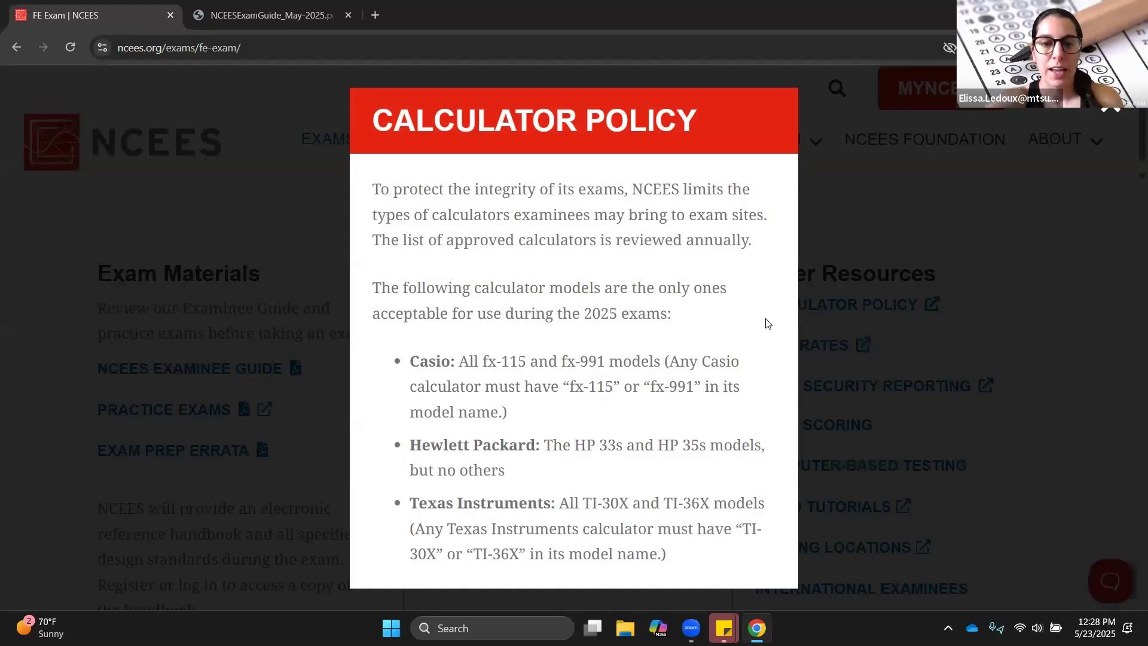
pyautogui.moveTo(511, 379)
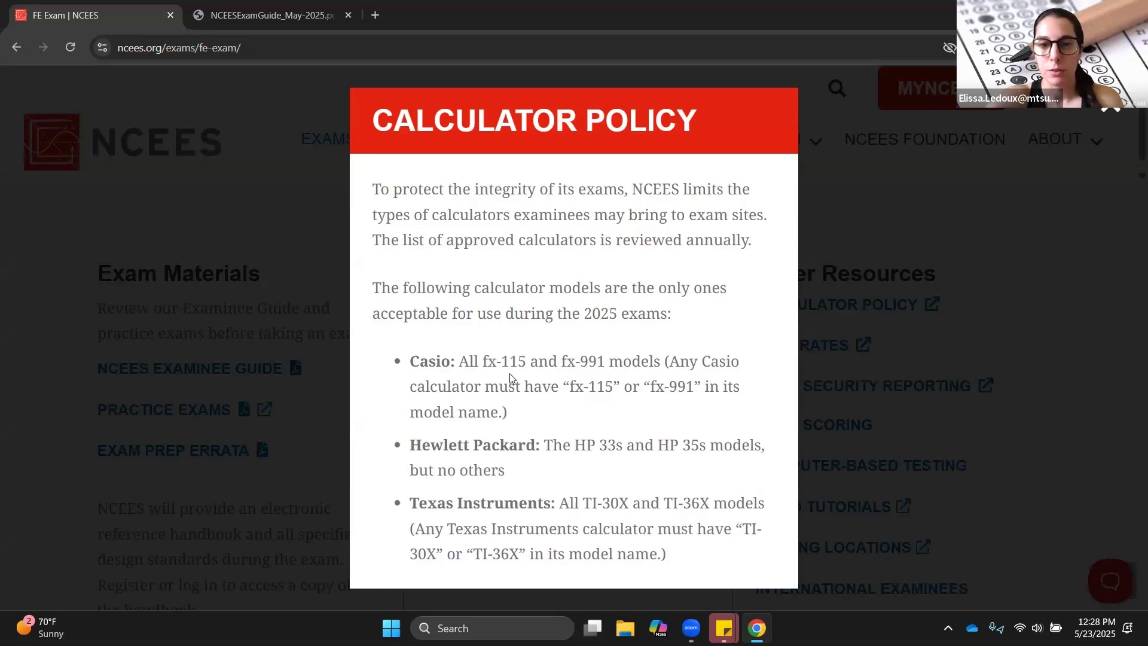
pyautogui.moveTo(528, 386)
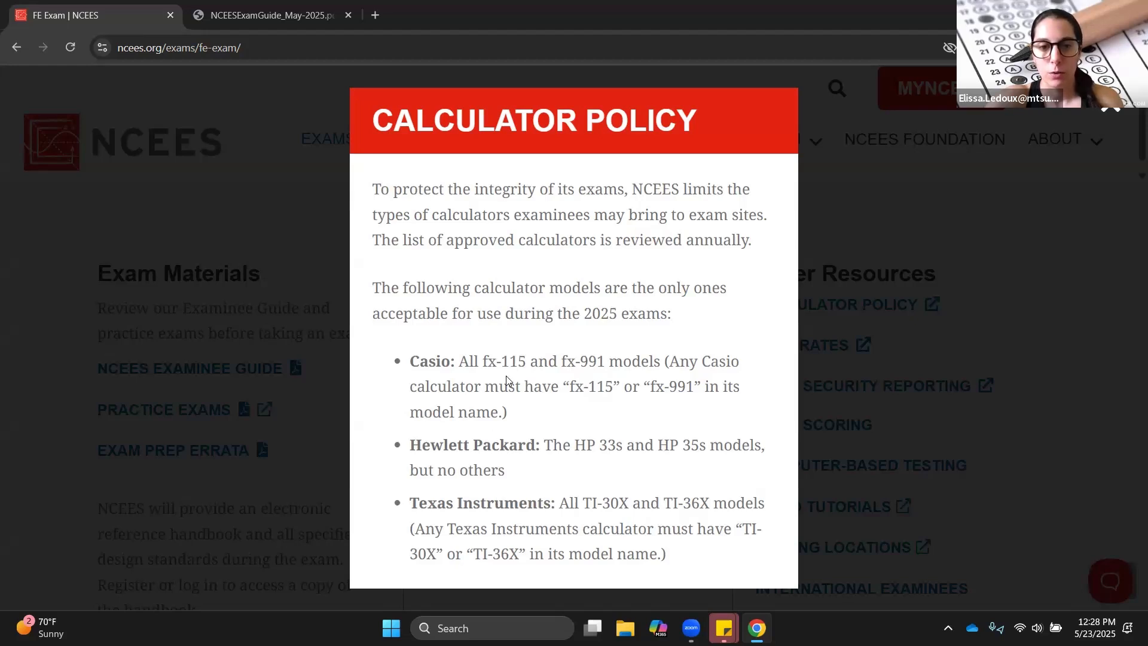
pyautogui.moveTo(532, 467)
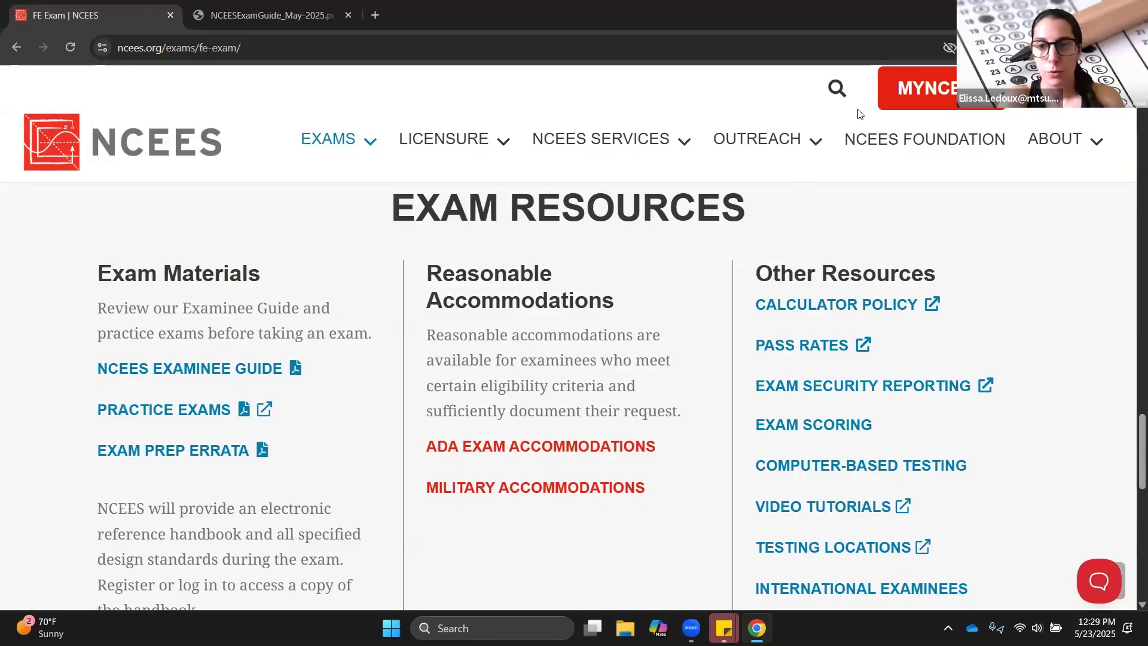
# - Sign in to MyNCEES with username 'elissa.' to reach the dashboard showing the passed FE Mechanical exam
pyautogui.click(926, 88)
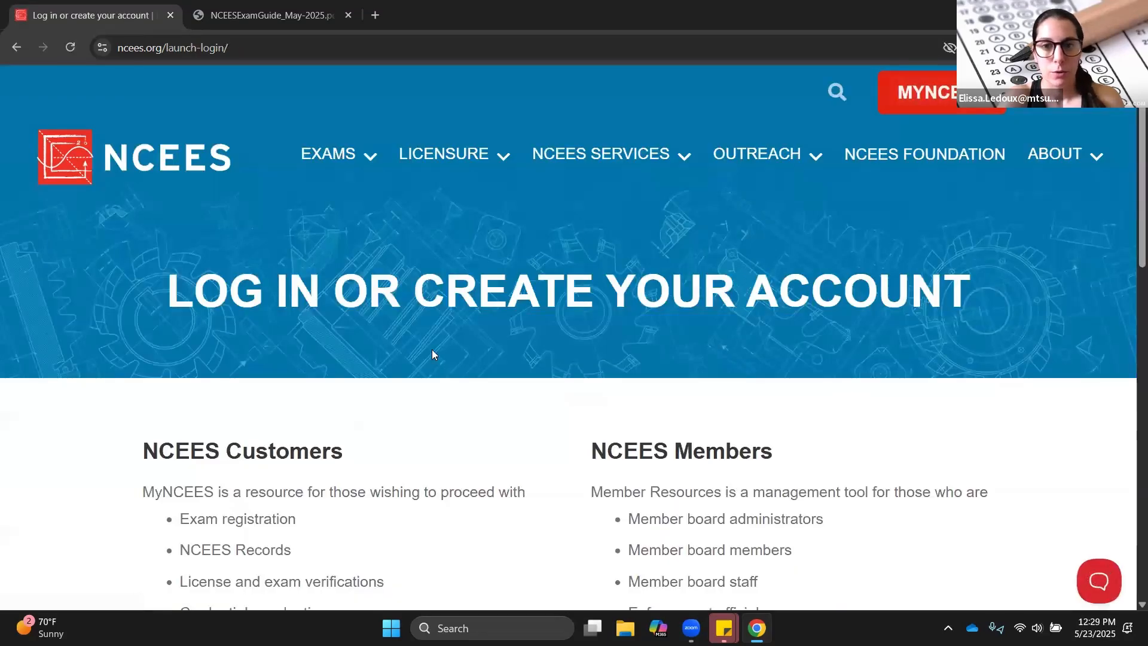
pyautogui.scroll(-3)
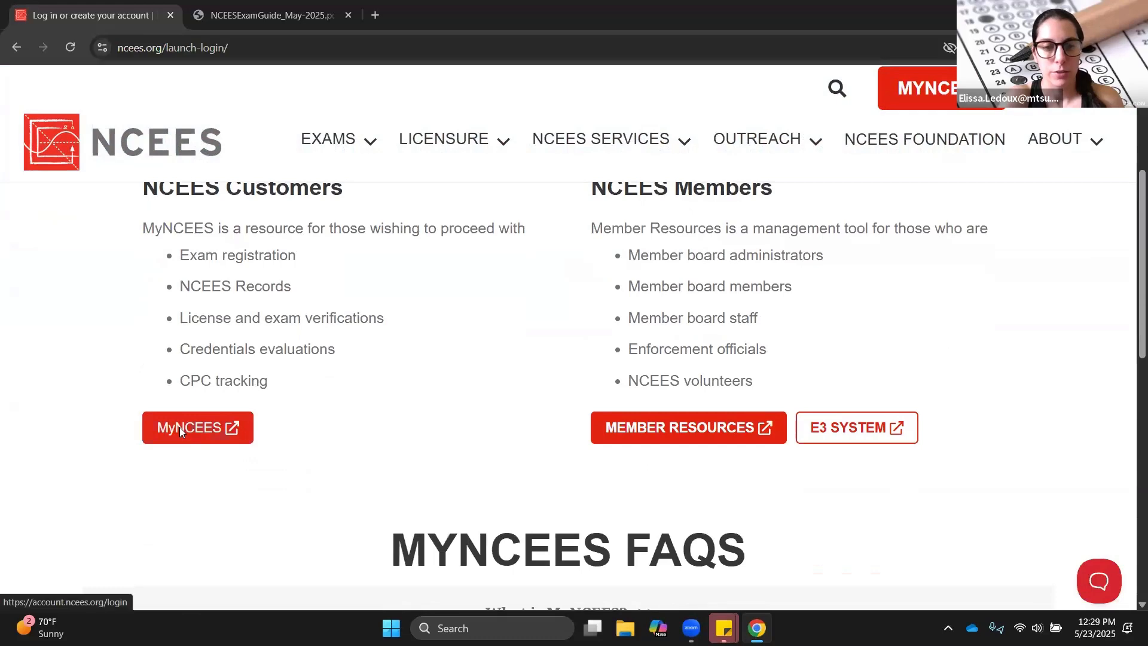
pyautogui.click(197, 429)
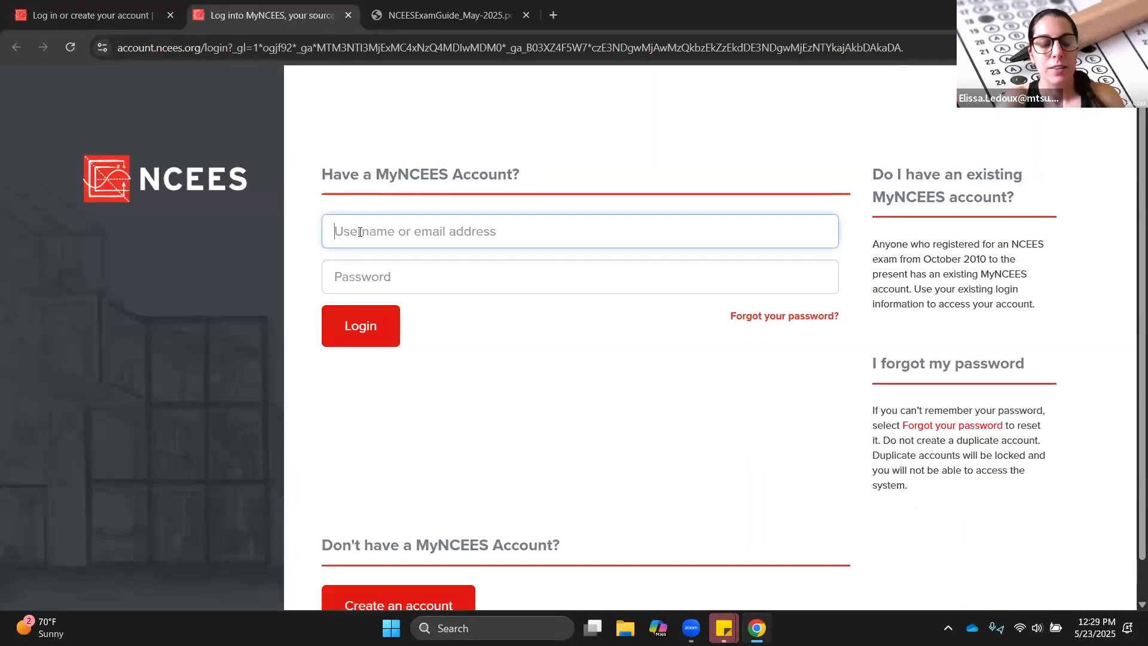
pyautogui.write('elissa.')
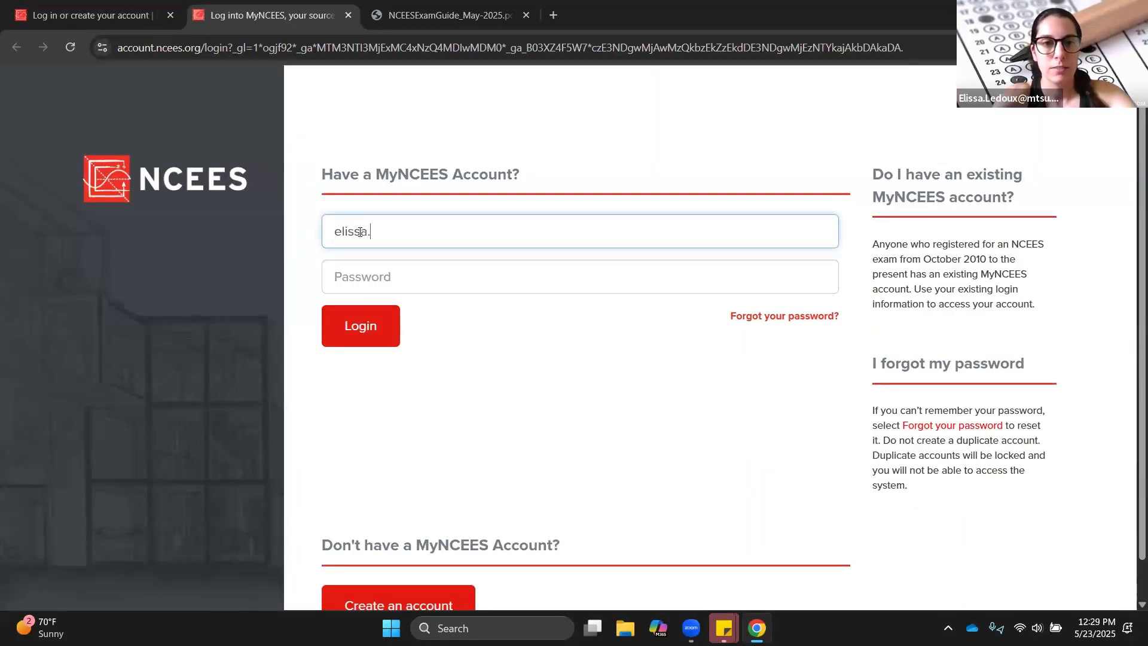
pyautogui.click(360, 325)
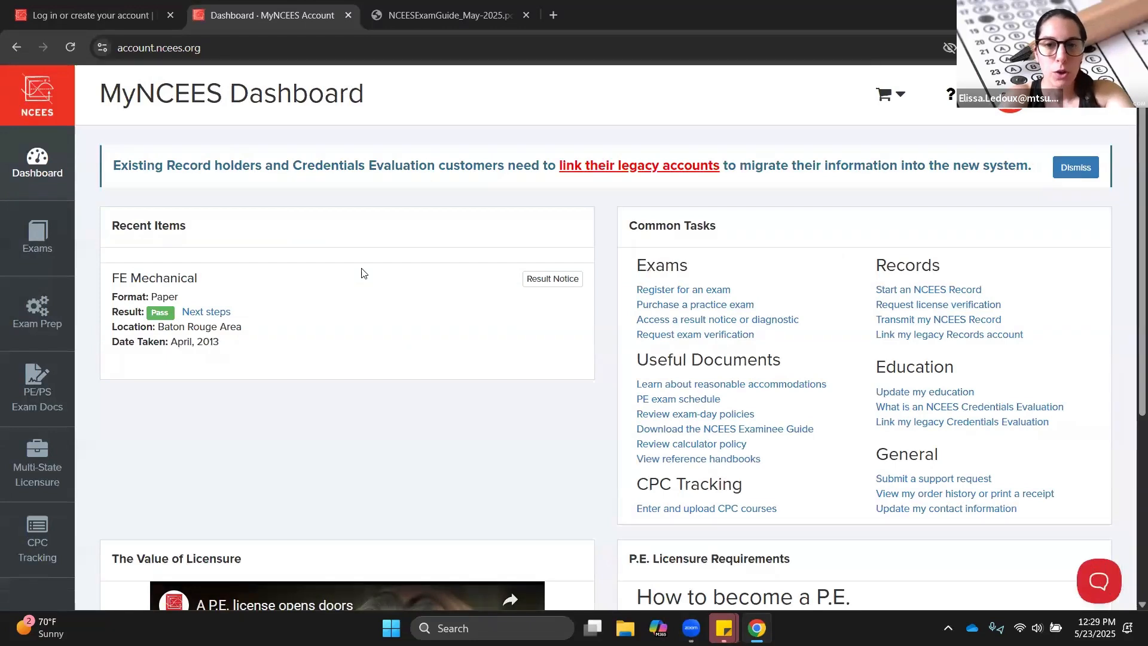
pyautogui.moveTo(716, 320)
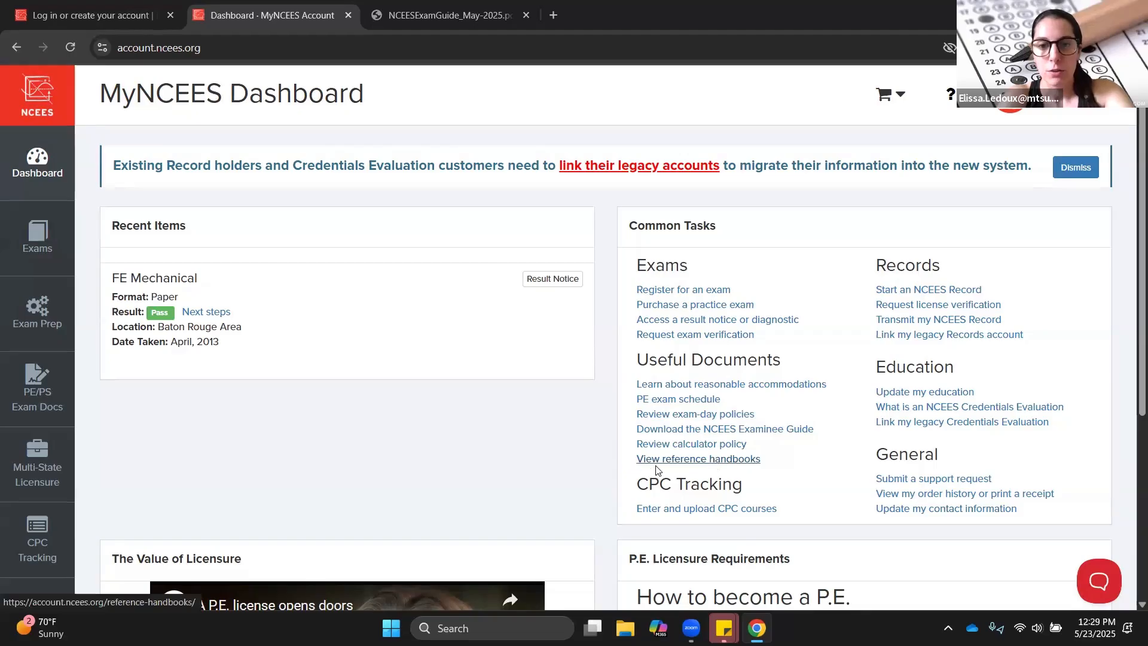
pyautogui.moveTo(672, 465)
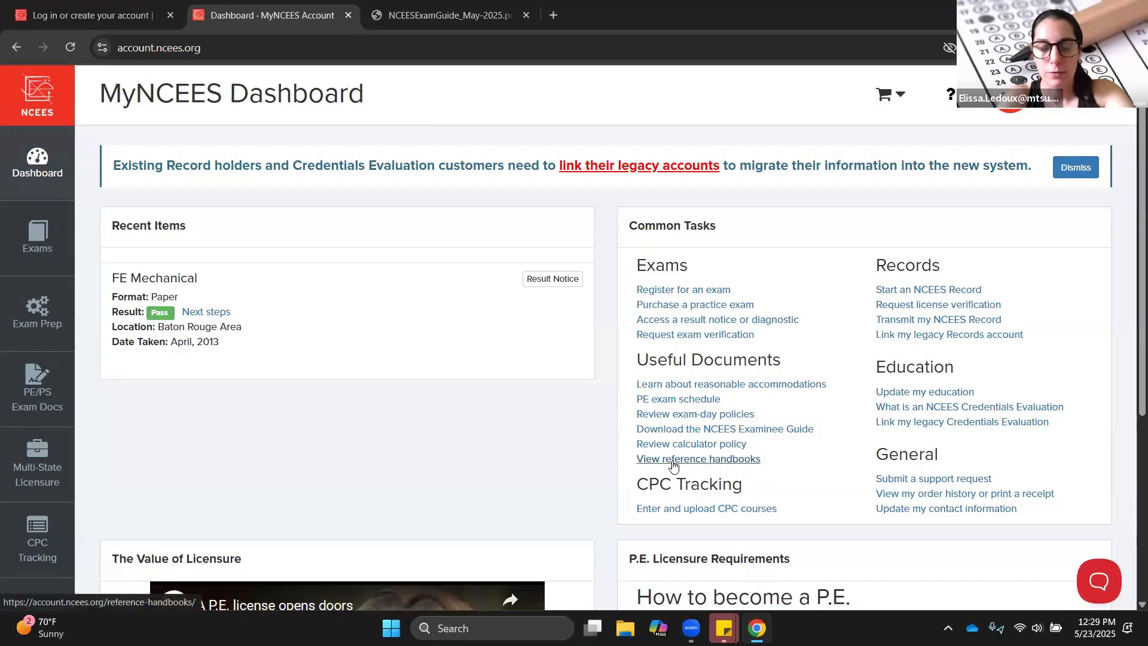
# - Go to the Reference Handbooks page listing FE Reference Handbook 10.5 and others
pyautogui.click(697, 459)
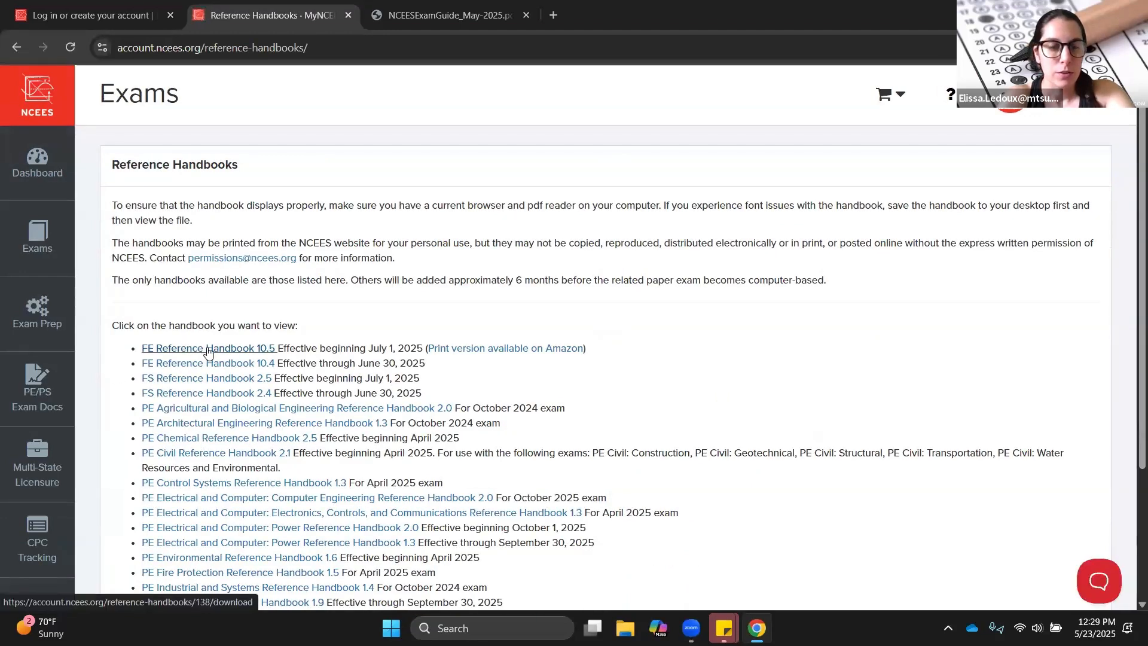
# - Download FE Reference Handbook 10.5 and open fe-handbook-10-5.pdf from recent downloads
pyautogui.click(207, 348)
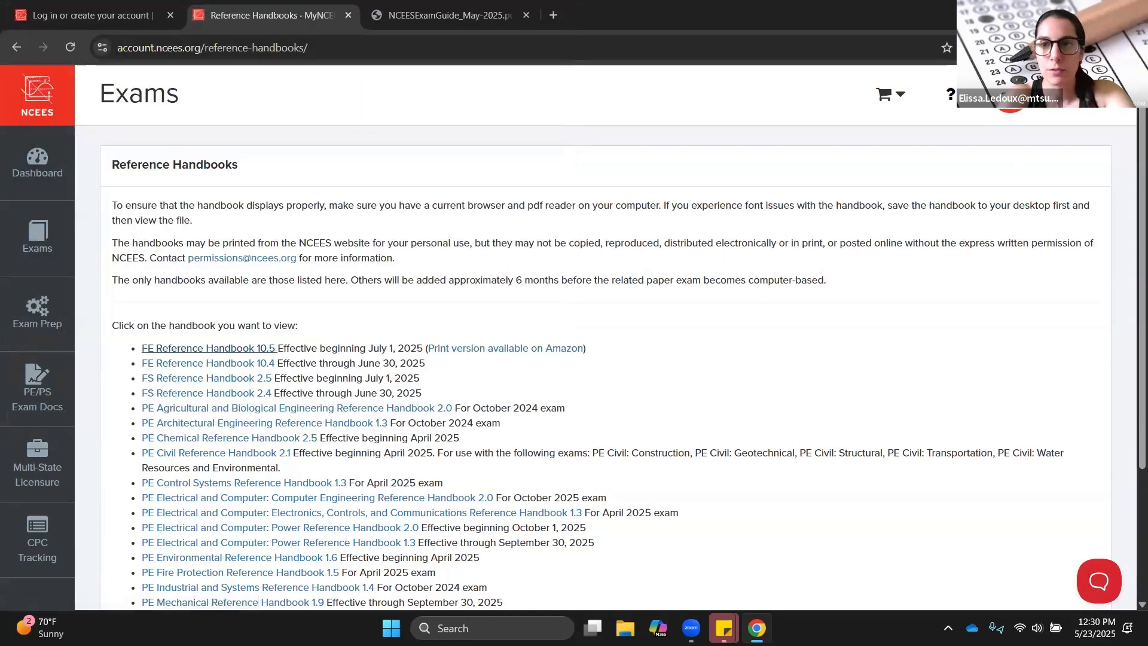
pyautogui.click(200, 348)
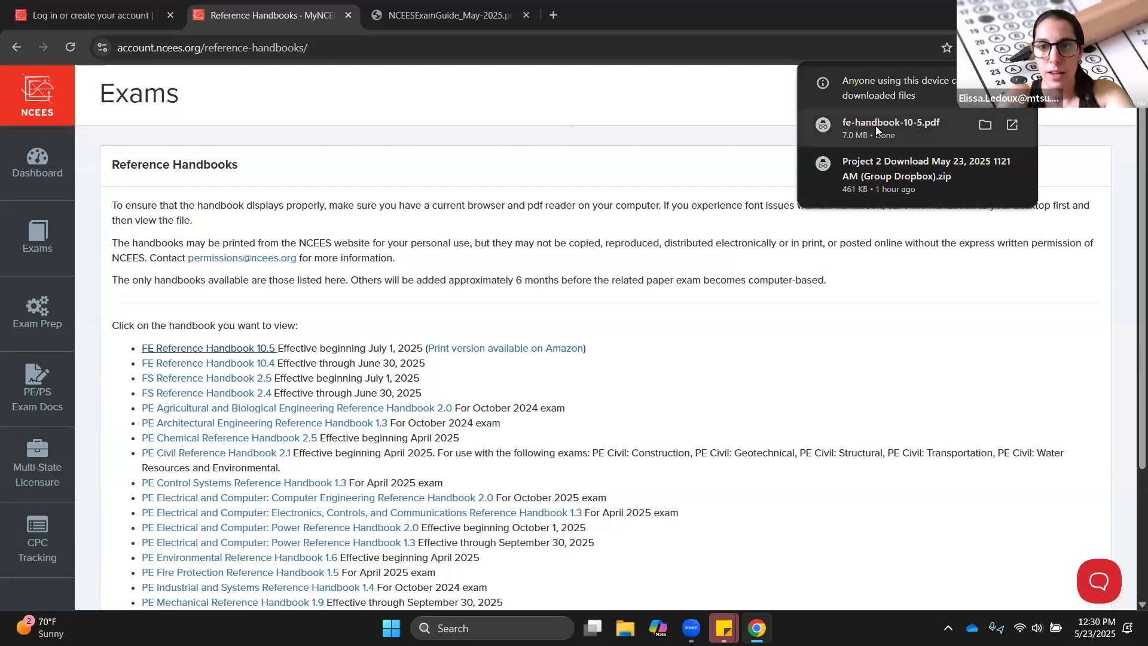
pyautogui.click(890, 122)
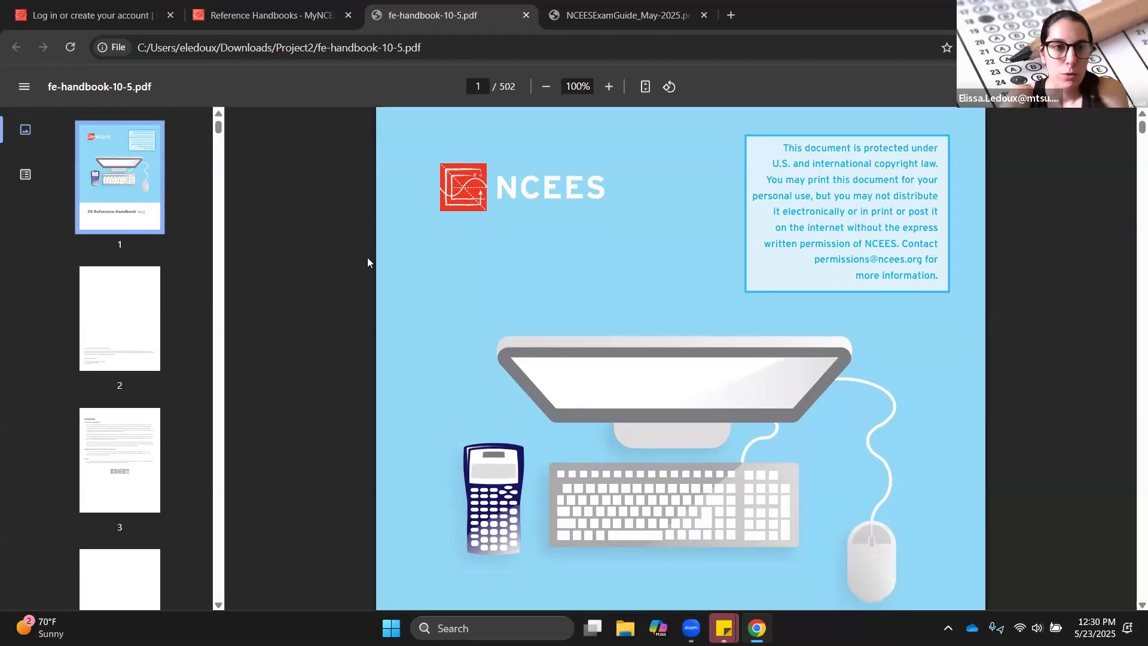
# - Scroll the handbook past Contents to the metric prefixes, significant figures and conversion factors pages
pyautogui.scroll(-3)
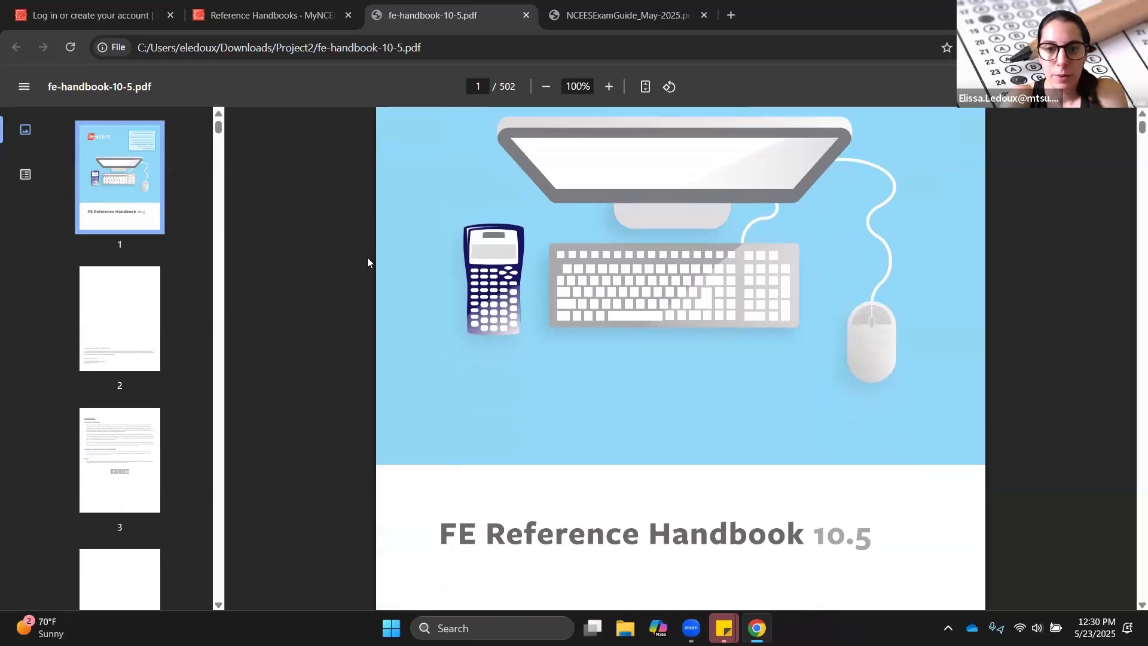
pyautogui.scroll(-3)
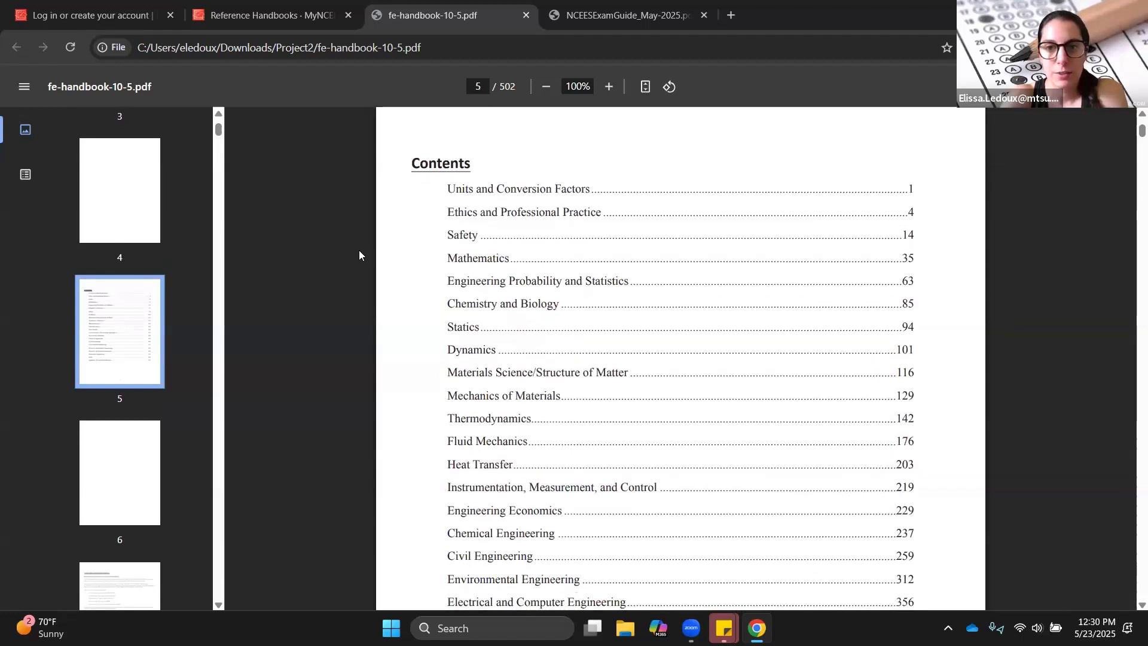
pyautogui.scroll(-3)
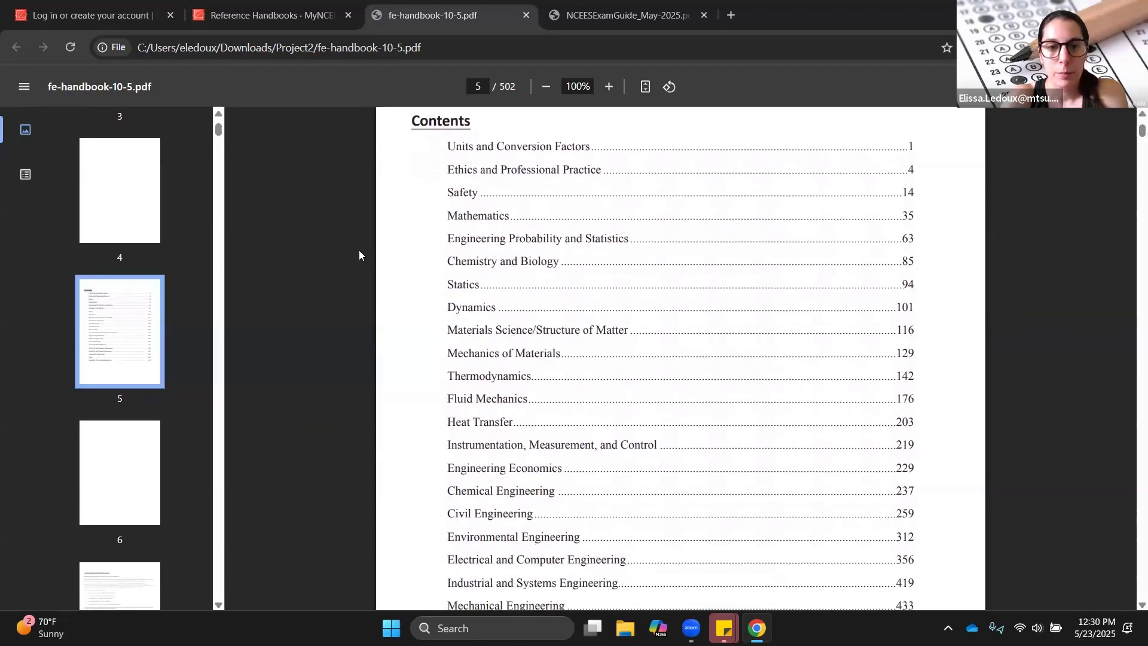
pyautogui.scroll(-3)
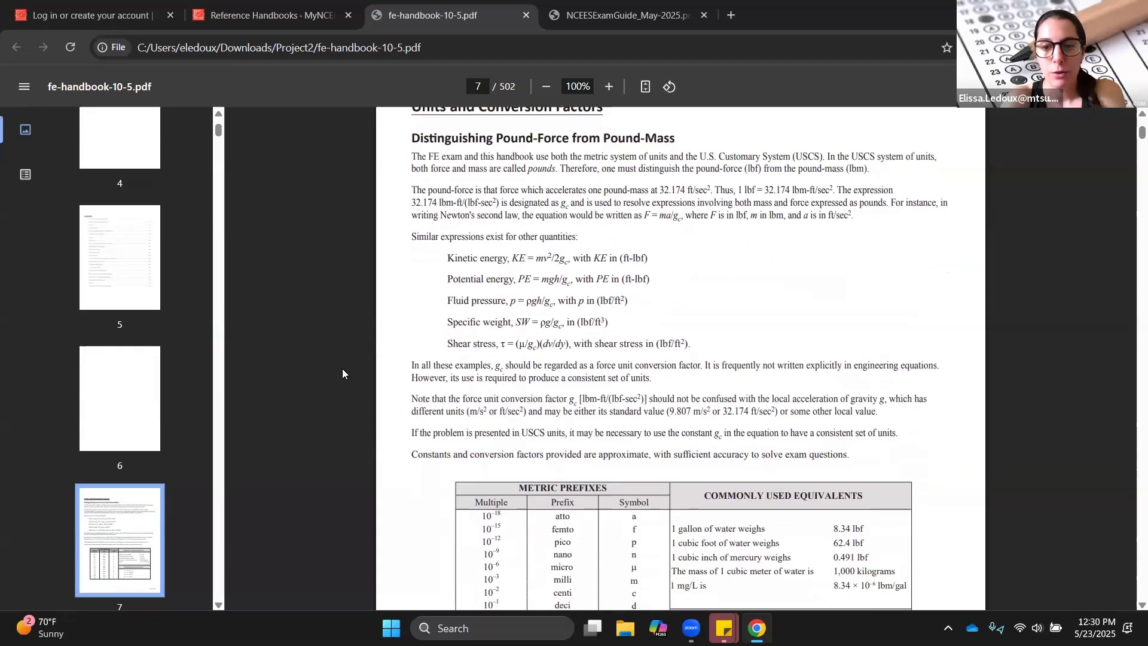
pyautogui.scroll(-3)
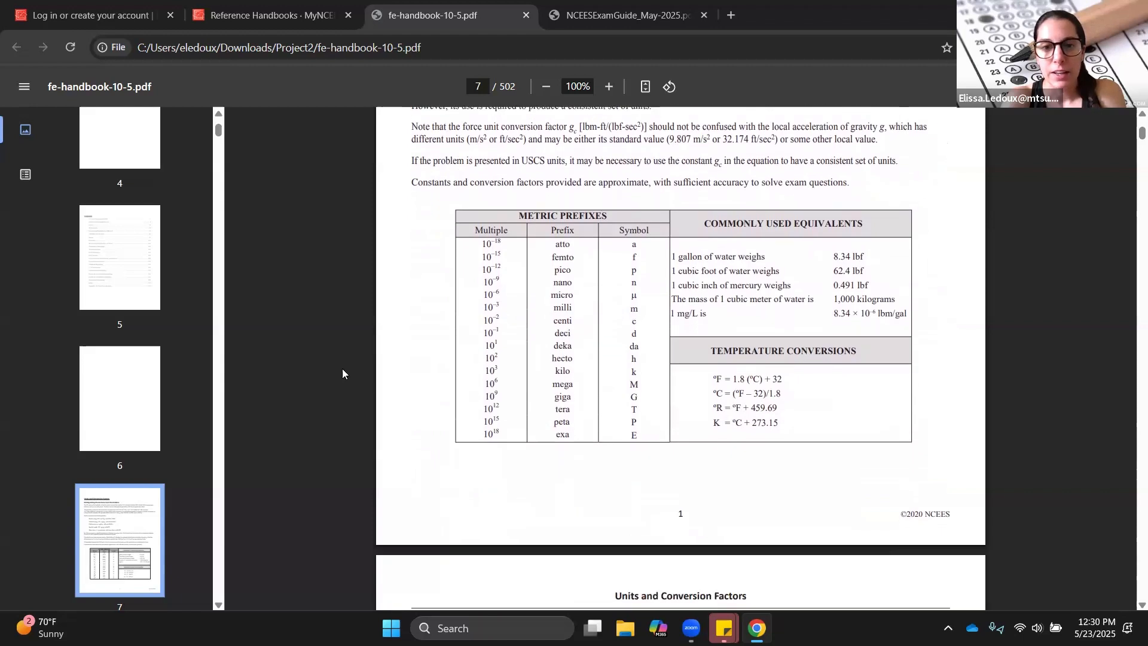
pyautogui.moveTo(517, 318)
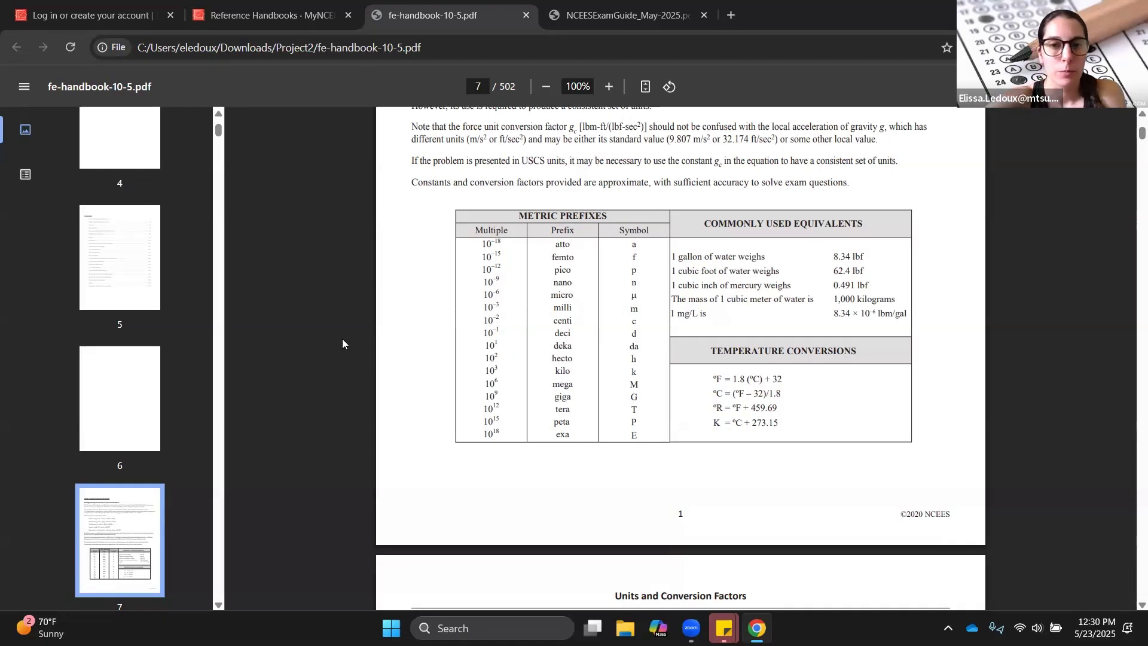
pyautogui.moveTo(403, 362)
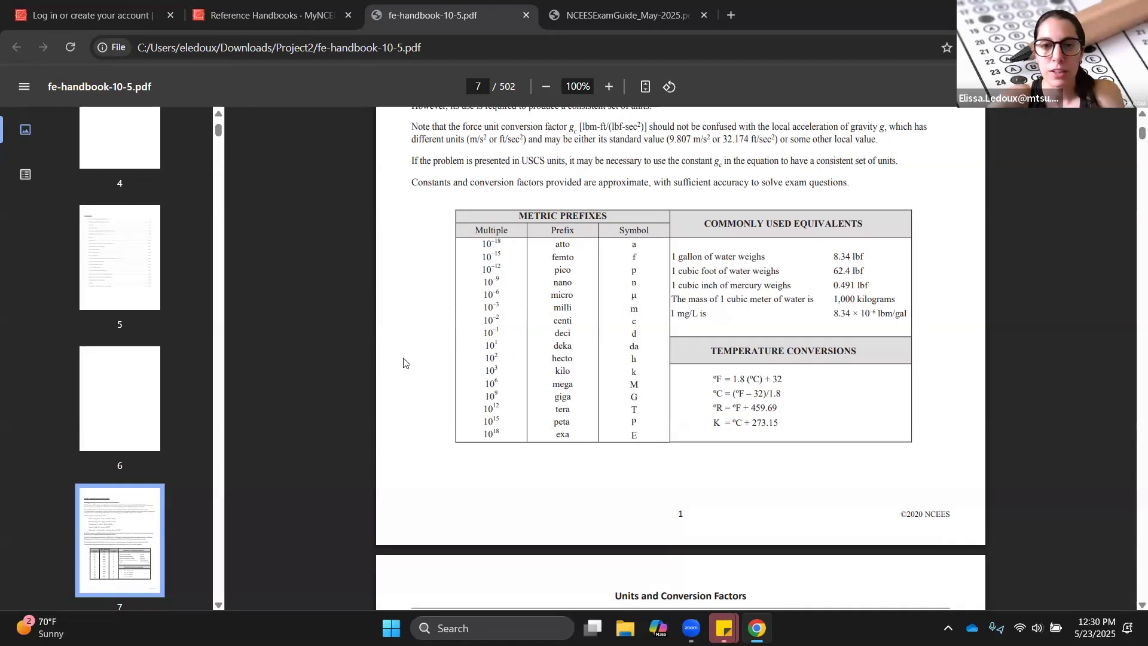
pyautogui.moveTo(541, 287)
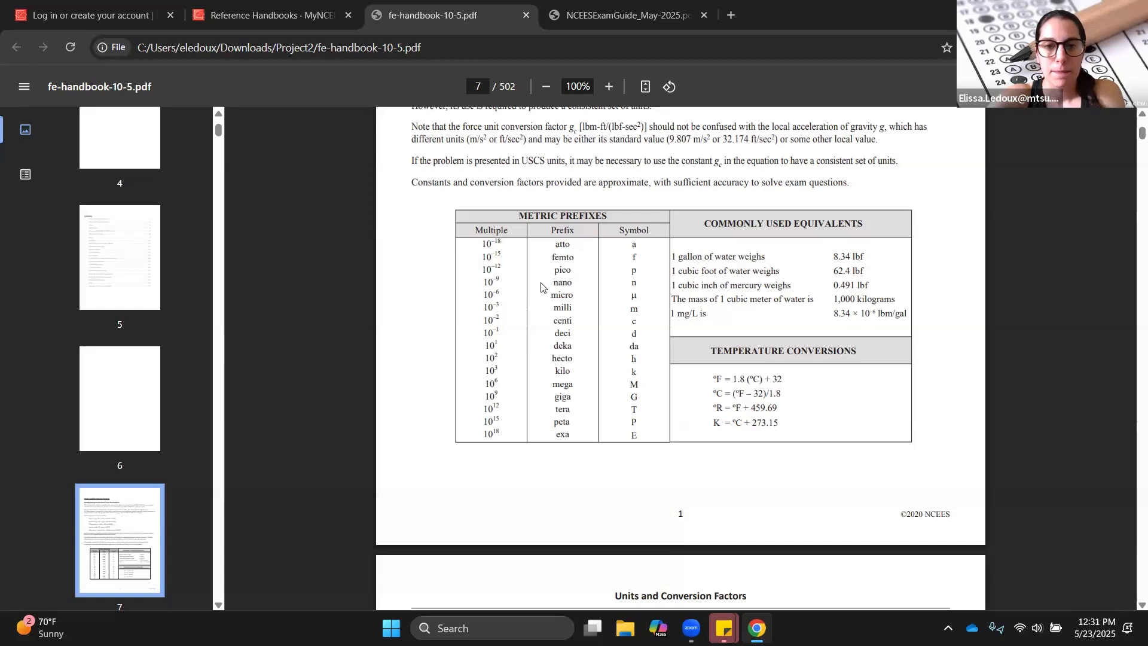
pyautogui.scroll(-3)
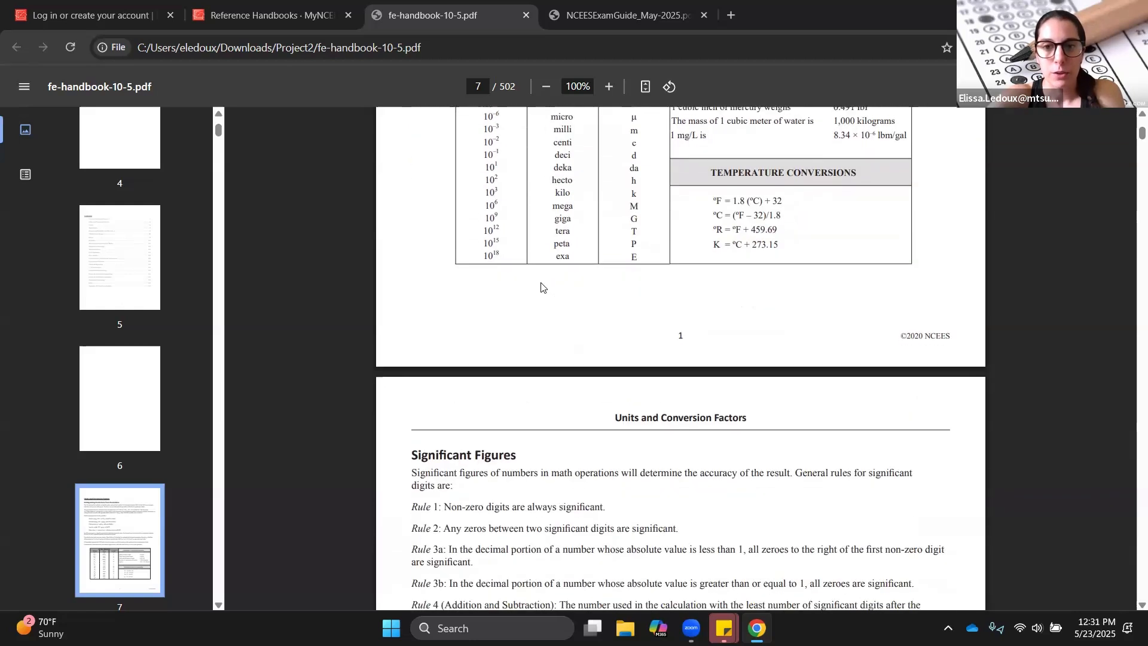
pyautogui.scroll(-3)
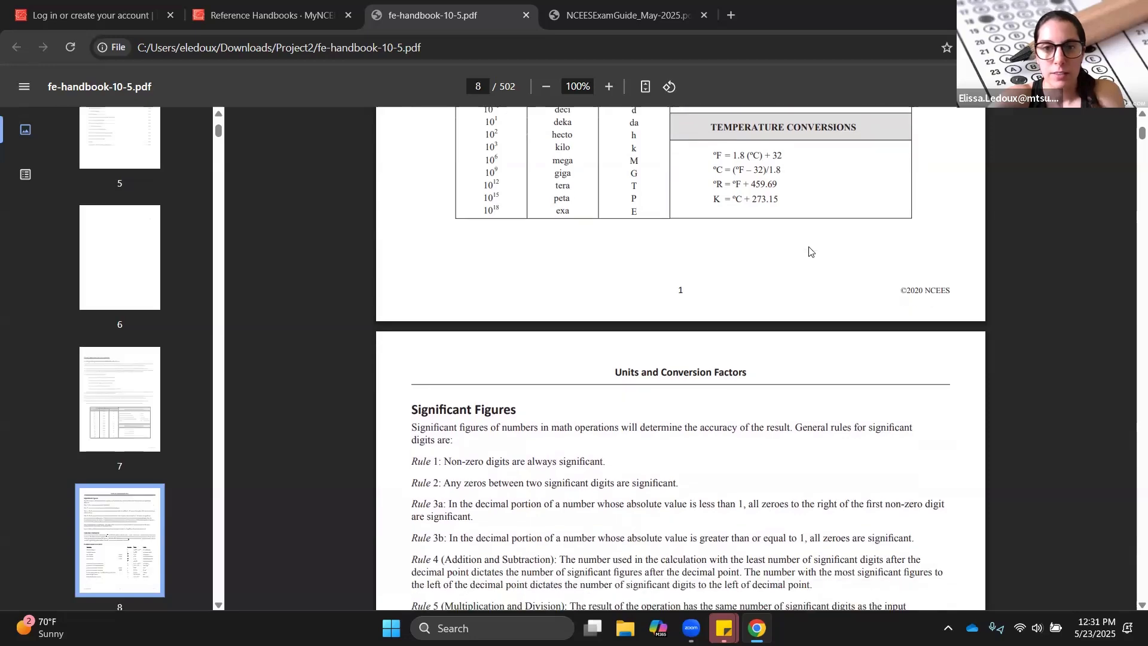
pyautogui.scroll(-3)
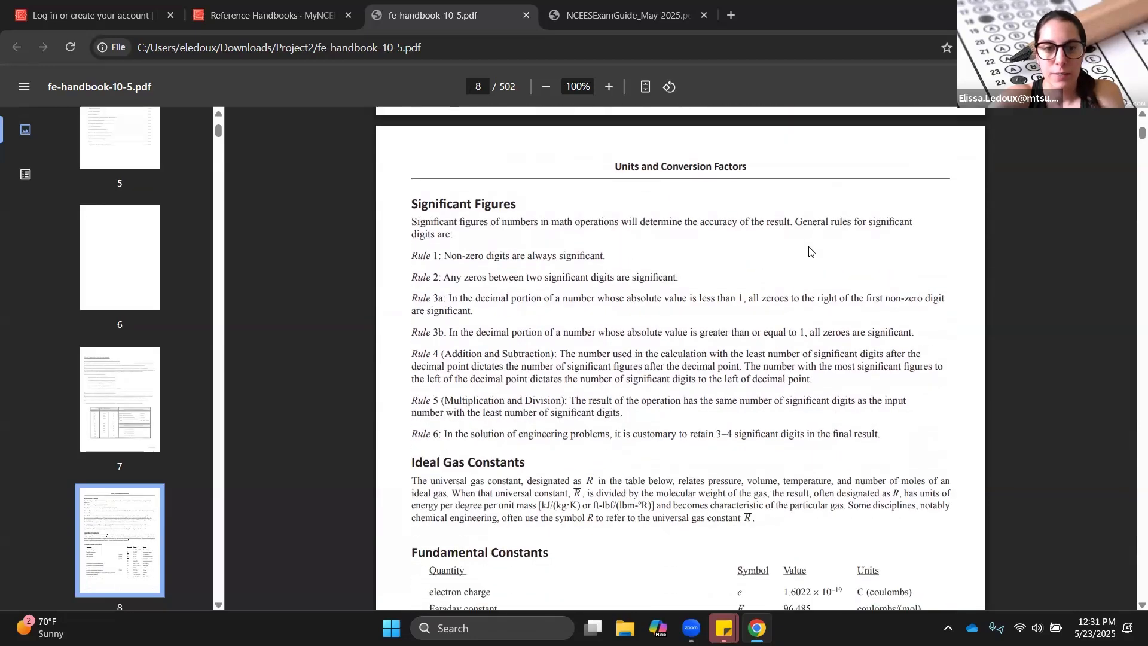
pyautogui.scroll(-3)
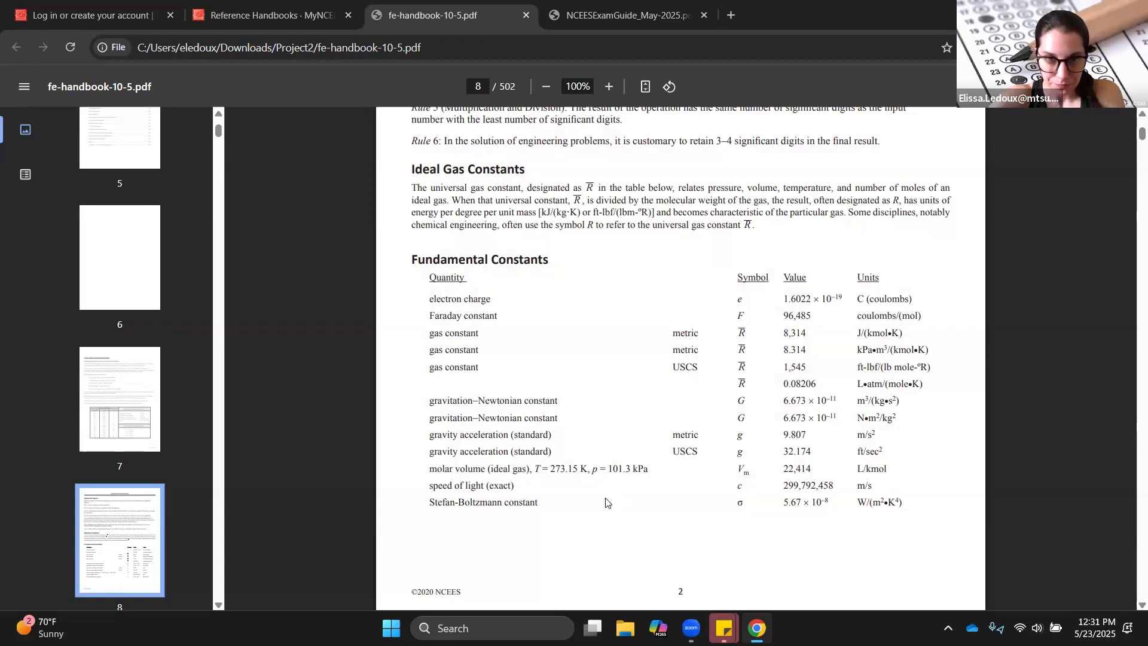
pyautogui.moveTo(619, 520)
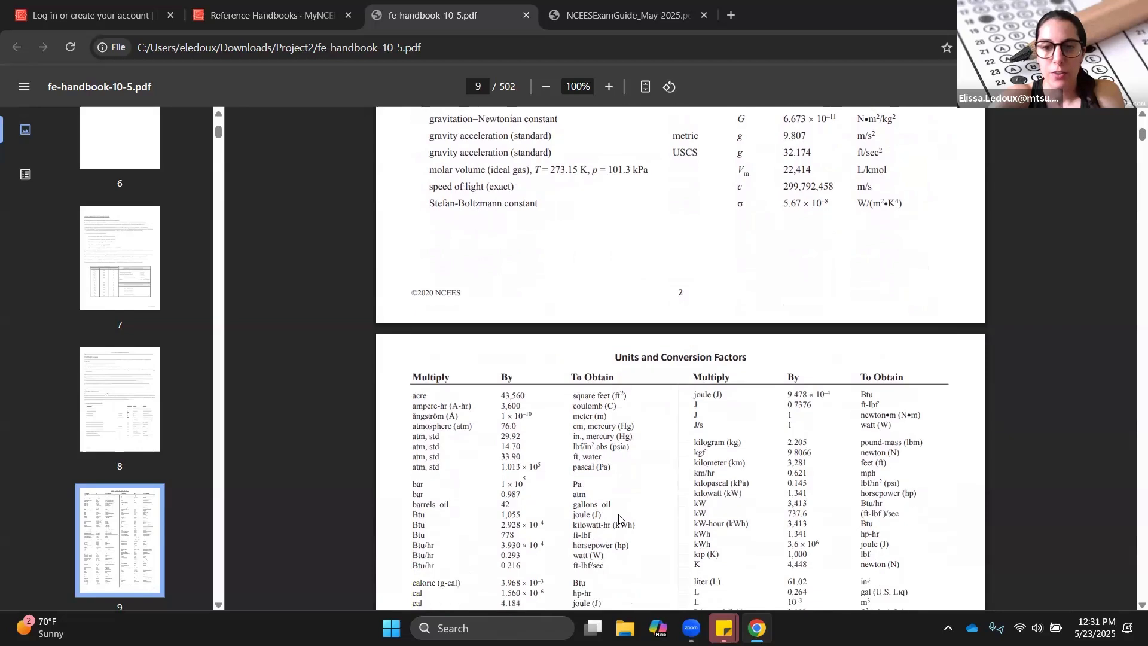
pyautogui.scroll(-3)
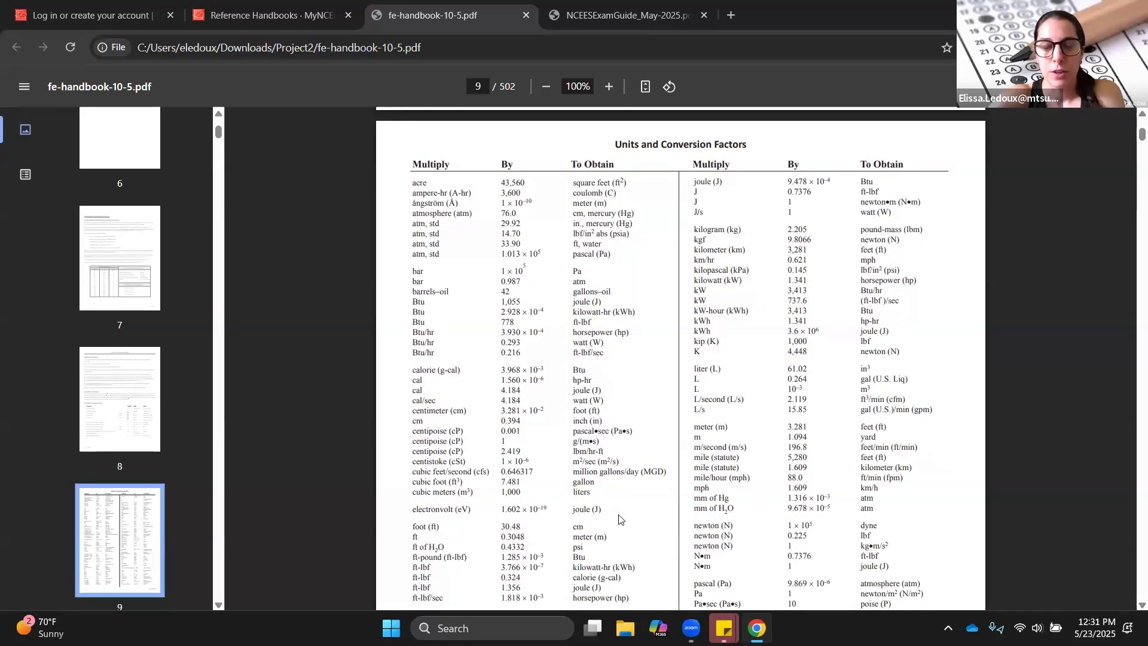
pyautogui.scroll(-3)
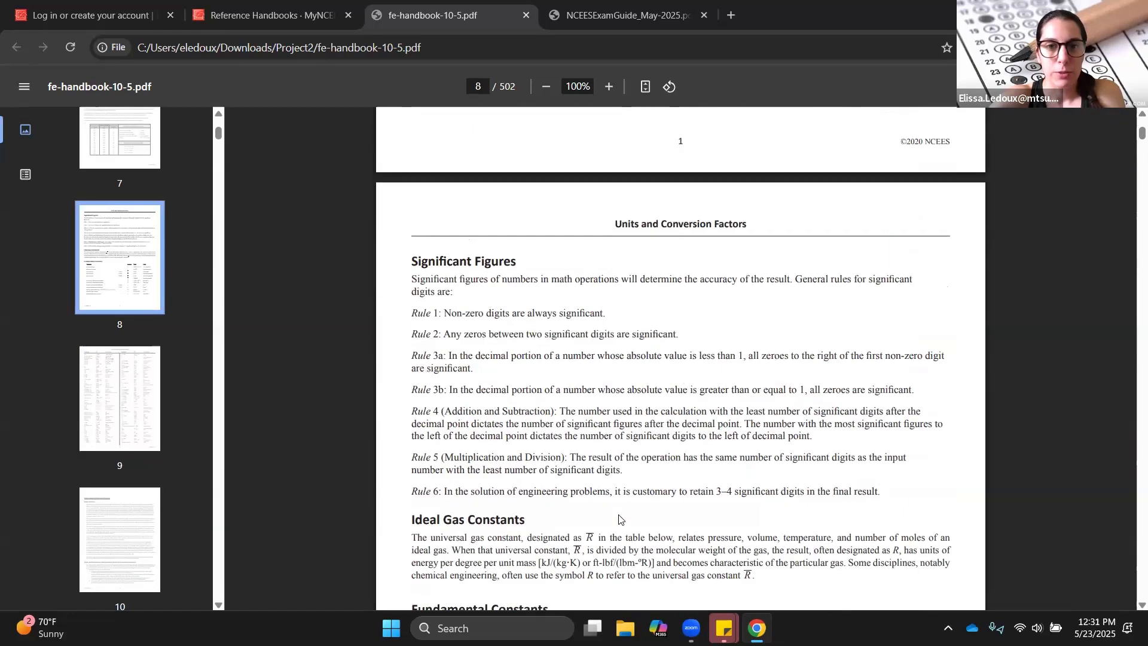
# - Return the handbook to page 1, its NCEES cover with the copyright notice
pyautogui.click(119, 176)
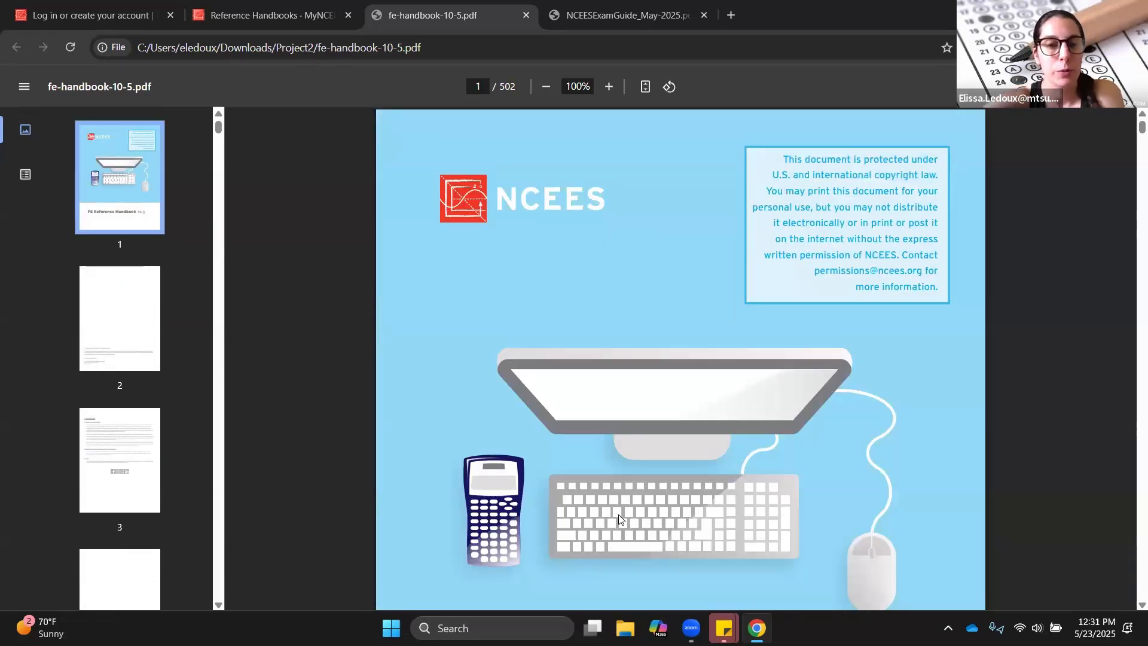
pyautogui.moveTo(745, 398)
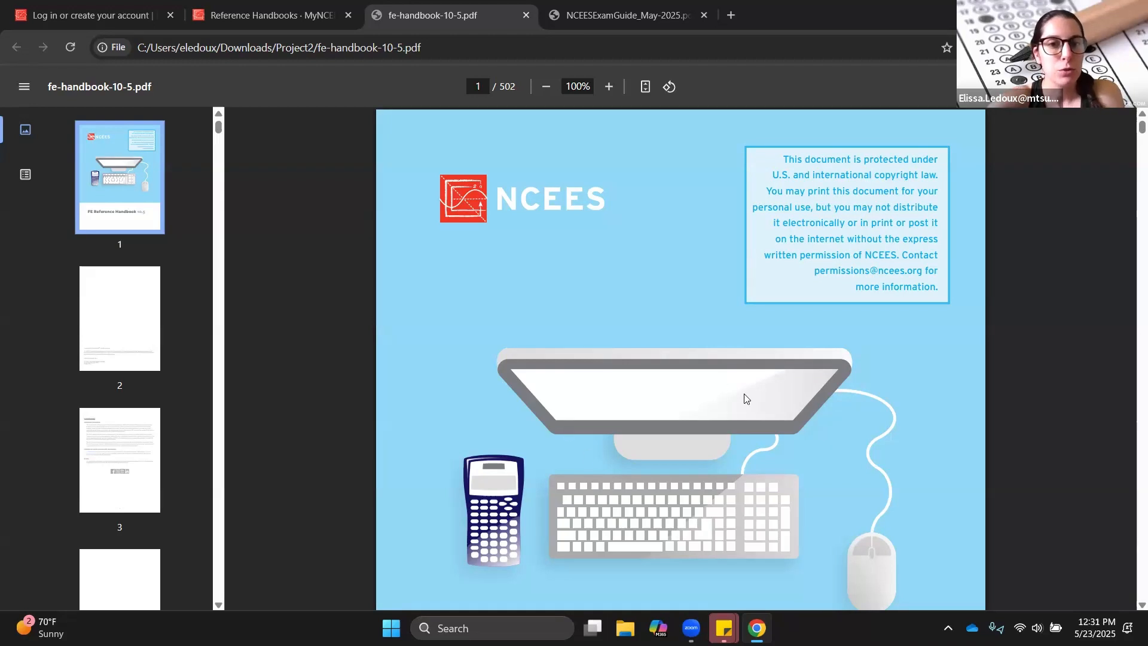
pyautogui.moveTo(386, 130)
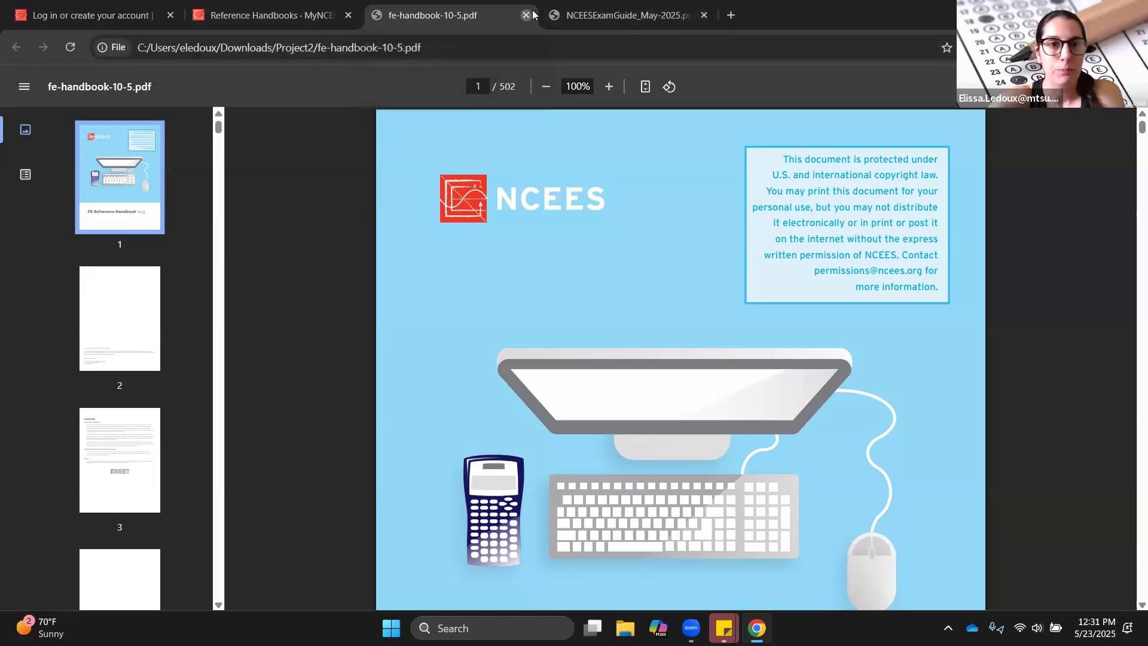
# - Close the handbook PDF and start 'Register for an exam' from the Dashboard's Common Tasks
pyautogui.click(526, 15)
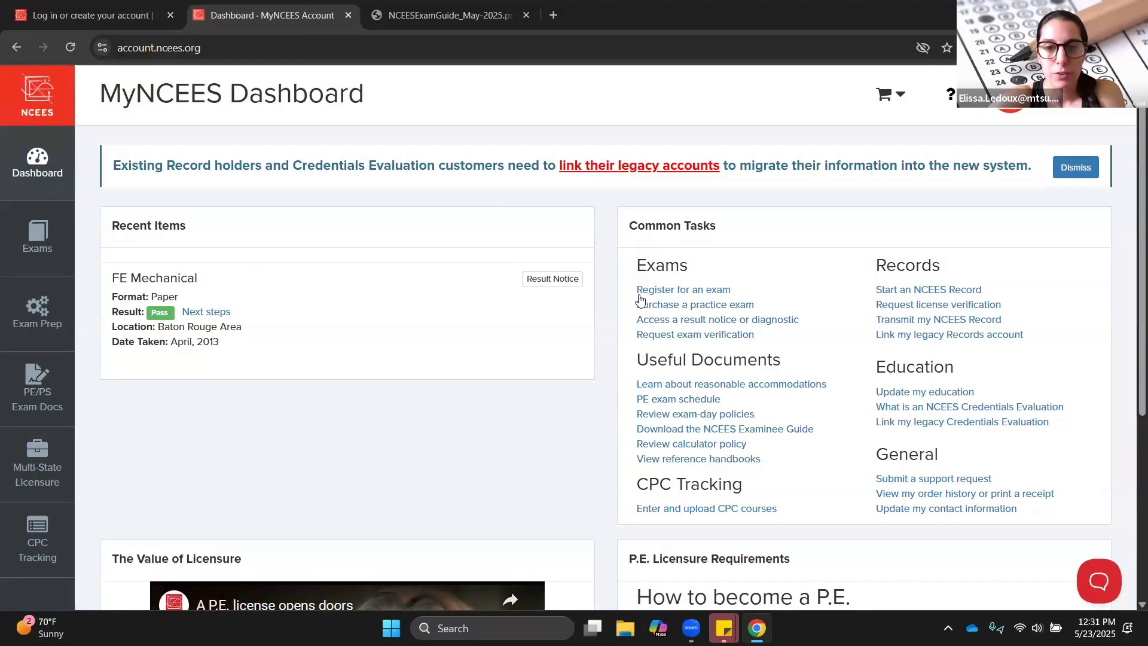
pyautogui.moveTo(682, 290)
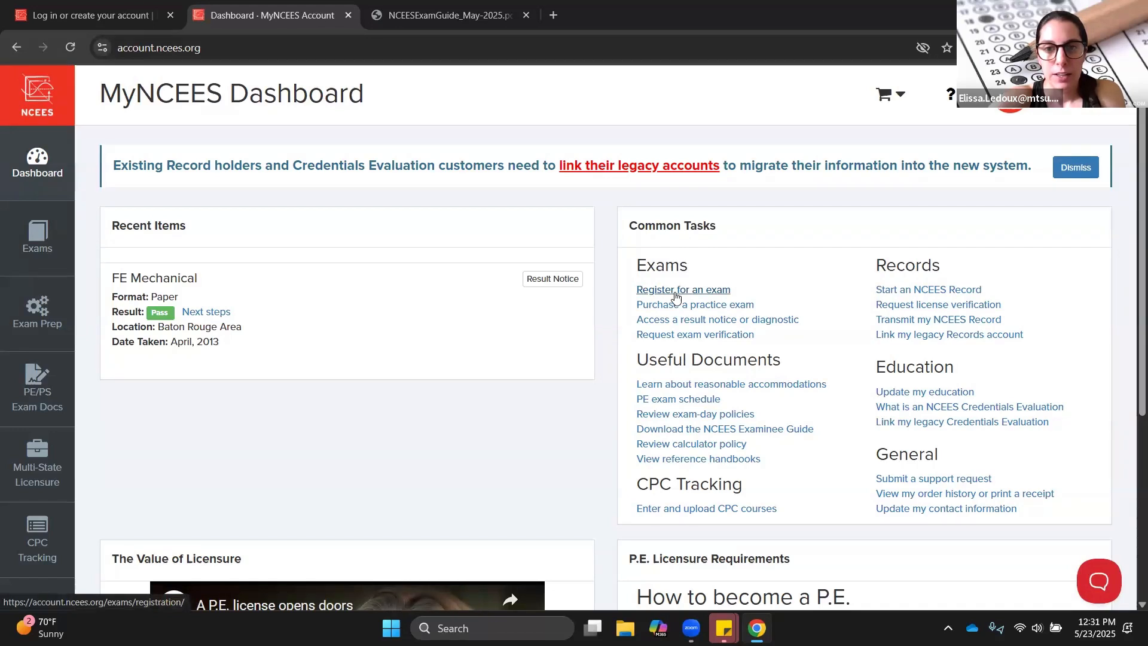
pyautogui.click(683, 289)
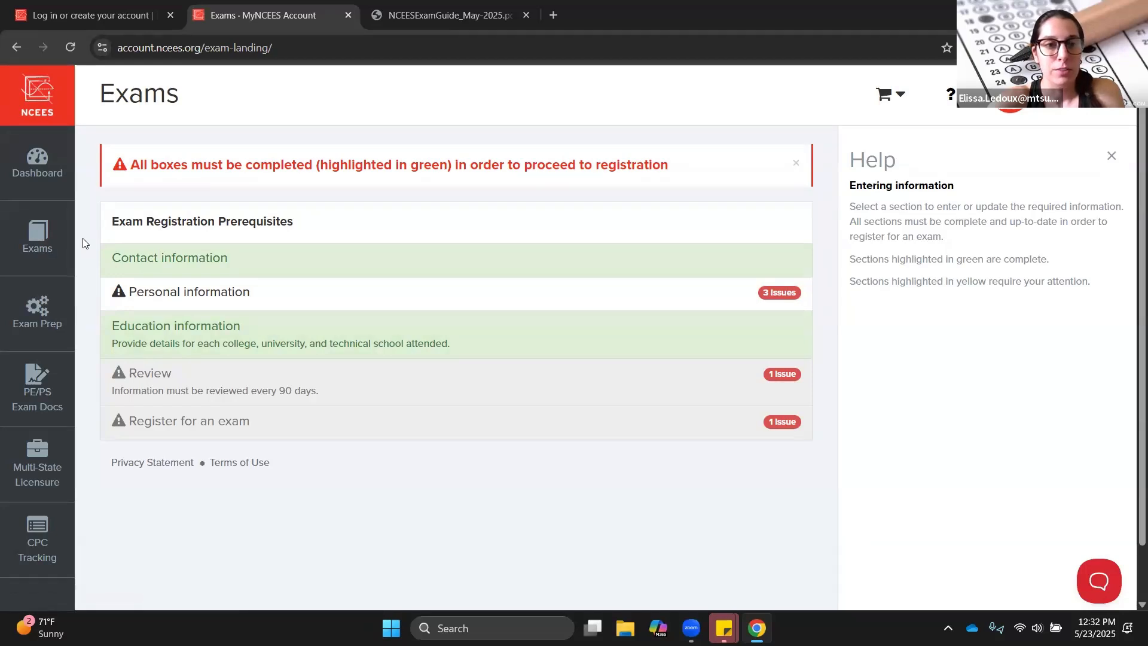
# - Return from the registration prerequisites to the MyNCEES Dashboard via the sidebar
pyautogui.click(37, 163)
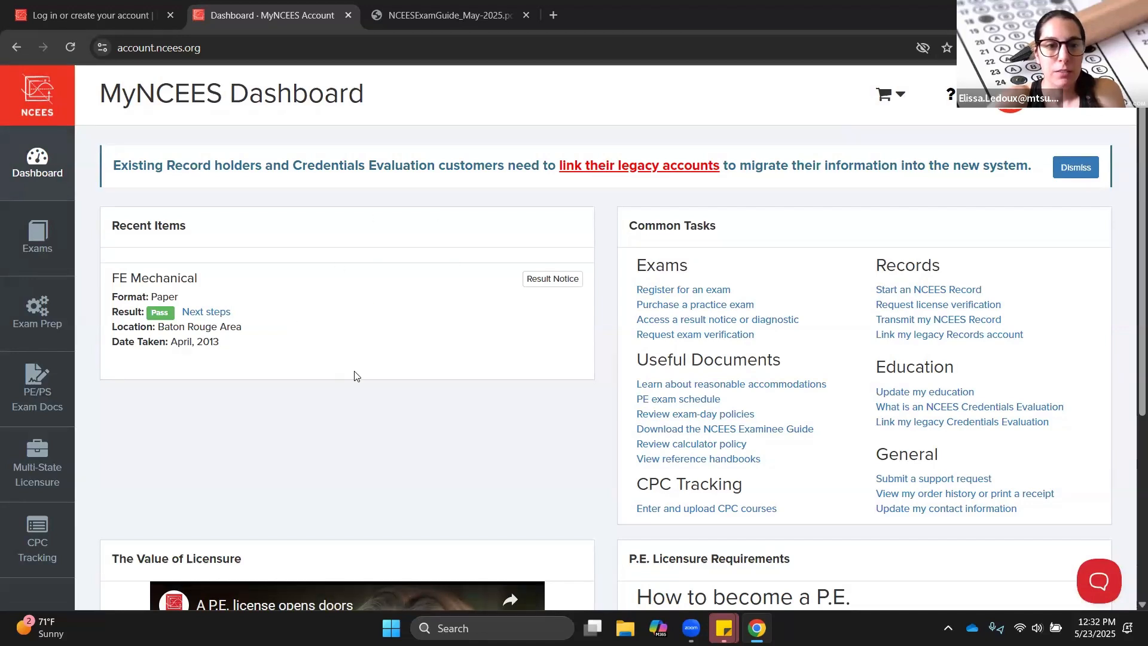
pyautogui.moveTo(137, 292)
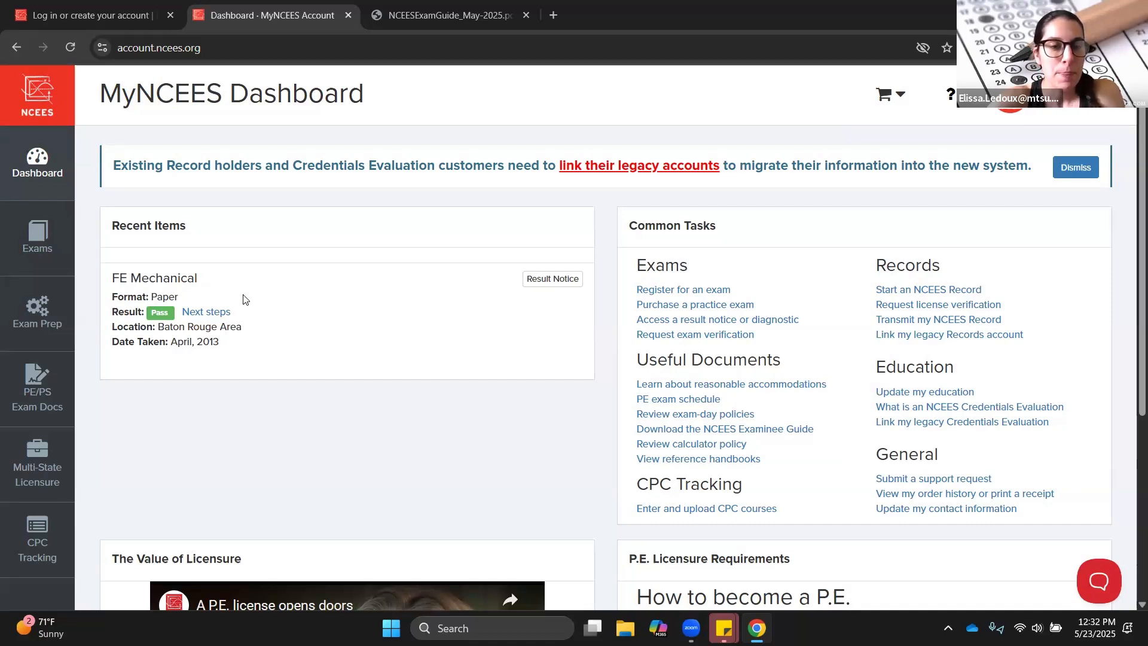
pyautogui.moveTo(610, 292)
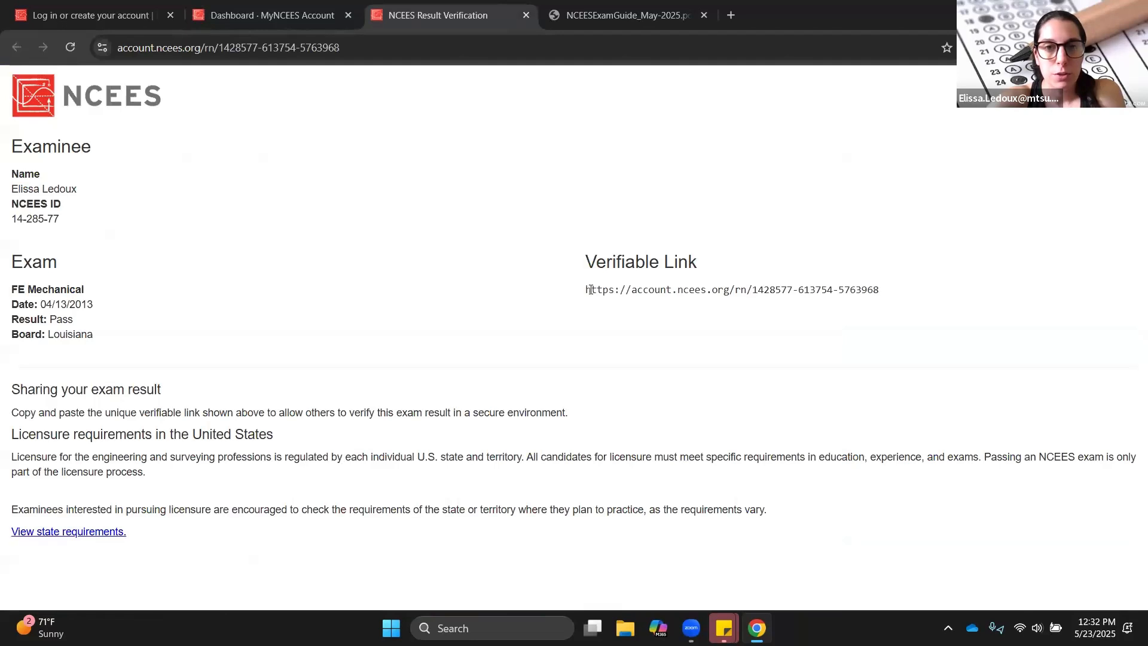
pyautogui.moveTo(622, 192)
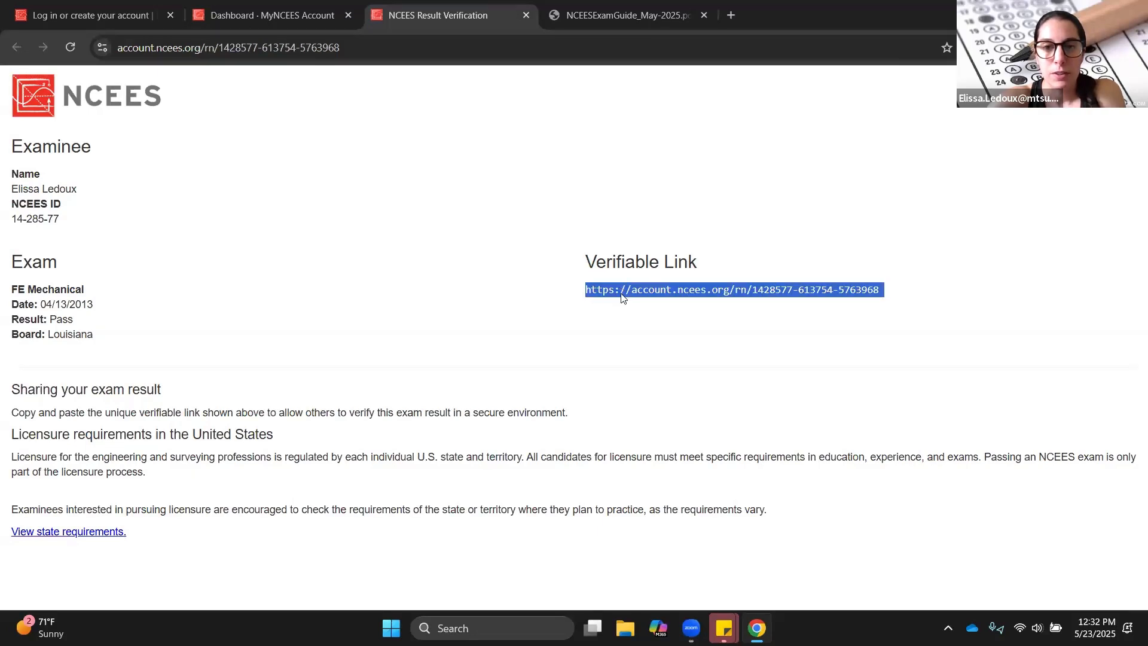
# - Deselect the verifiable link URL on the FE Mechanical result verification page
pyautogui.click(642, 330)
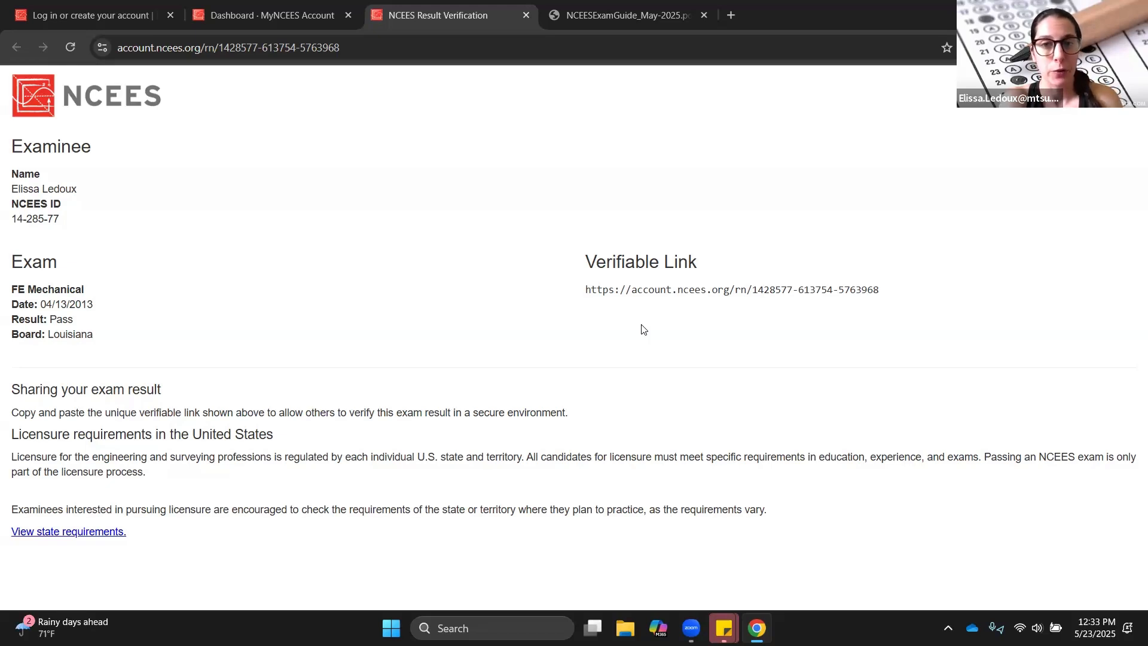
pyautogui.moveTo(643, 303)
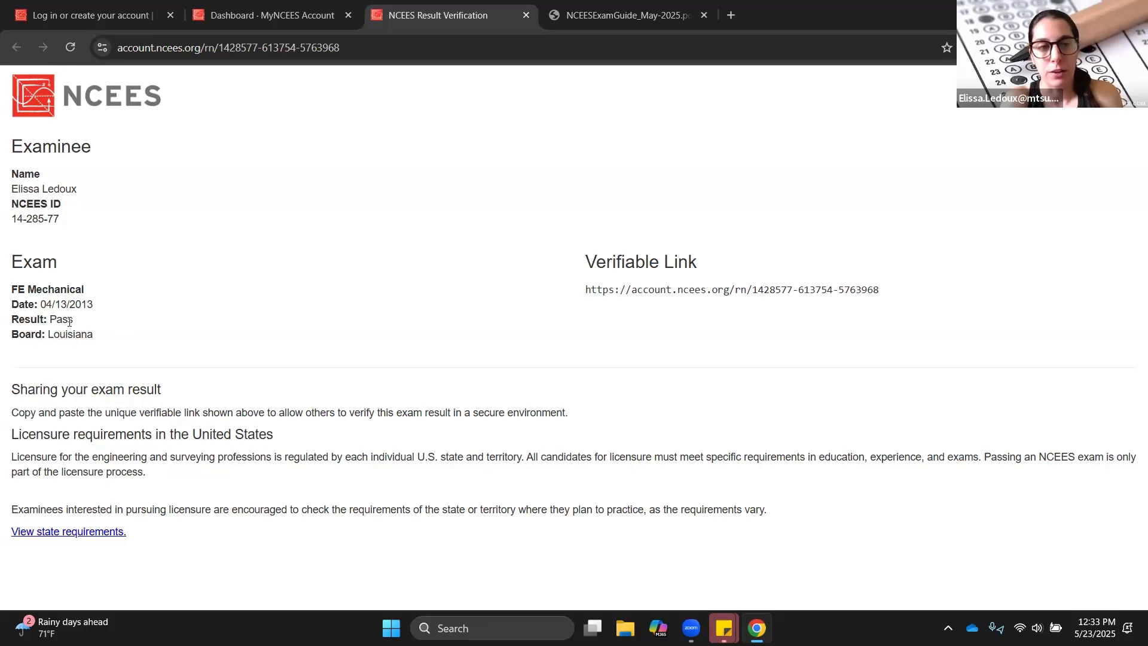
pyautogui.moveTo(85, 324)
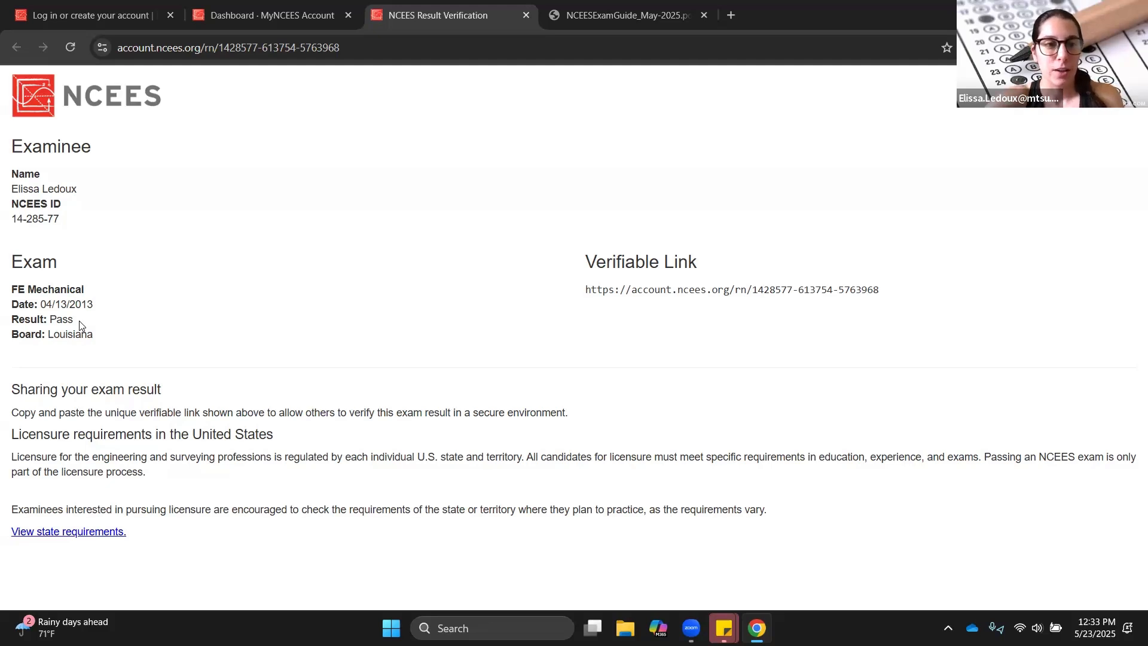
pyautogui.moveTo(152, 256)
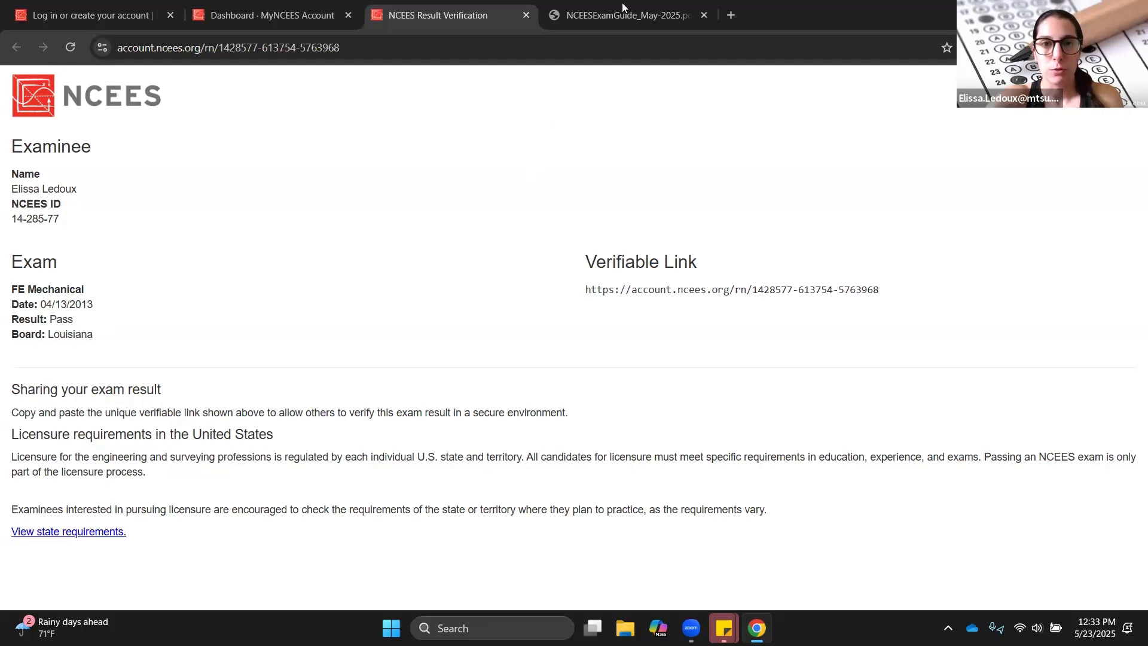
# - Switch to NCEESExamGuide_May-2025.pdf showing the page 22 sample diagnostic report
pyautogui.click(618, 15)
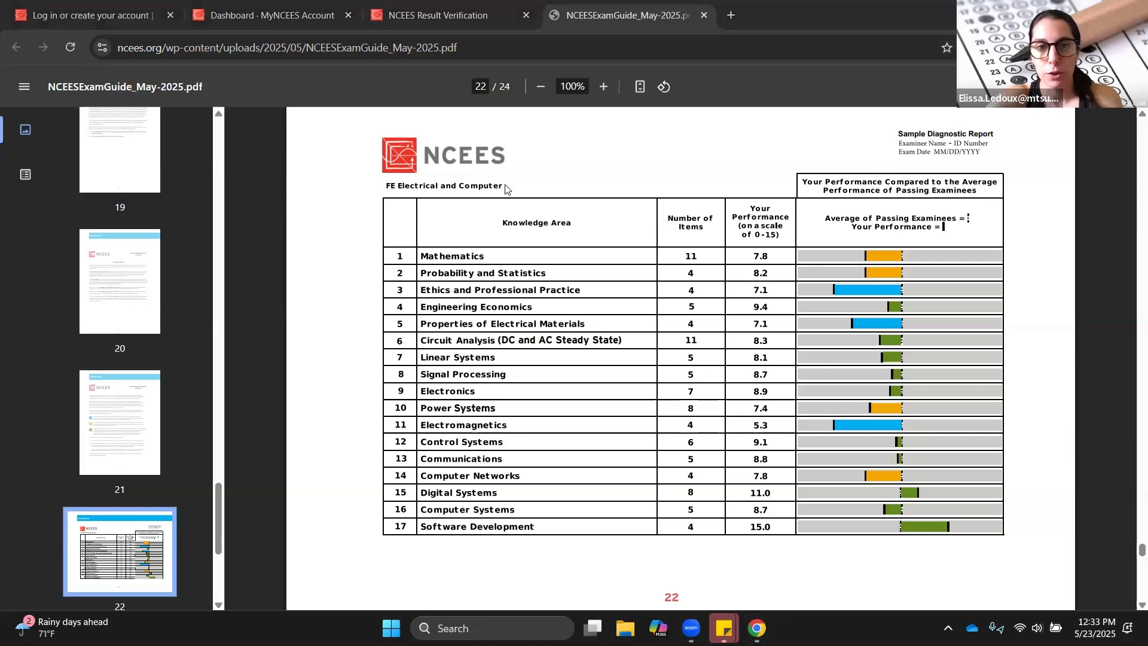
pyautogui.moveTo(468, 293)
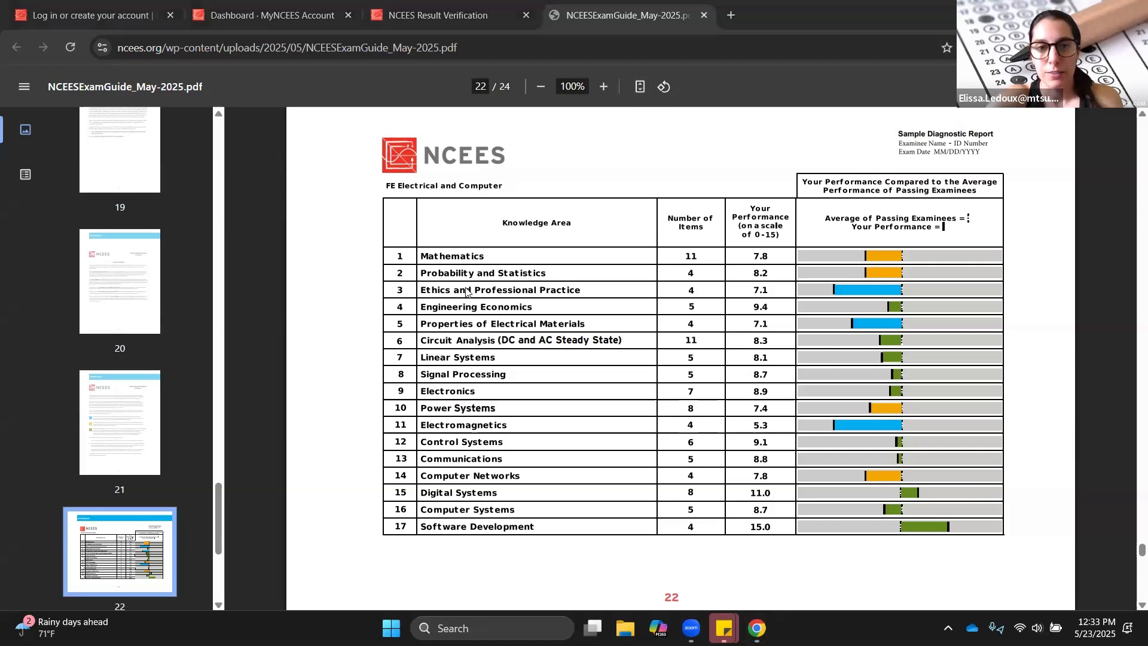
pyautogui.moveTo(476, 456)
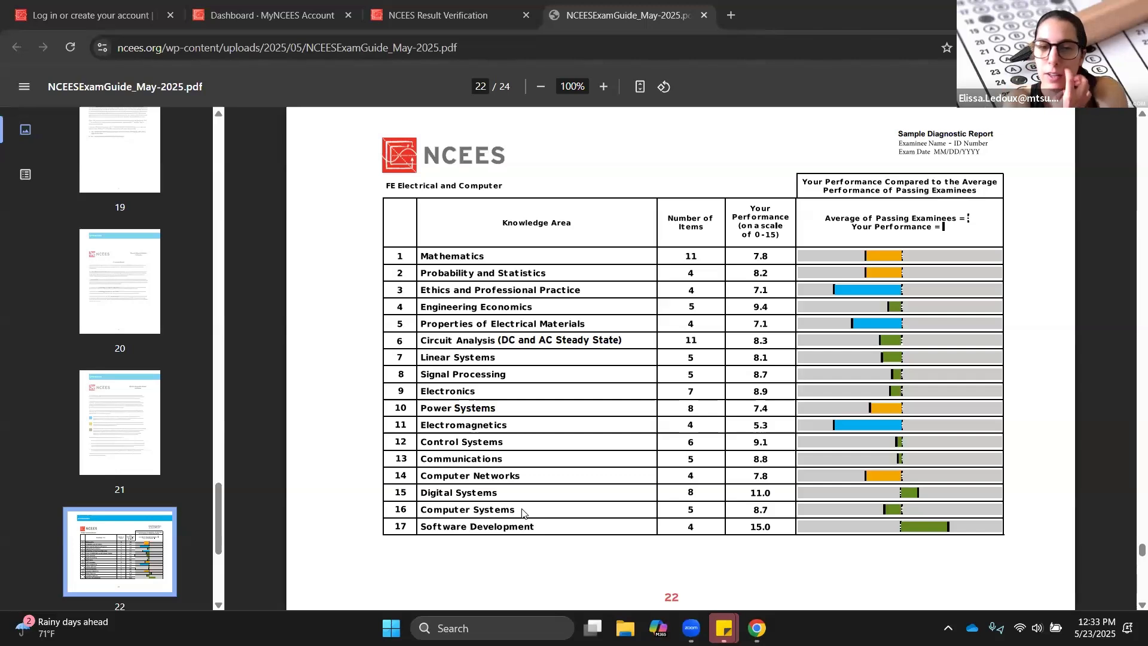
pyautogui.moveTo(621, 380)
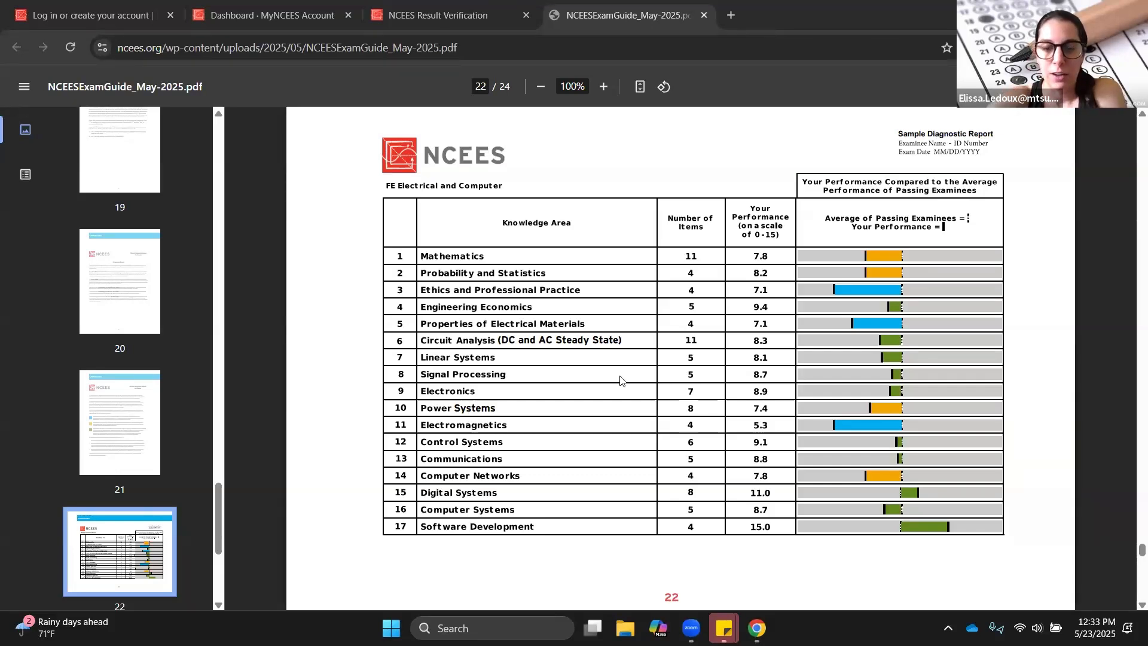
pyautogui.moveTo(911, 256)
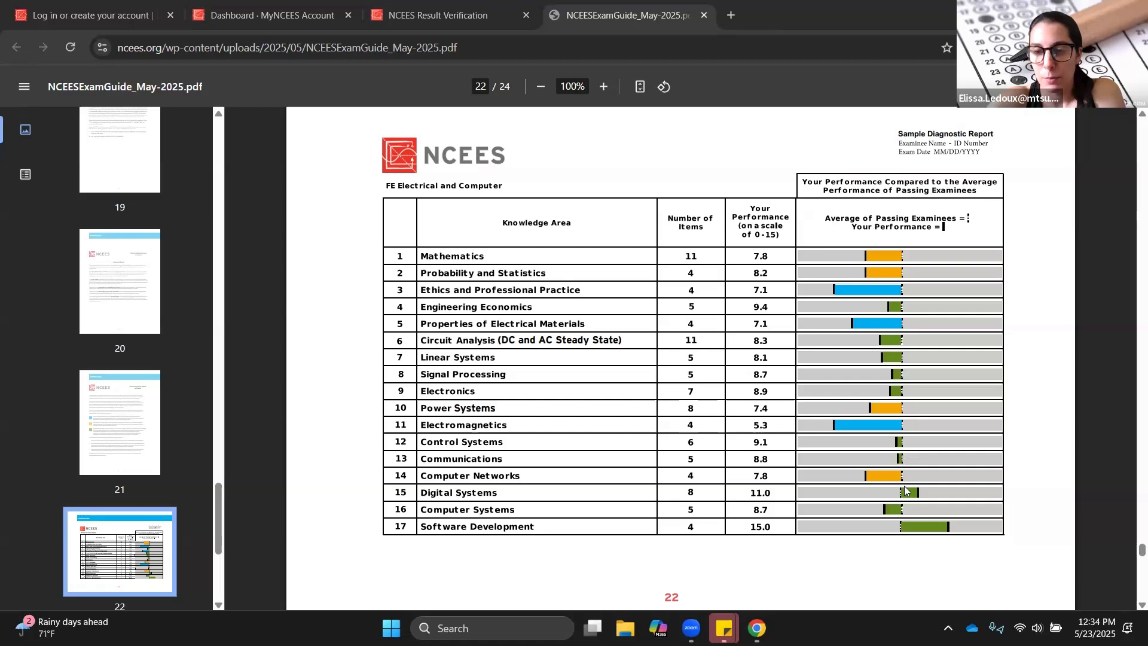
pyautogui.moveTo(911, 534)
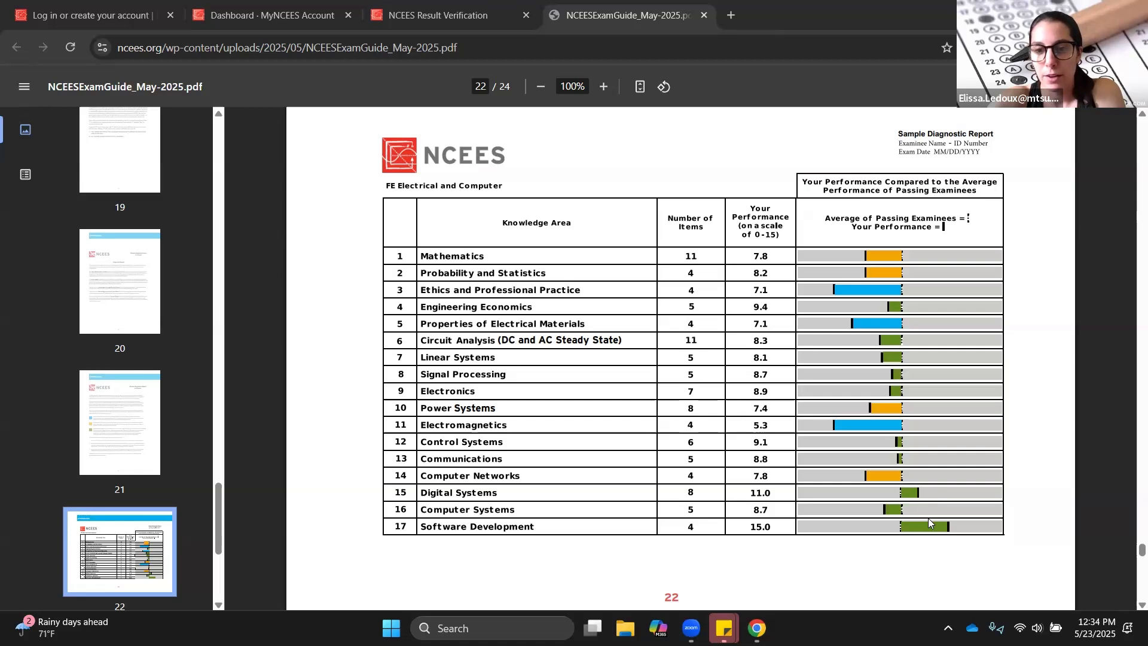
pyautogui.moveTo(887, 449)
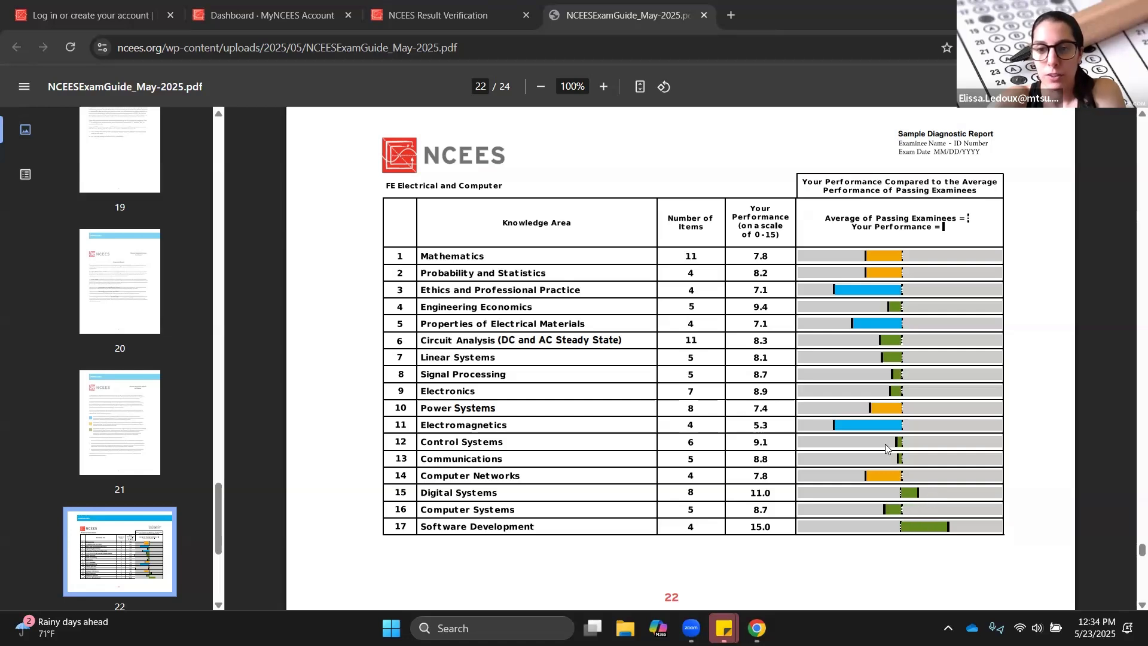
pyautogui.moveTo(888, 358)
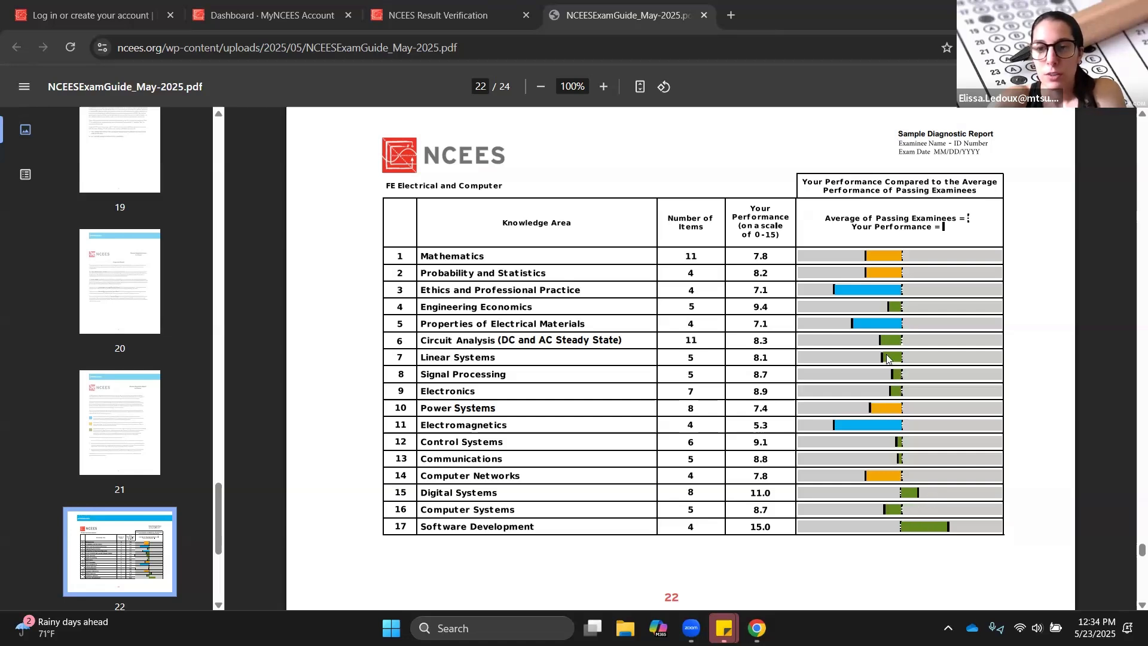
pyautogui.moveTo(941, 521)
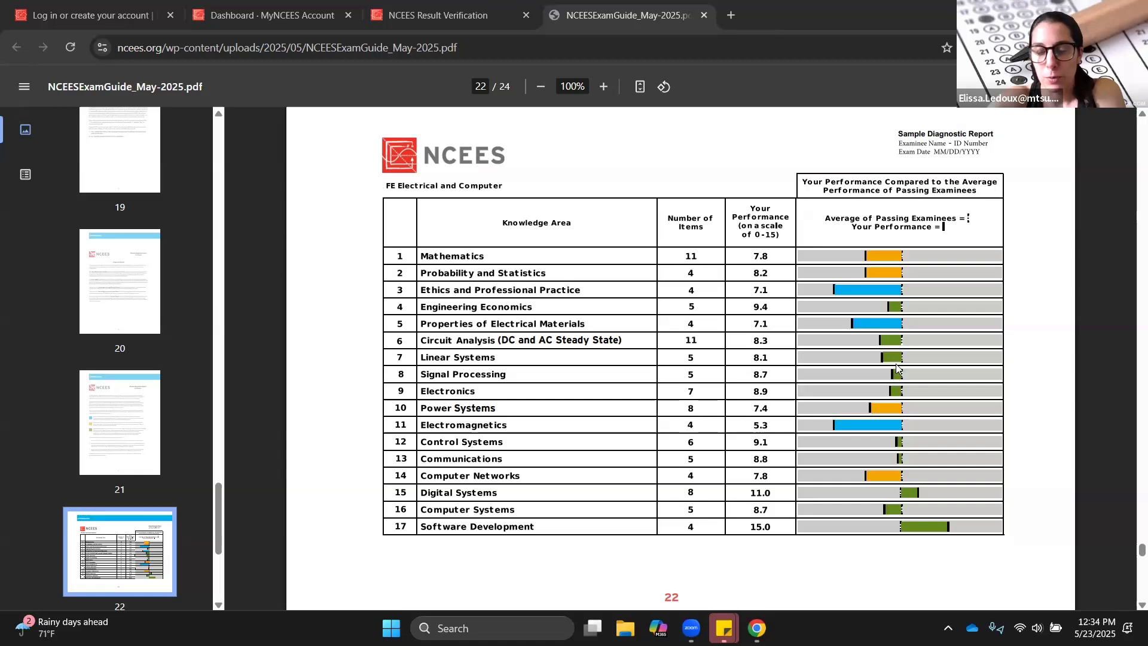
pyautogui.moveTo(896, 339)
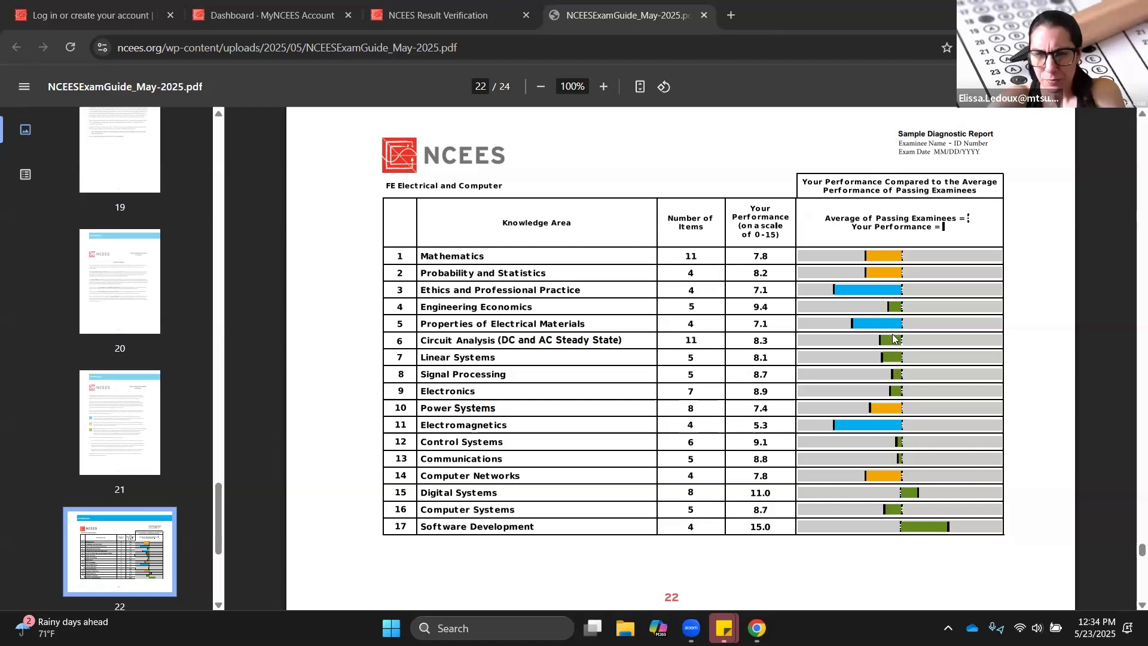
pyautogui.moveTo(892, 263)
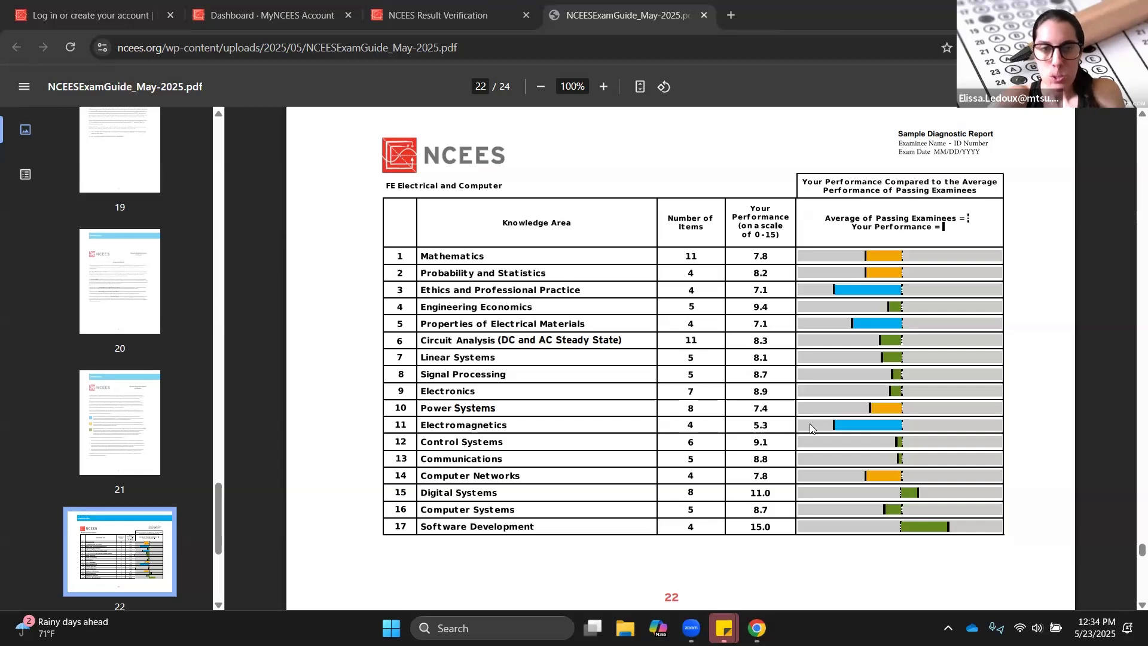
pyautogui.moveTo(659, 218)
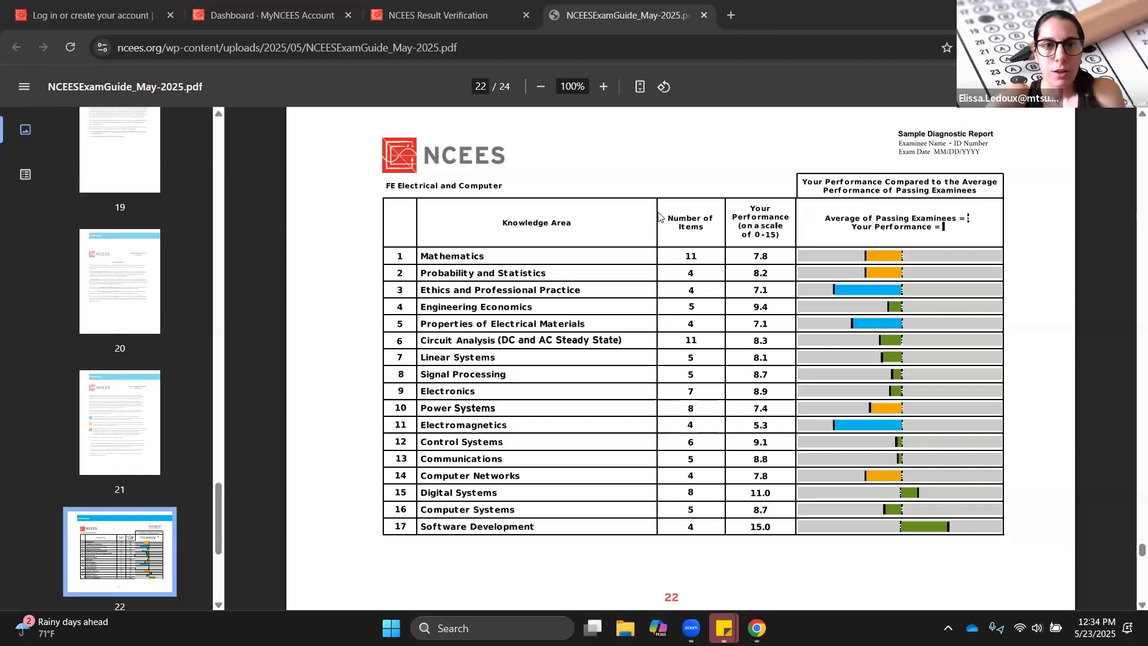
pyautogui.moveTo(272, 14)
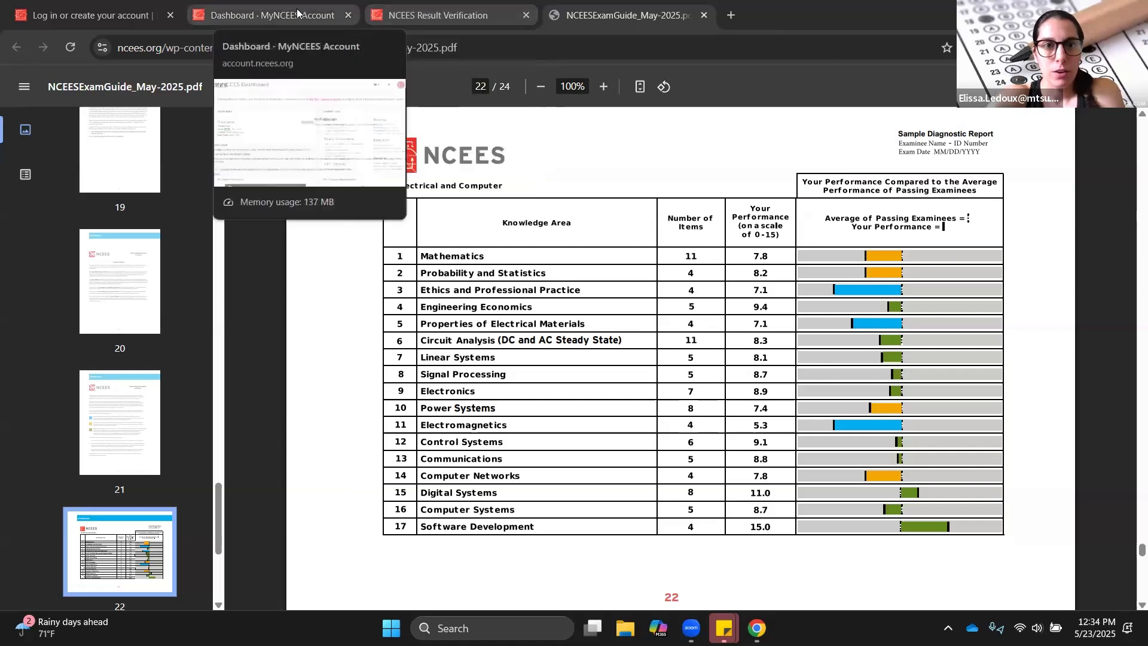
# - Switch back to the 'Dashboard - MyNCEES Account' tab with the FE Mechanical result
pyautogui.click(272, 15)
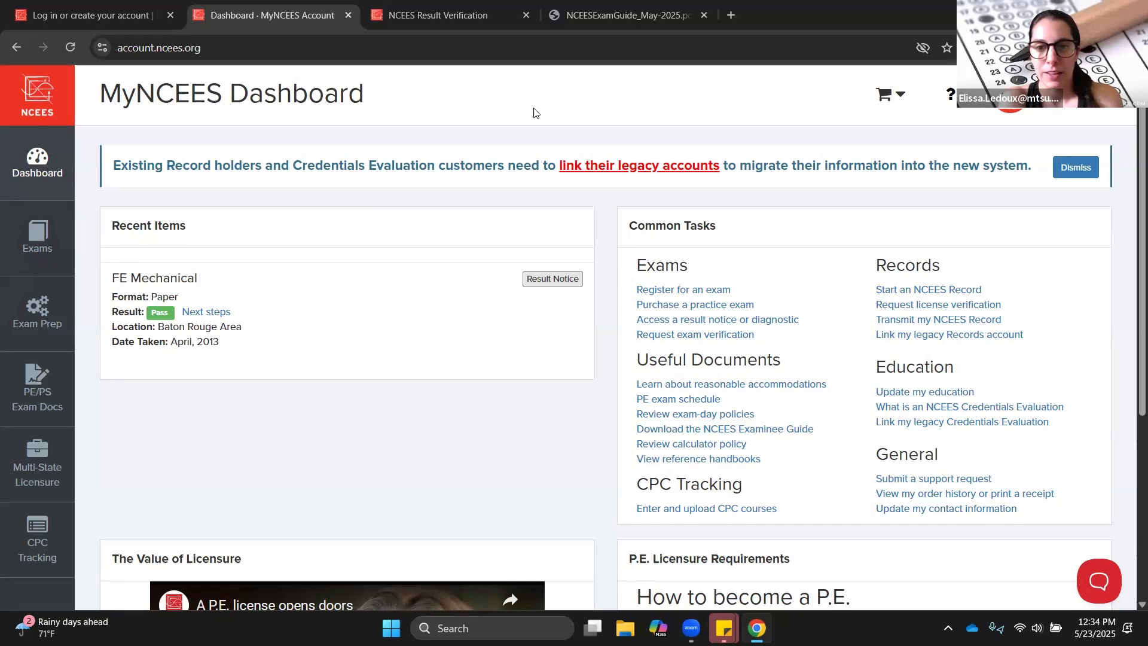
pyautogui.moveTo(545, 97)
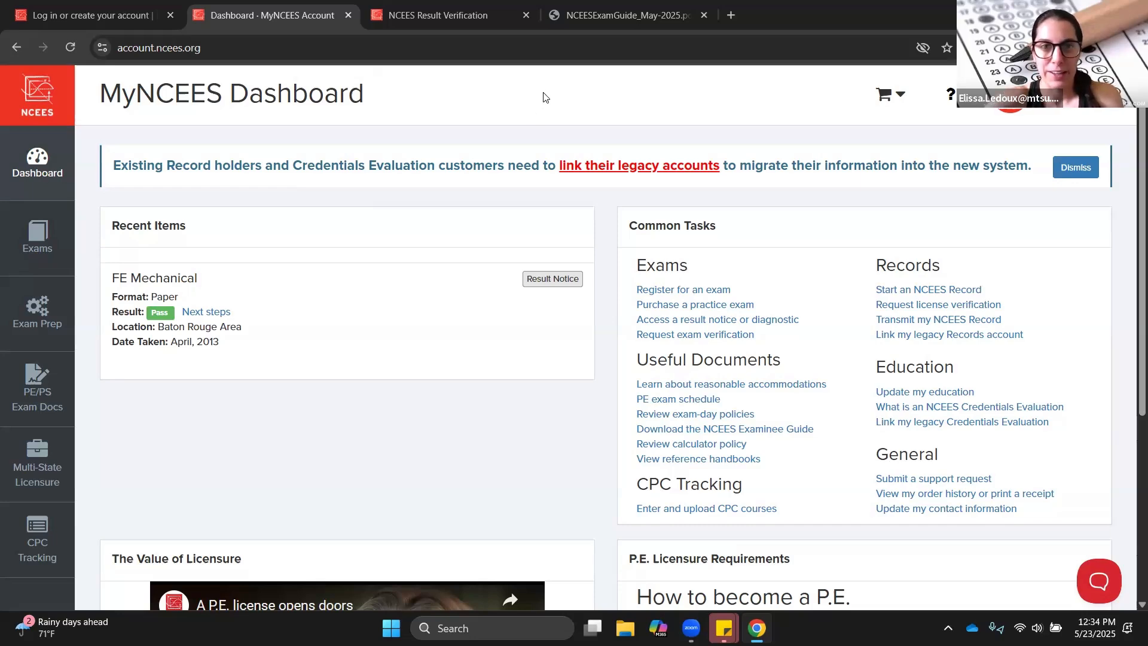